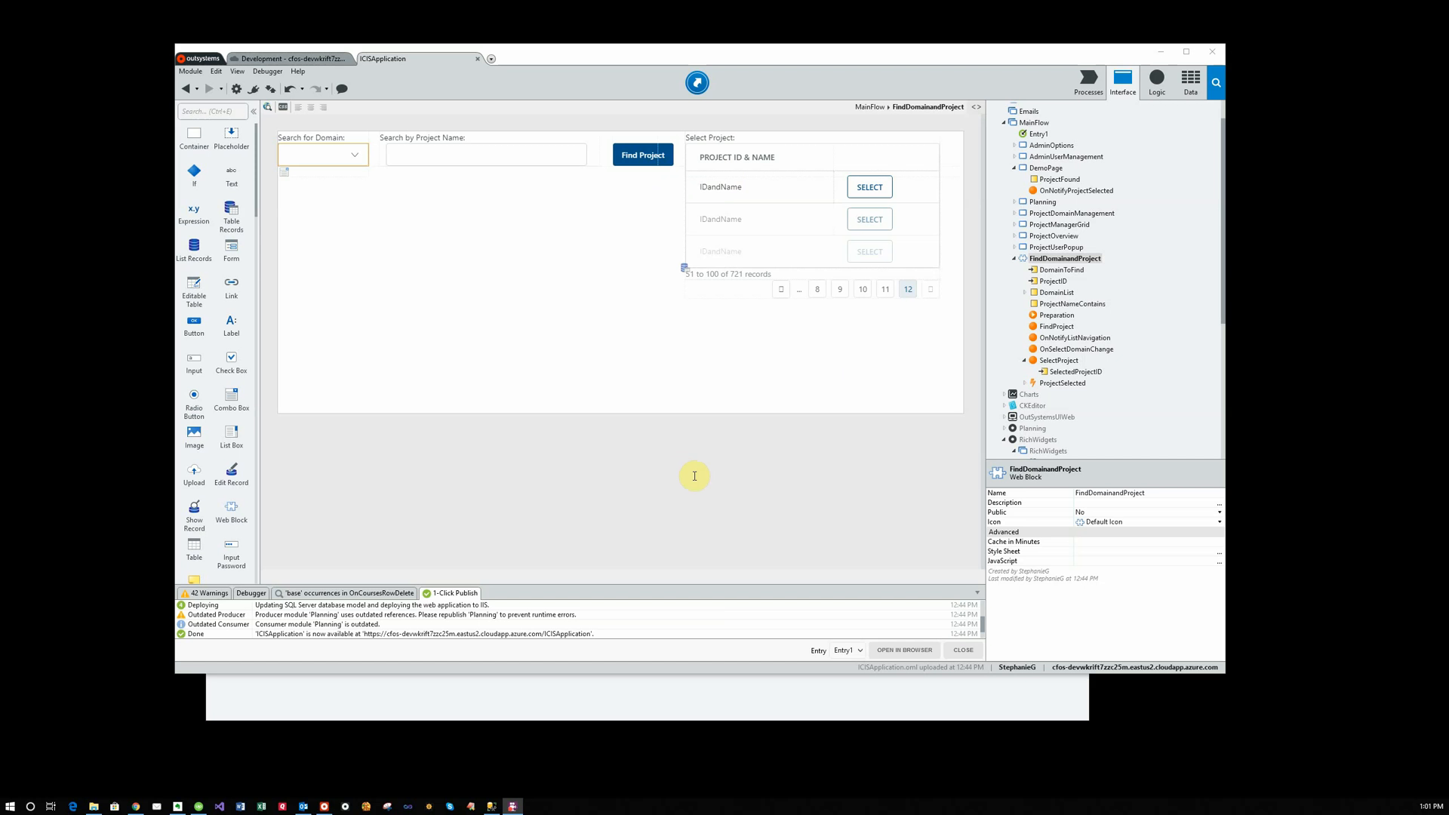
mouse_move(868, 383)
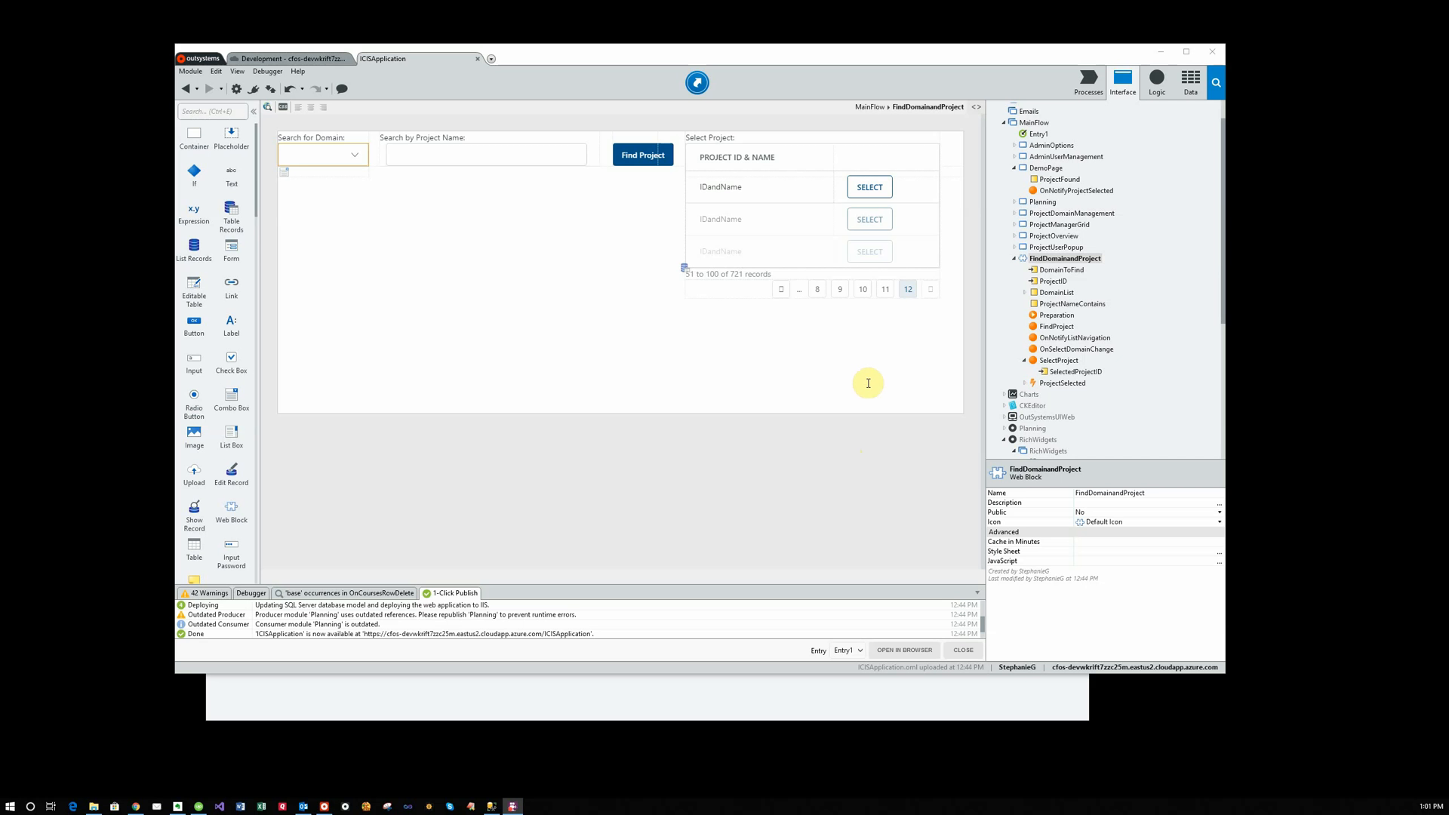
mouse_move(895, 351)
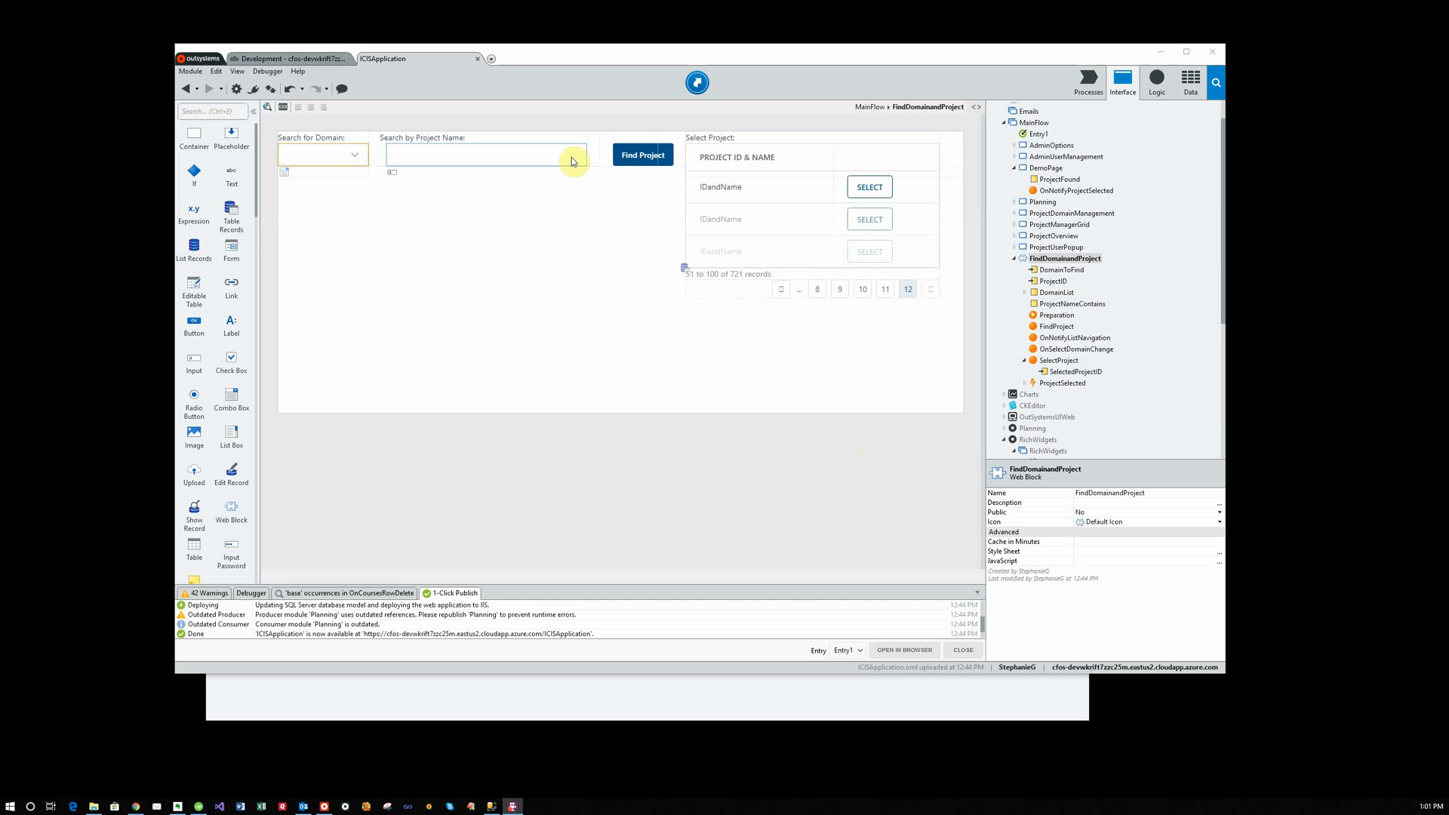
Inspect the block's project name input, record counter, DomainToFind variable and list navigation
left_click(485, 153)
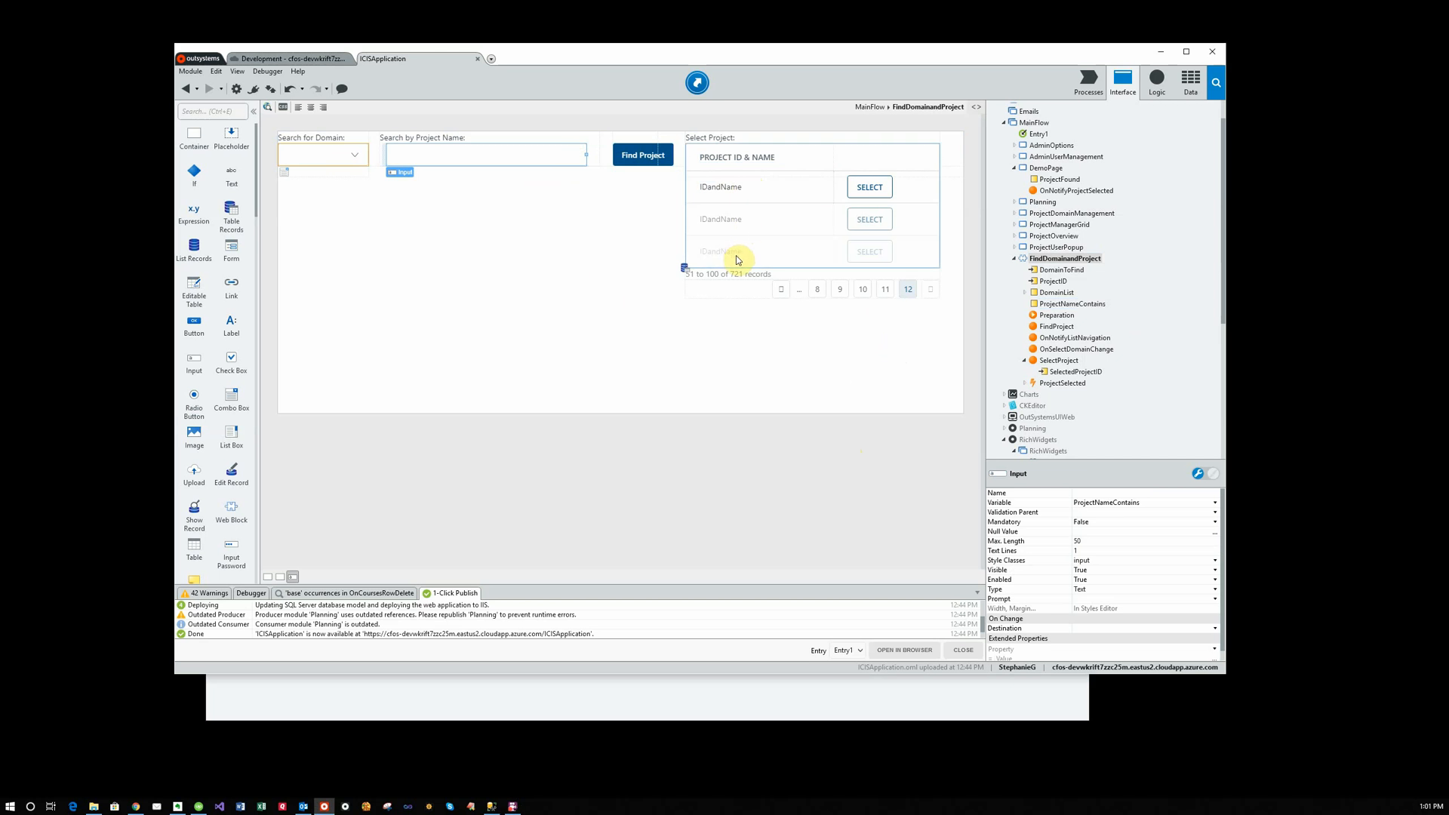
mouse_move(454, 193)
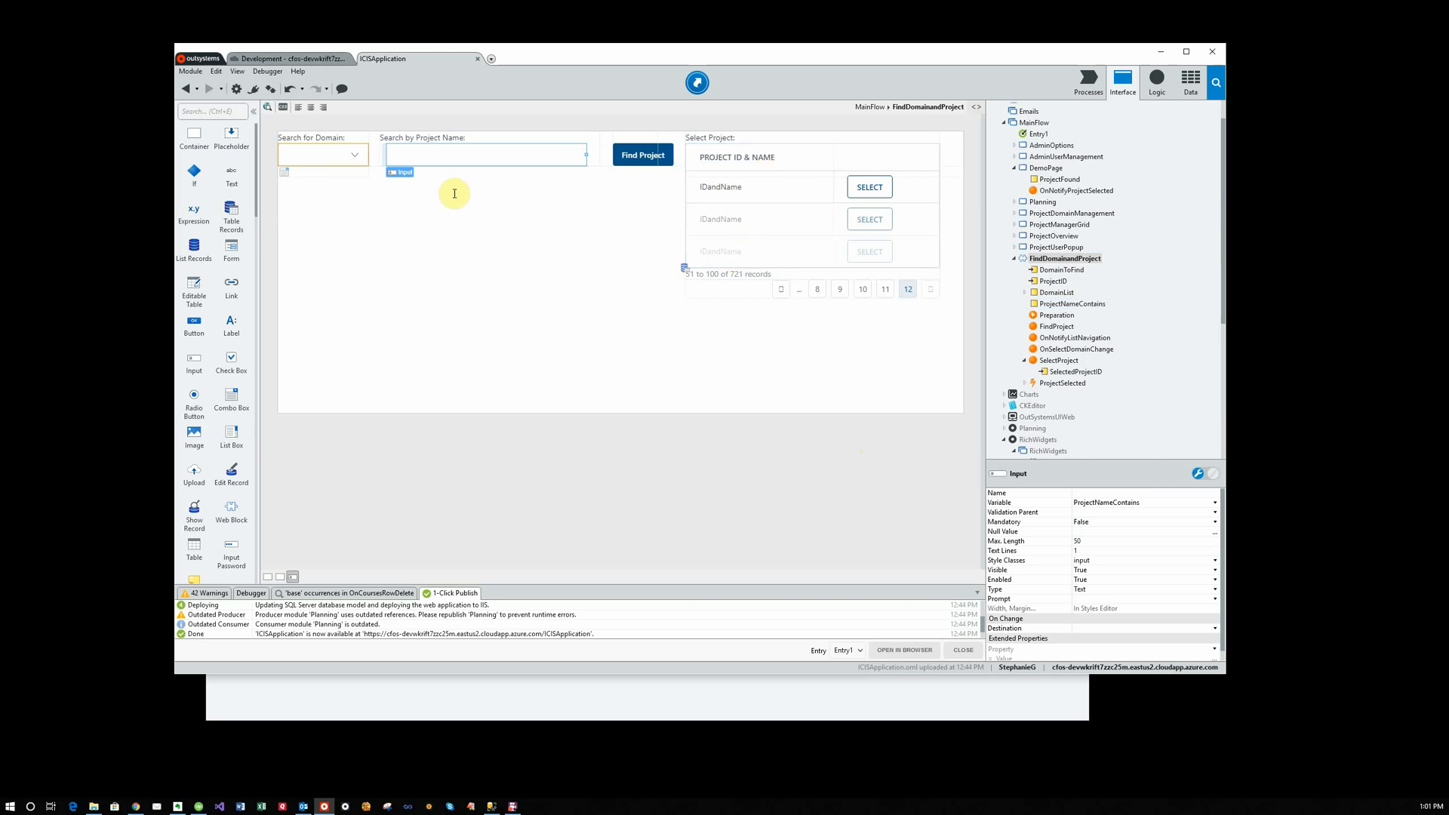
mouse_move(490, 163)
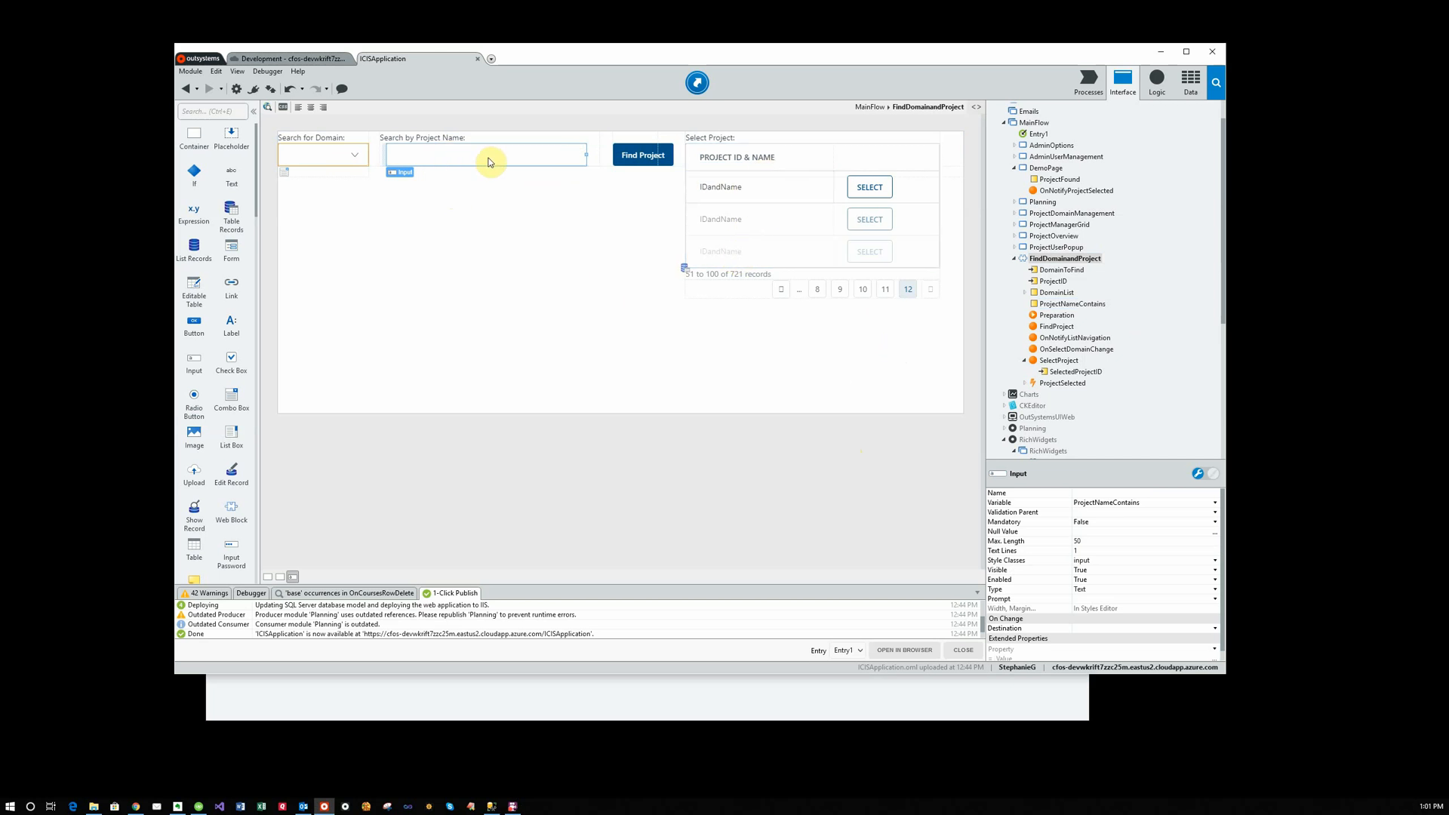
mouse_move(813, 366)
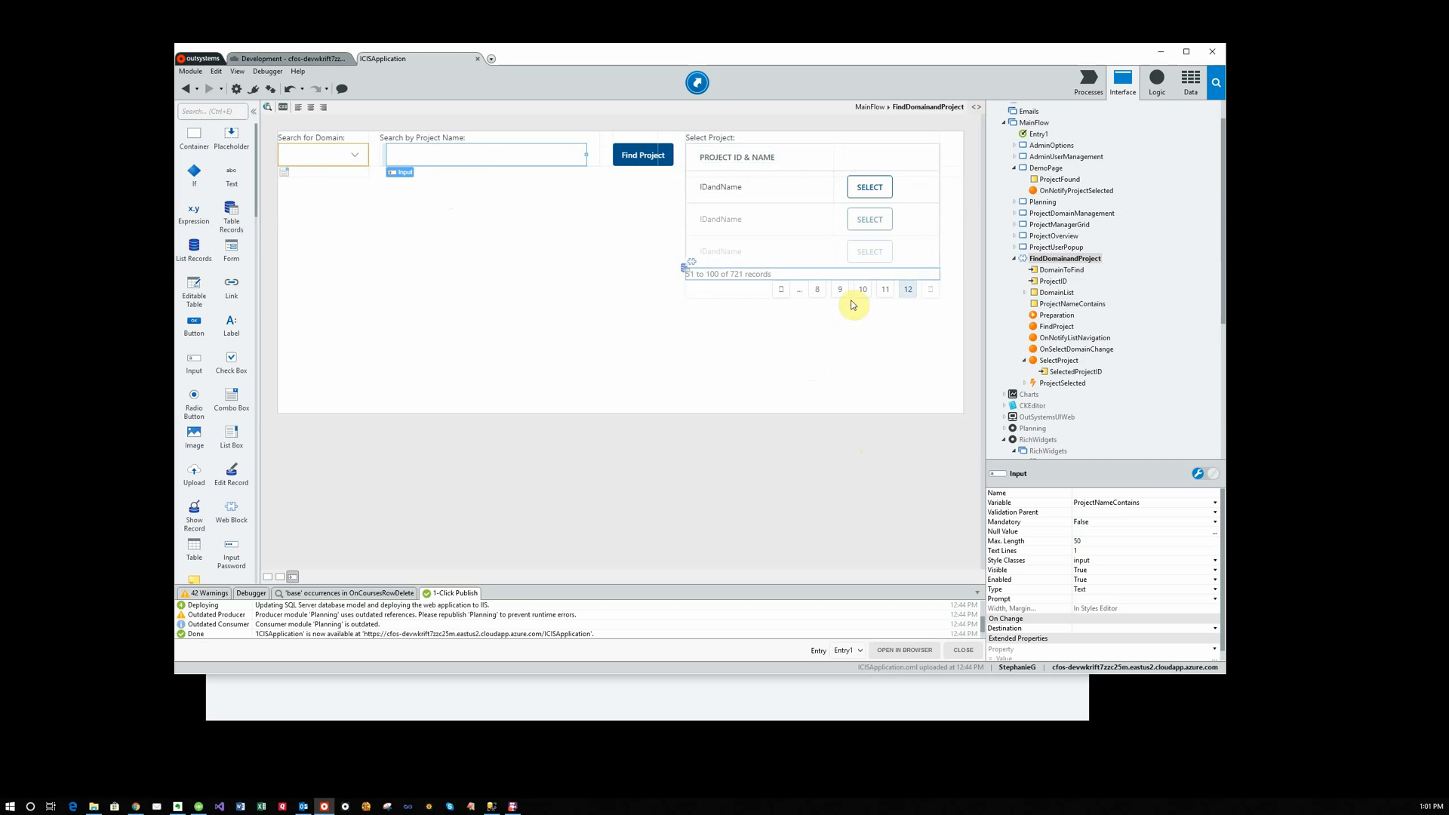
left_click(757, 273)
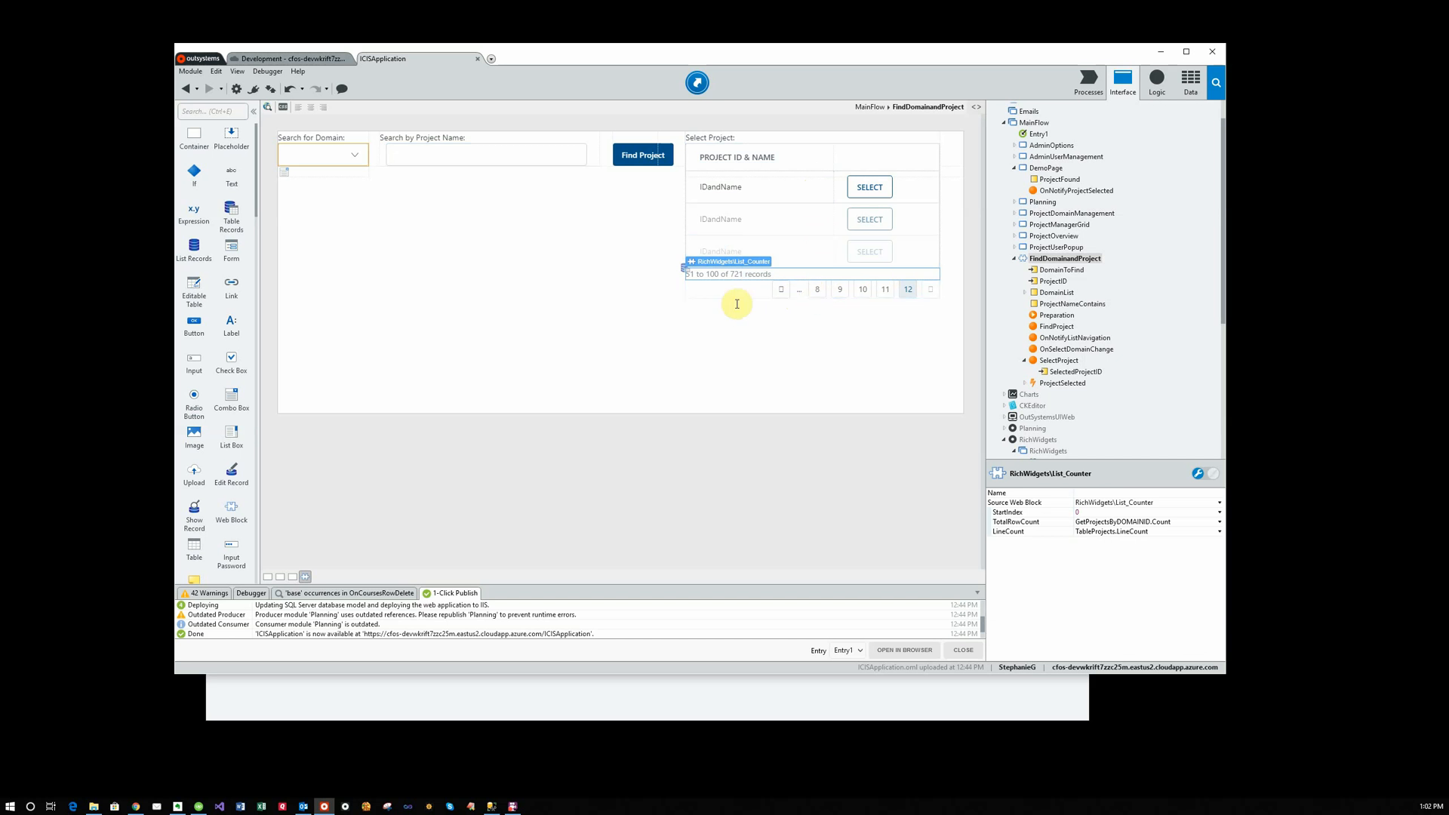
mouse_move(860, 231)
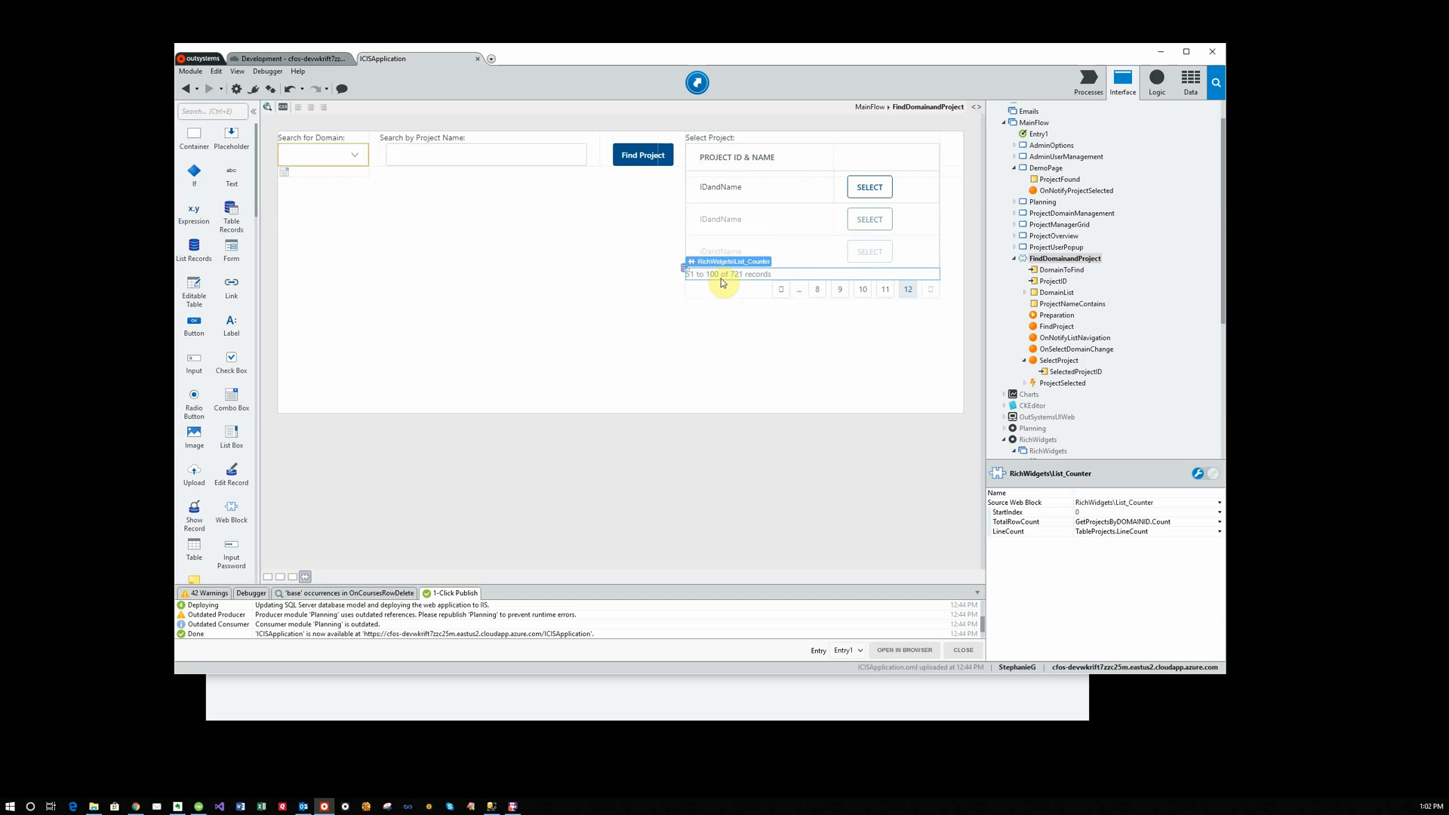
mouse_move(721, 284)
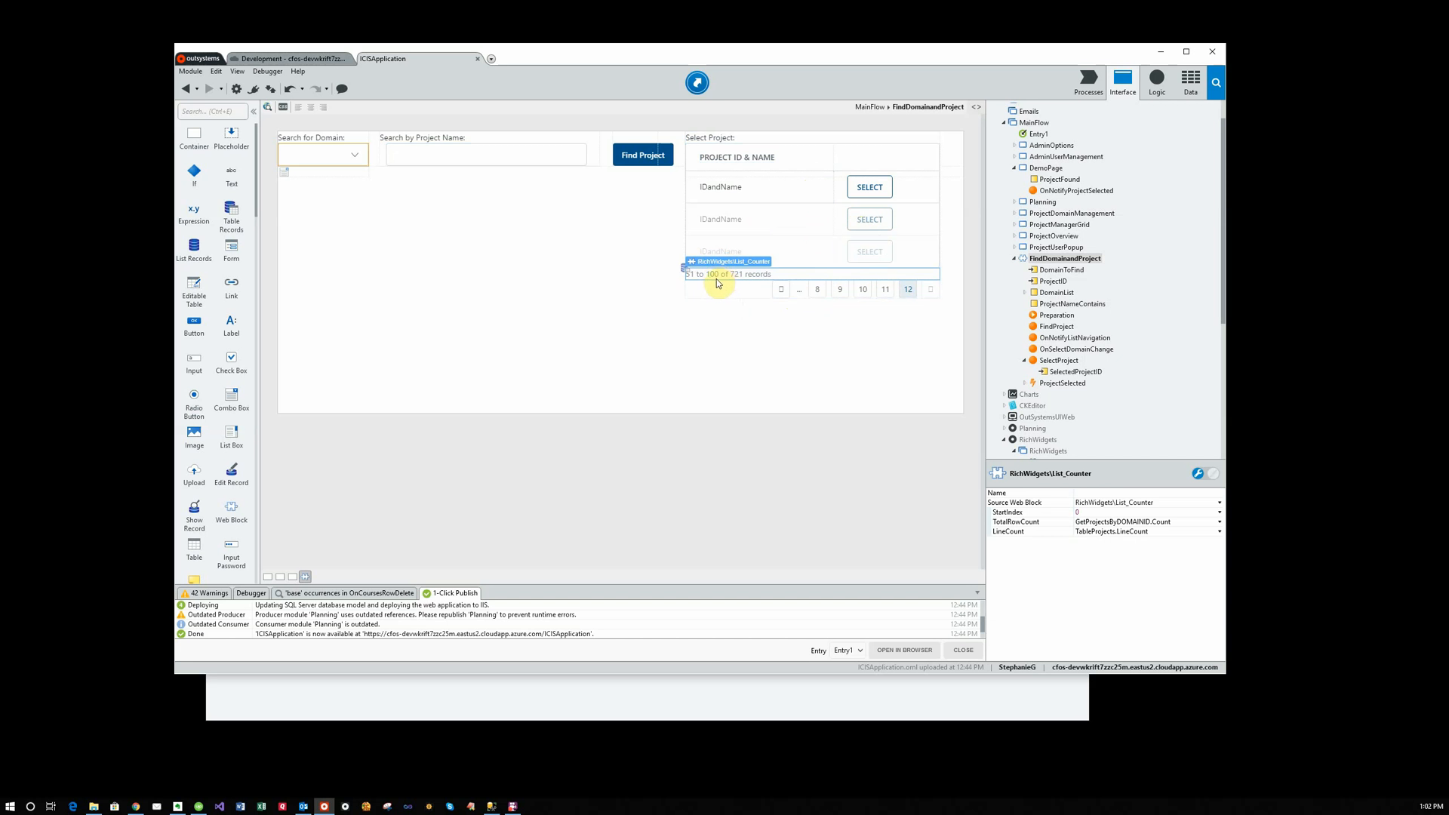
mouse_move(643, 445)
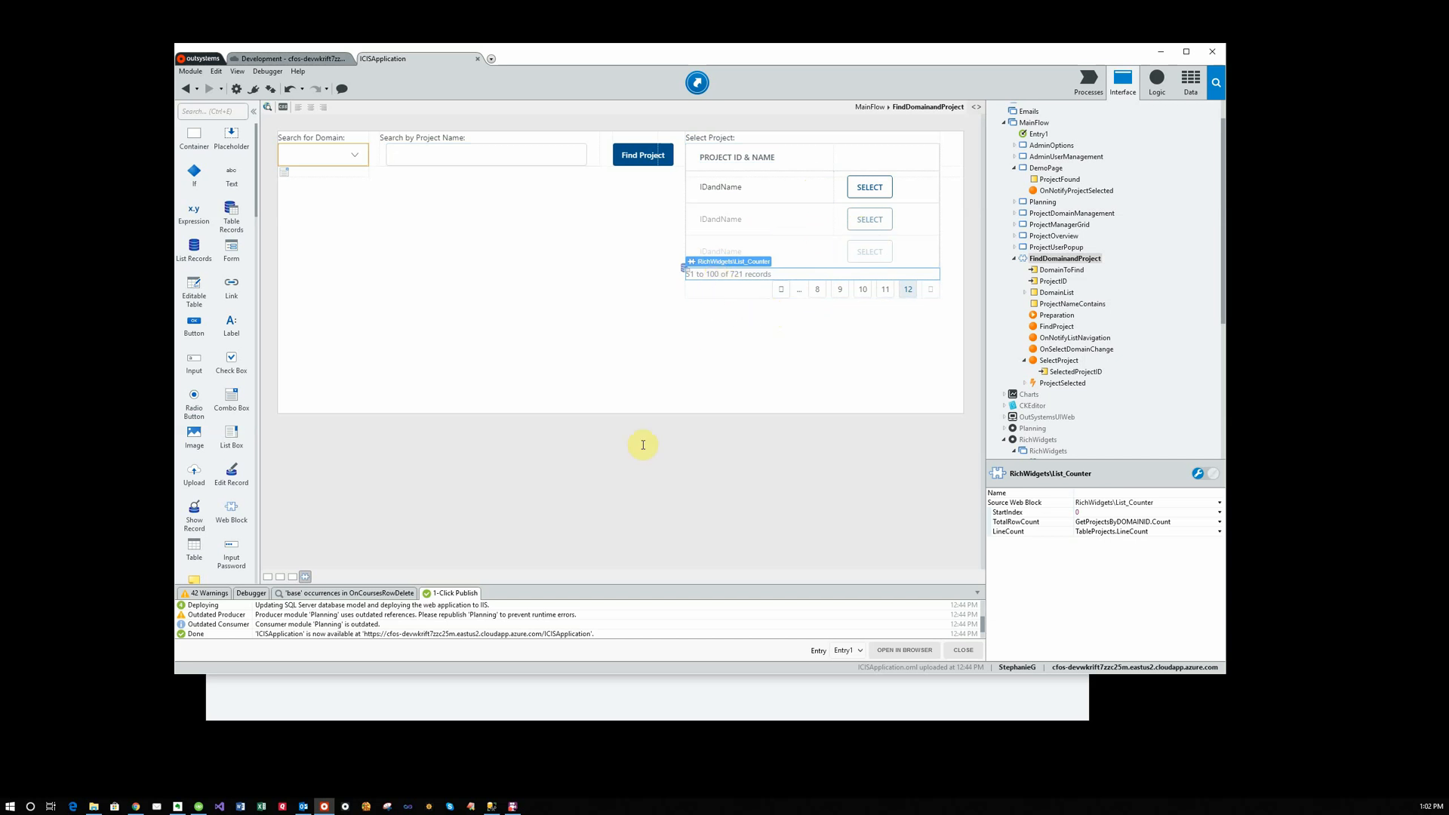
mouse_move(658, 553)
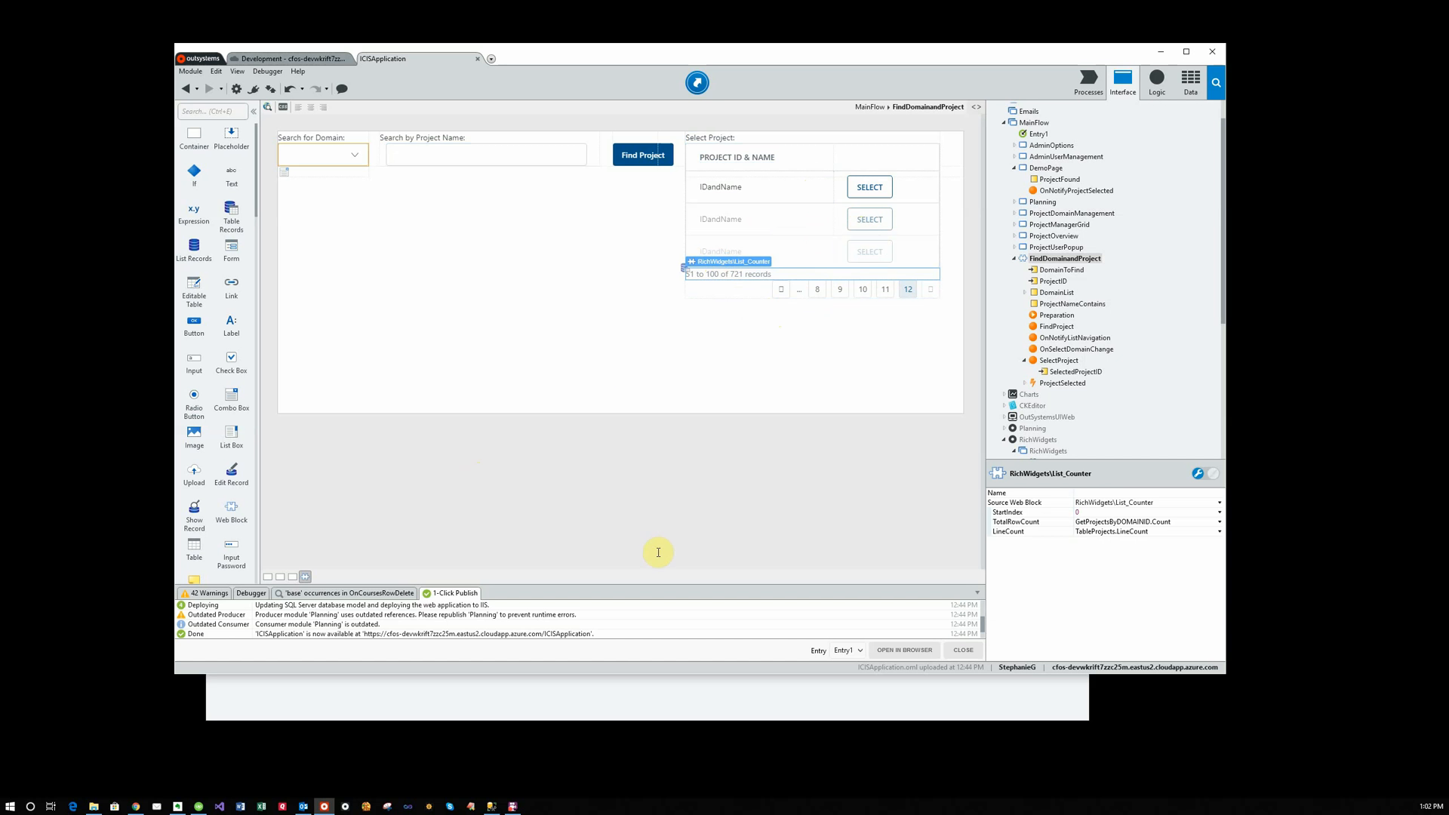
mouse_move(1061, 269)
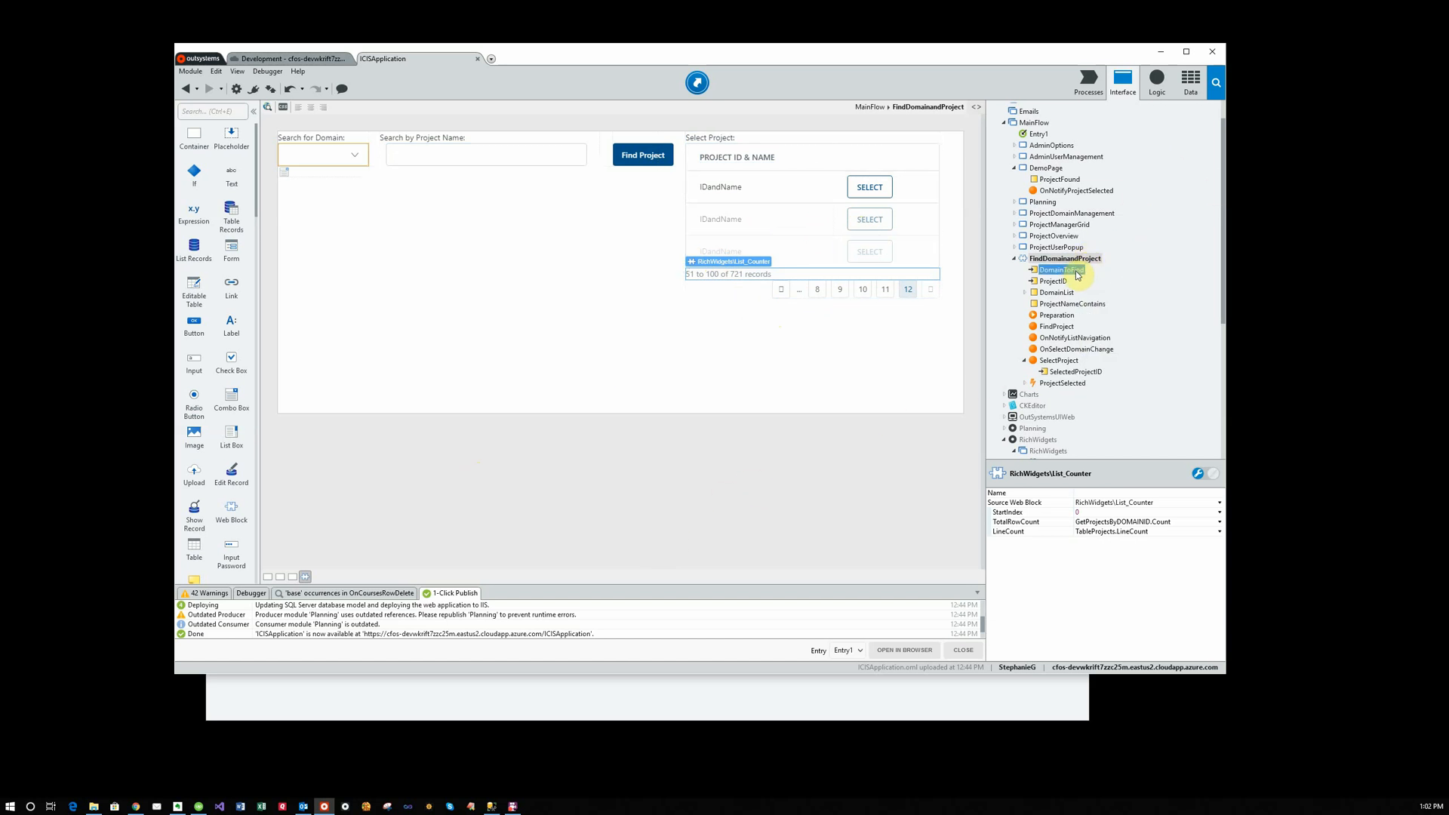
left_click(1053, 281)
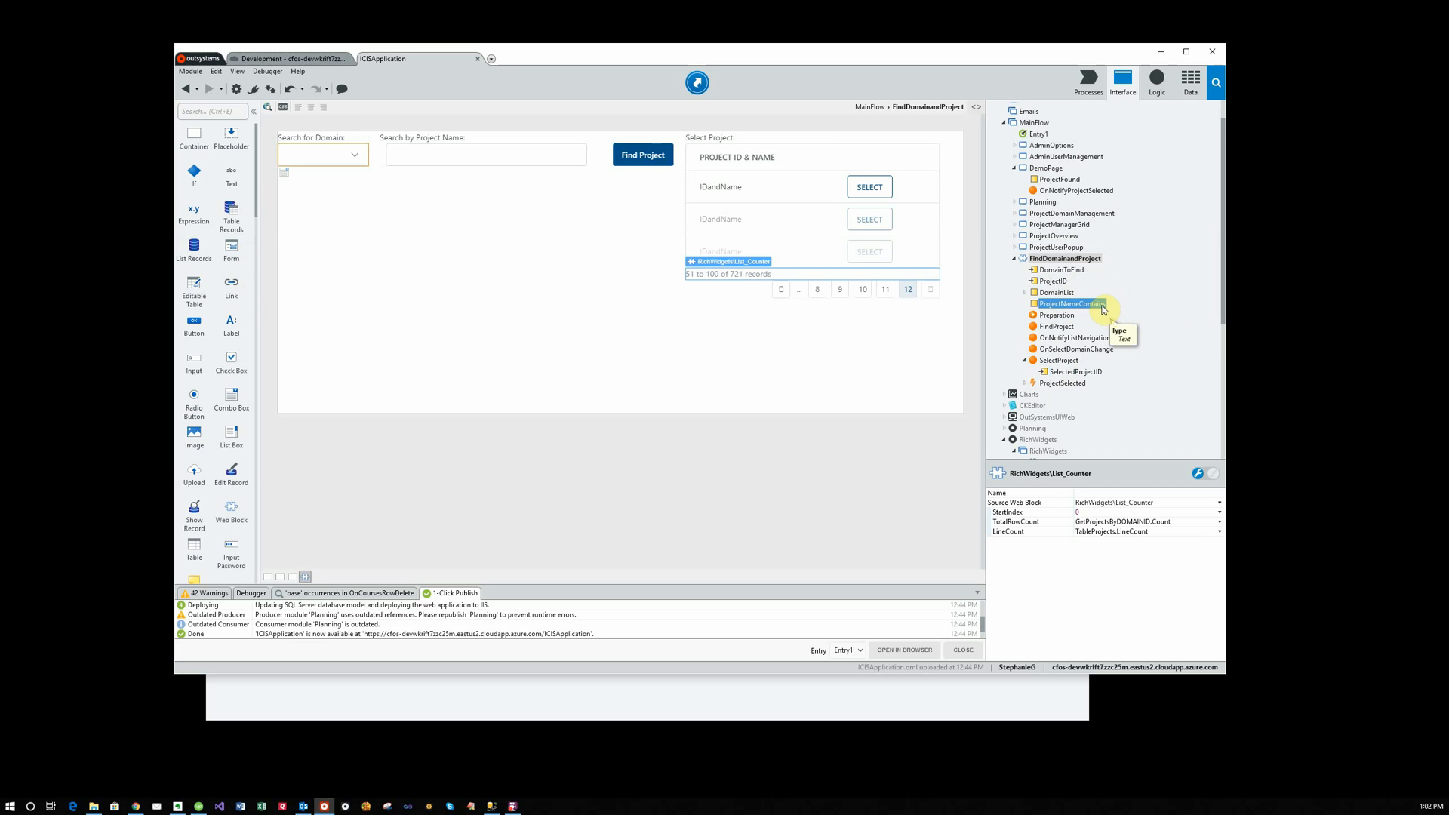
left_click(485, 154)
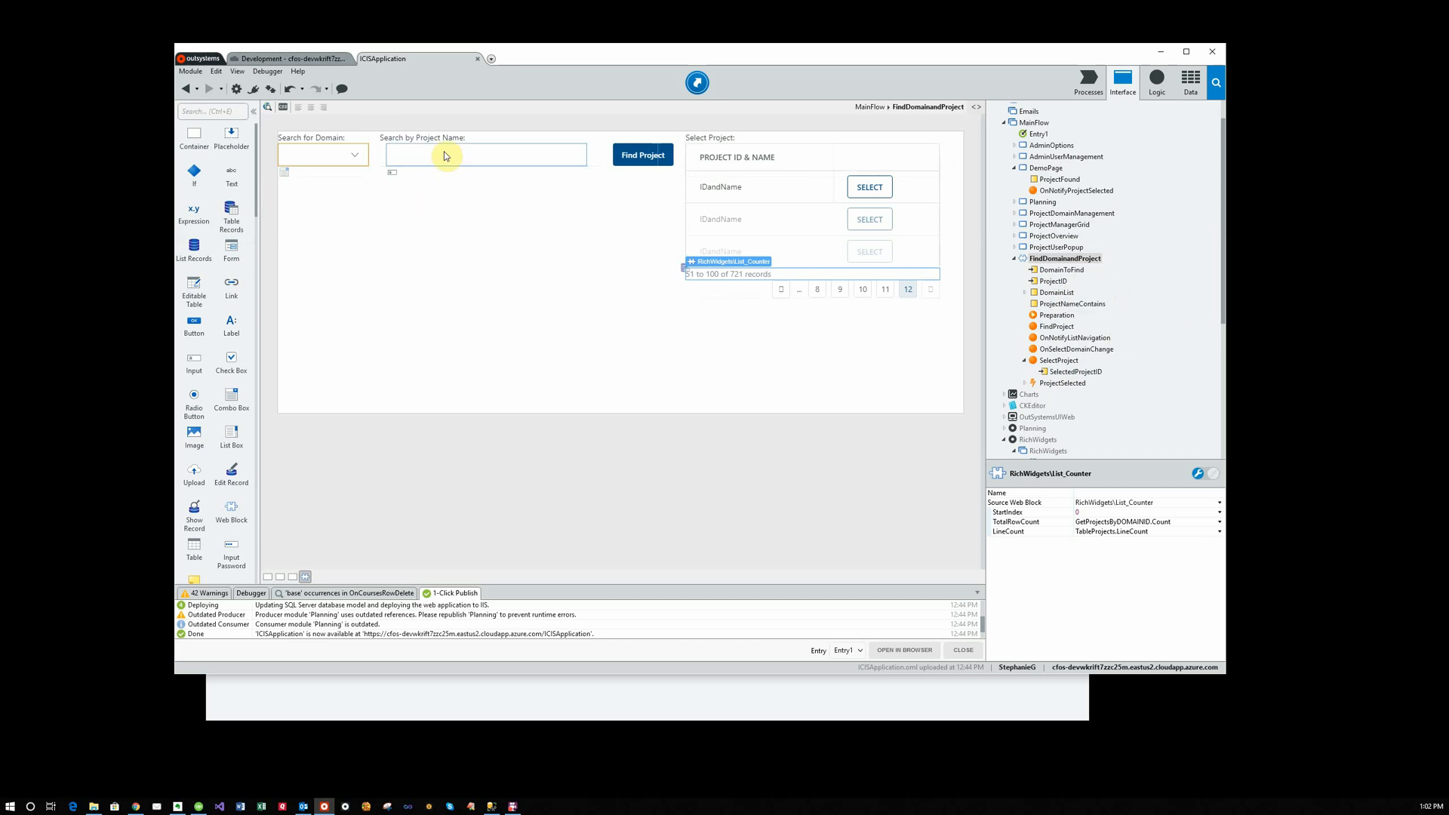
left_click(486, 154)
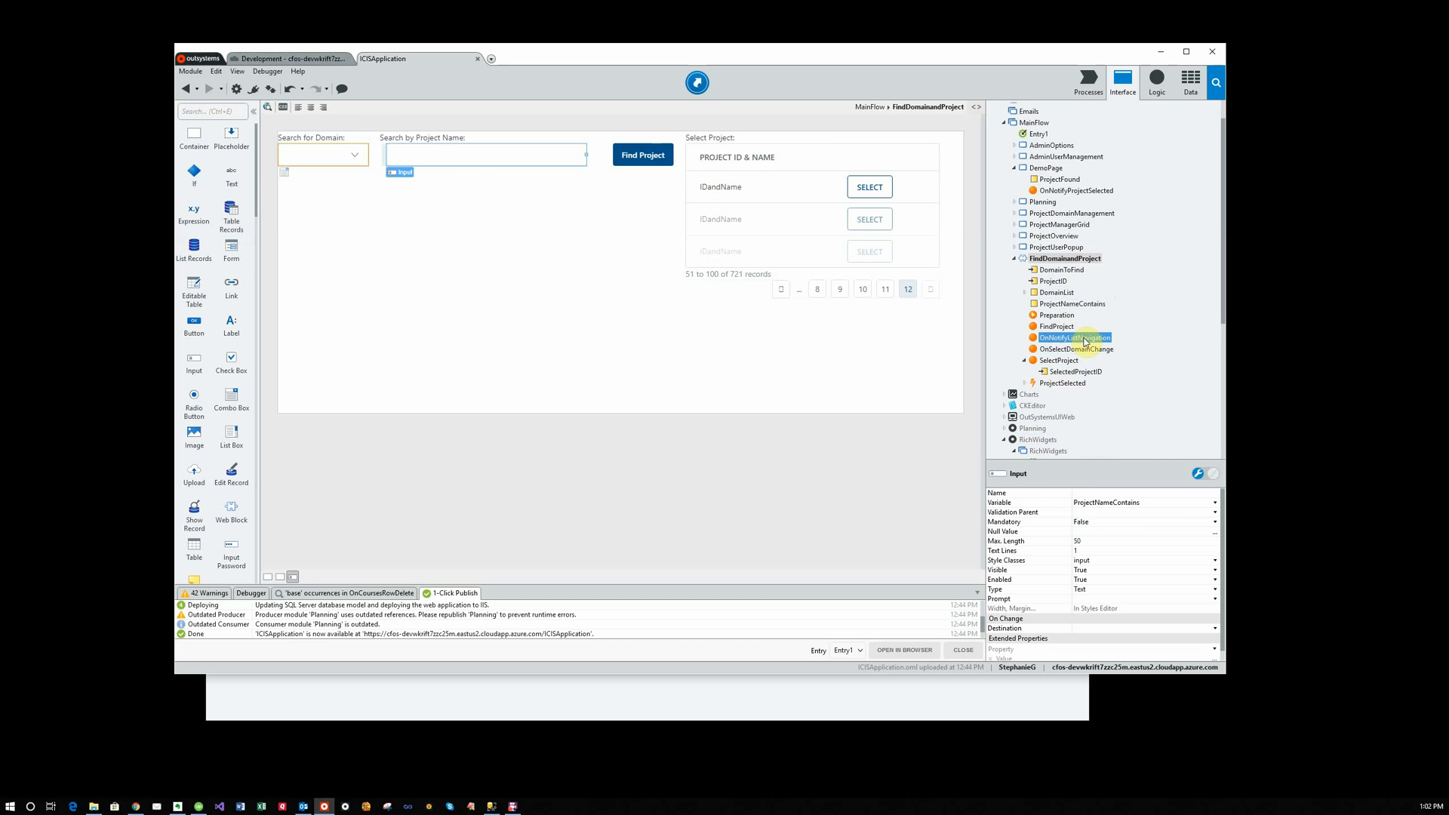
left_click(1057, 314)
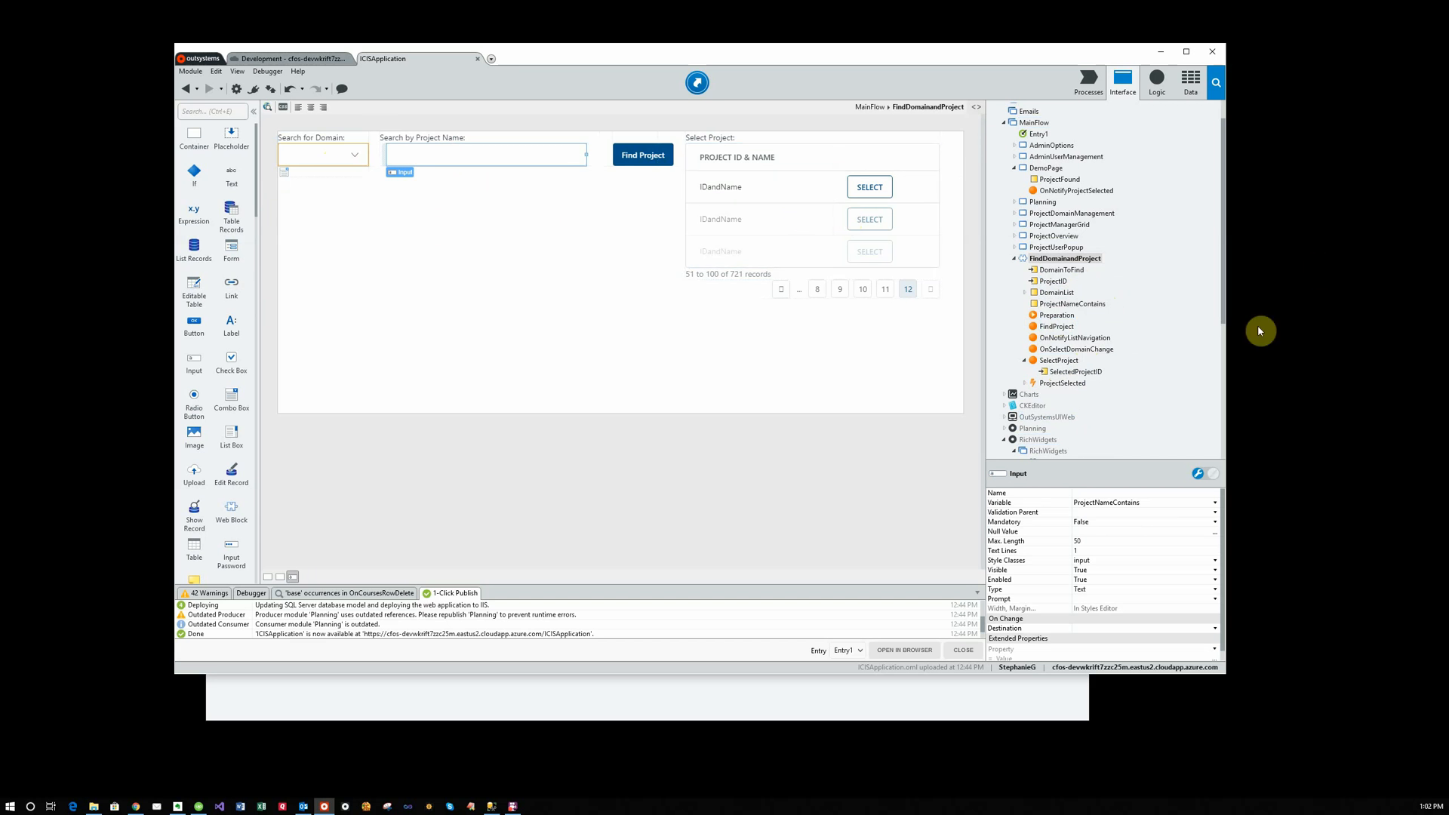
left_click(1055, 326)
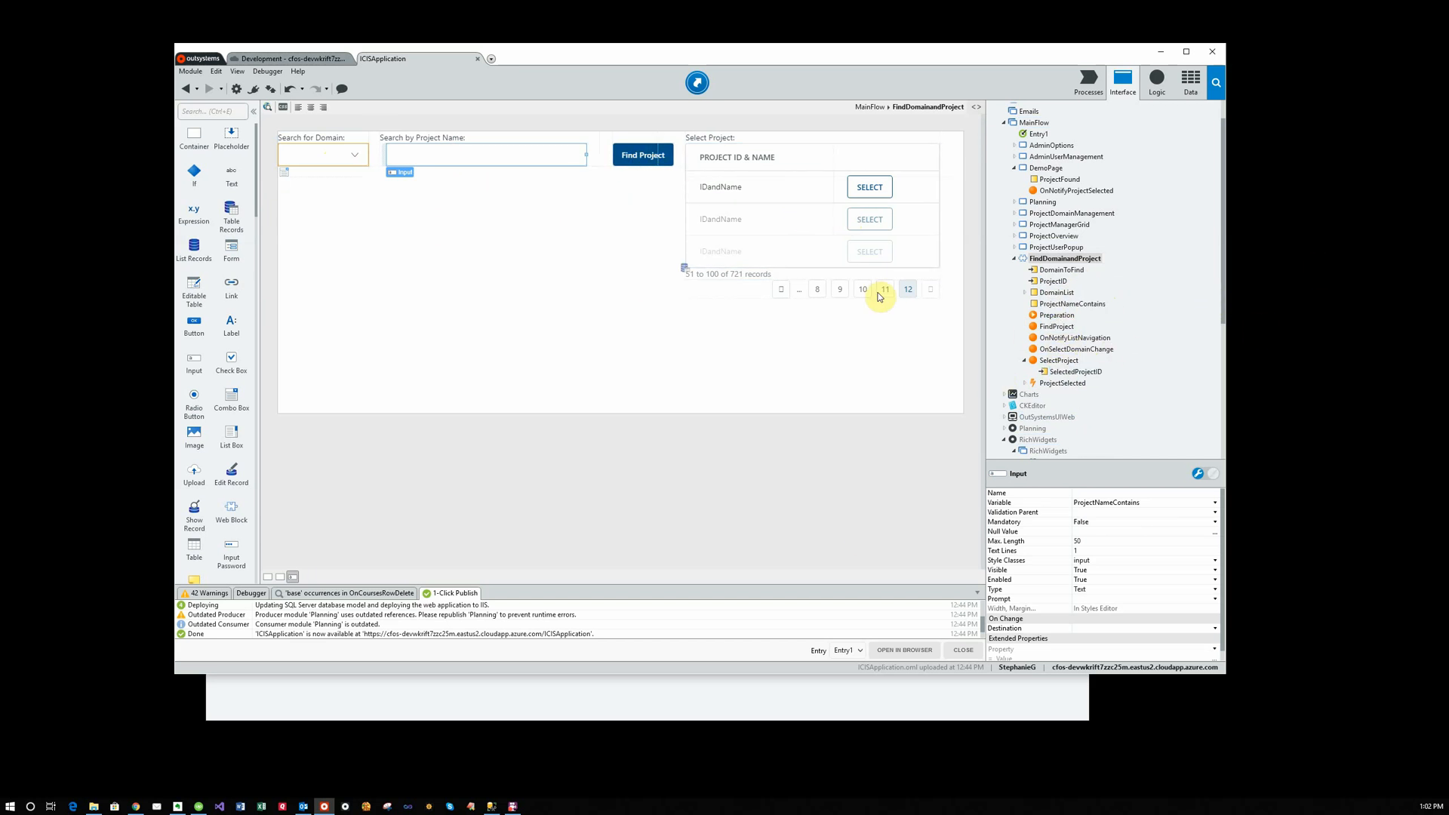
left_click(1056, 326)
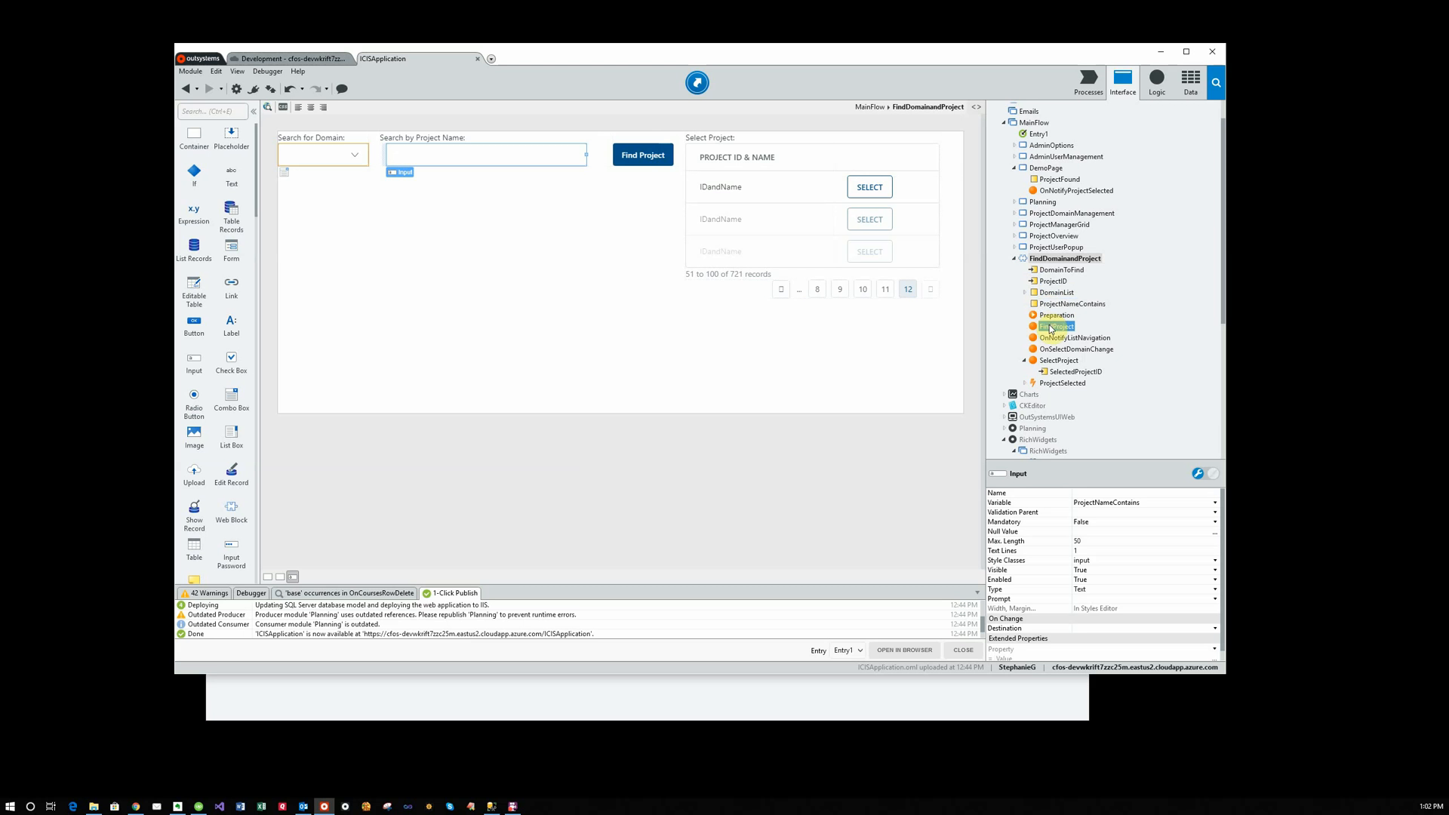
Review the FindProject and OnNotifyListNavigation actions, then select SelectProject
left_click(1072, 304)
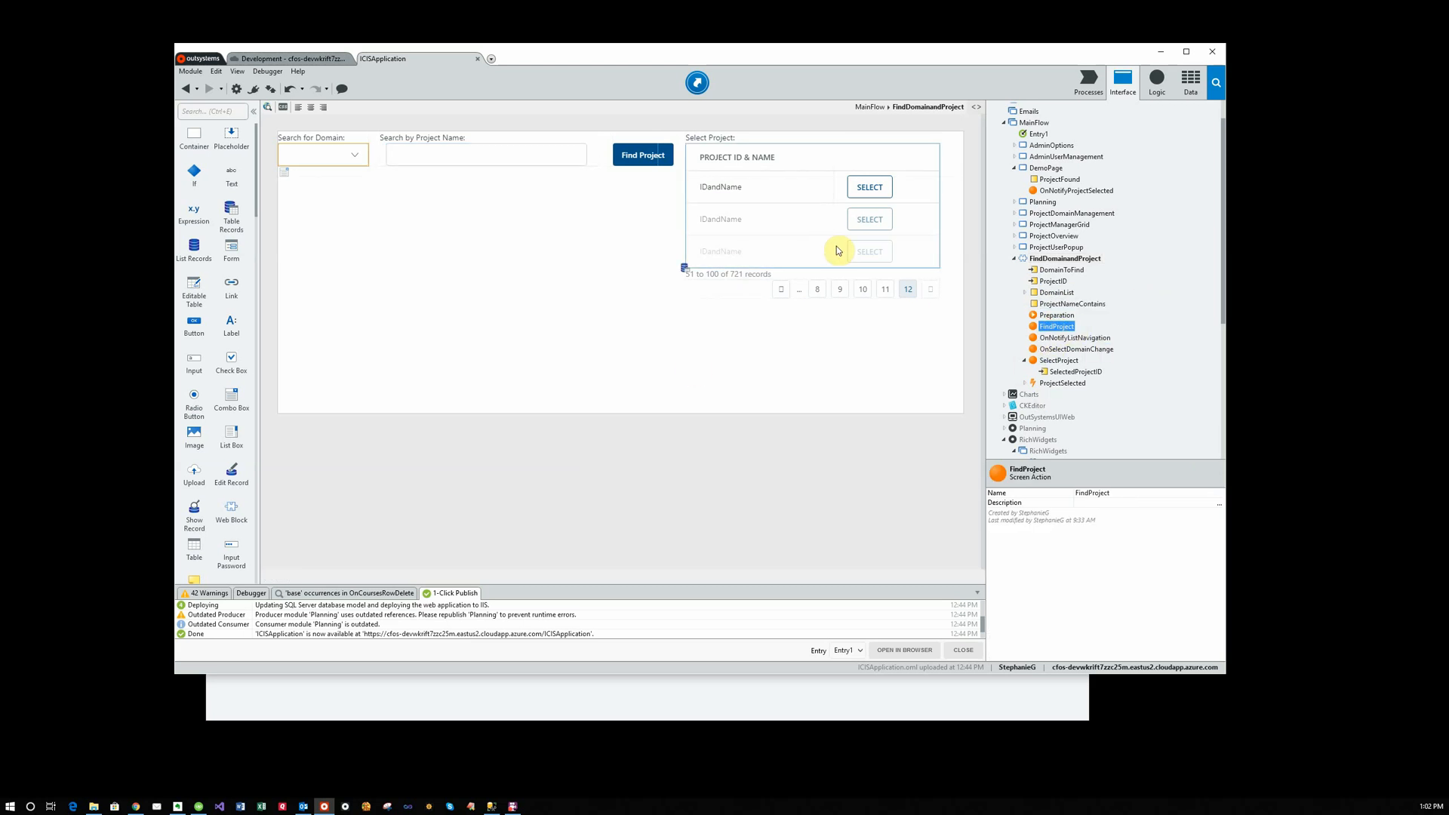
left_click(1056, 292)
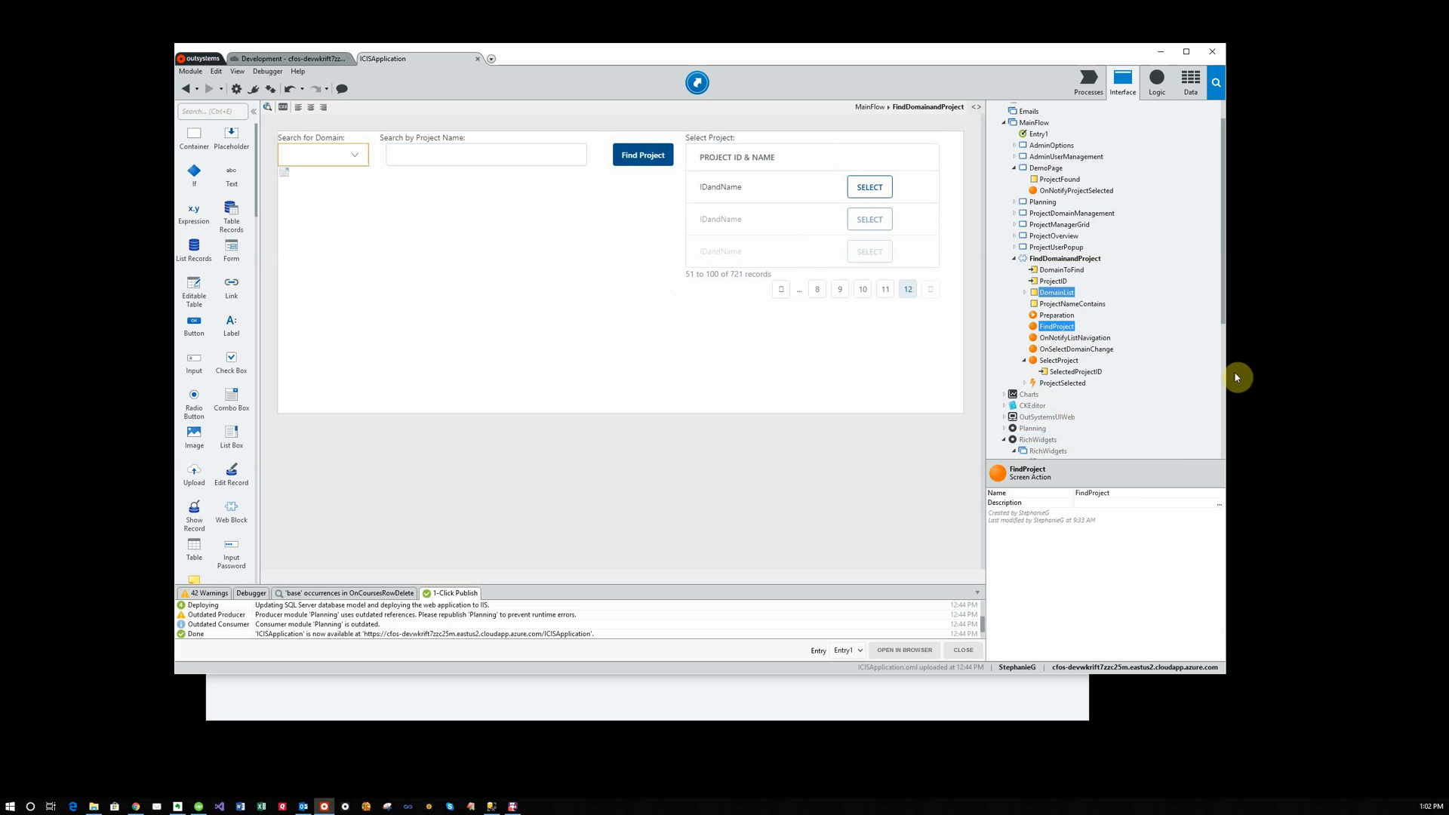
left_click(1075, 338)
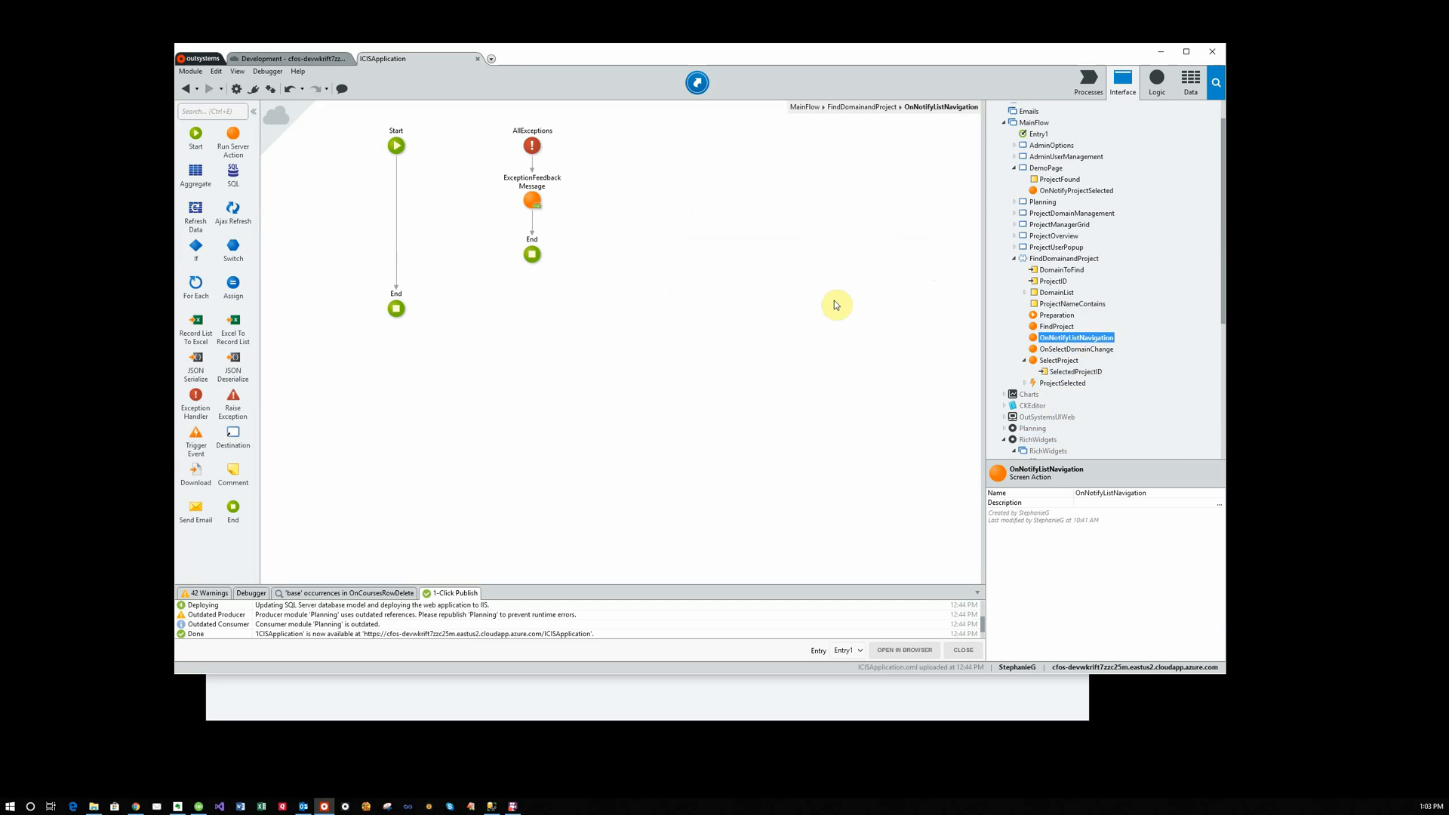
mouse_move(967, 222)
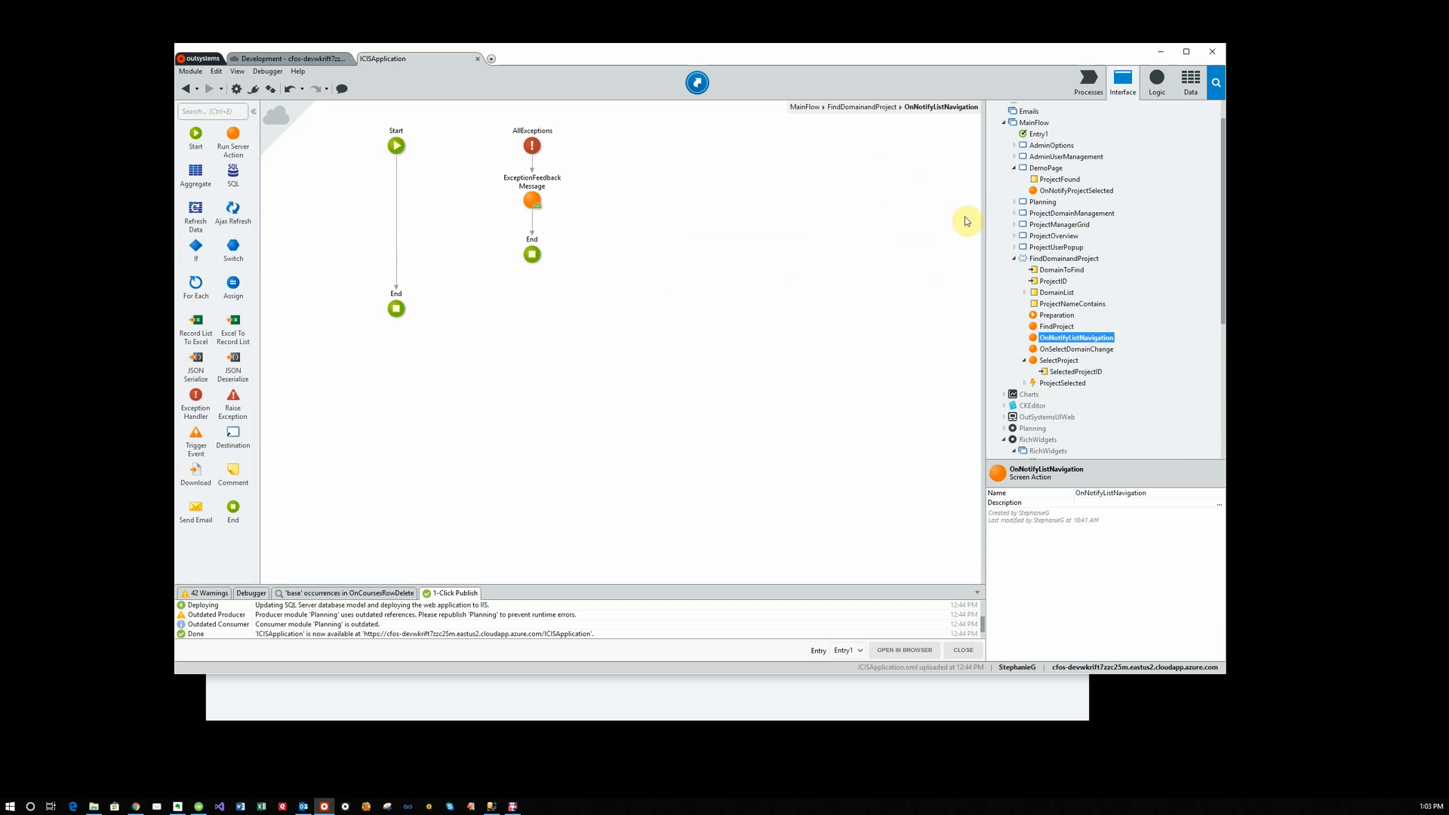
mouse_move(865, 114)
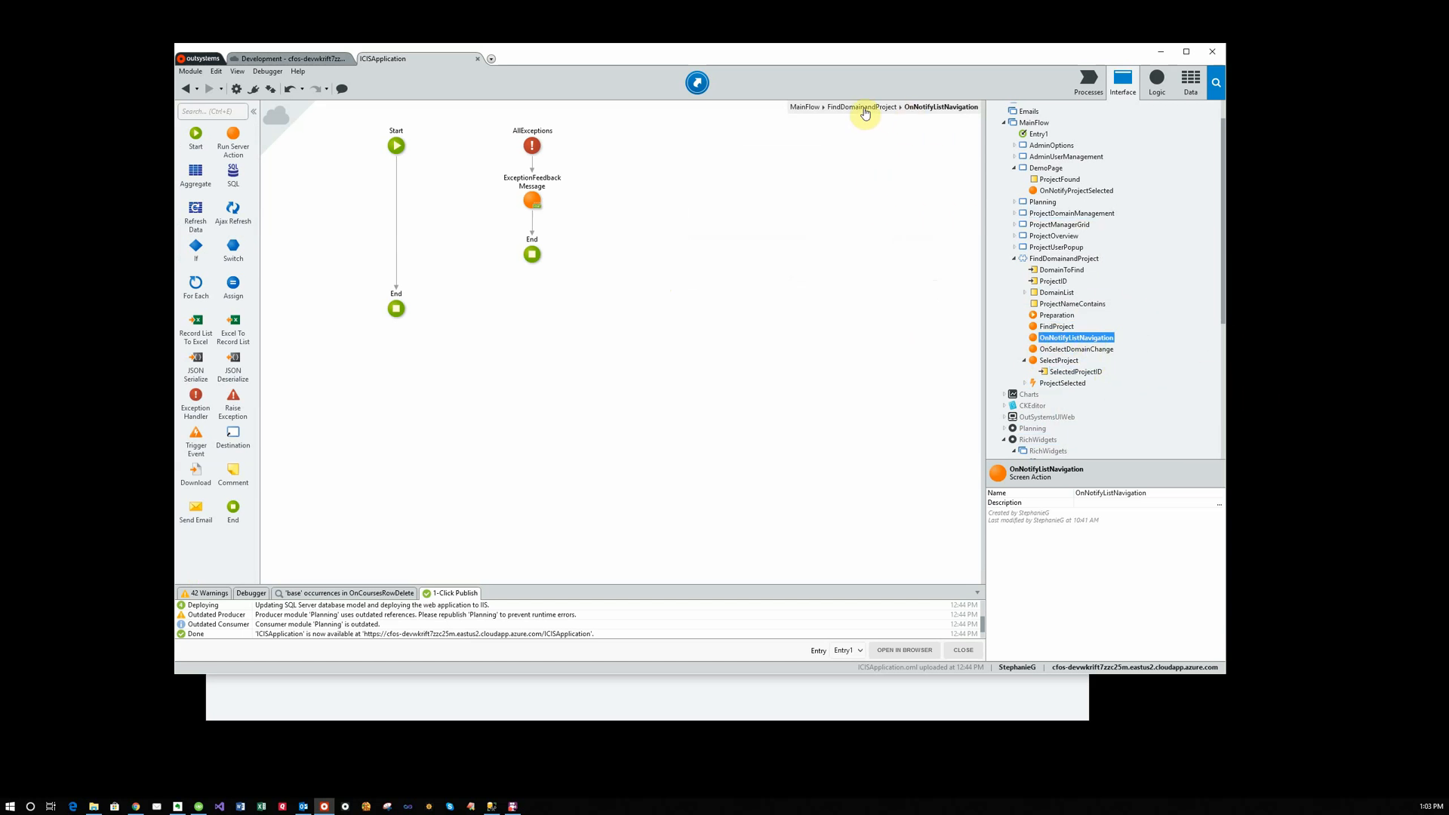
left_click(1063, 258)
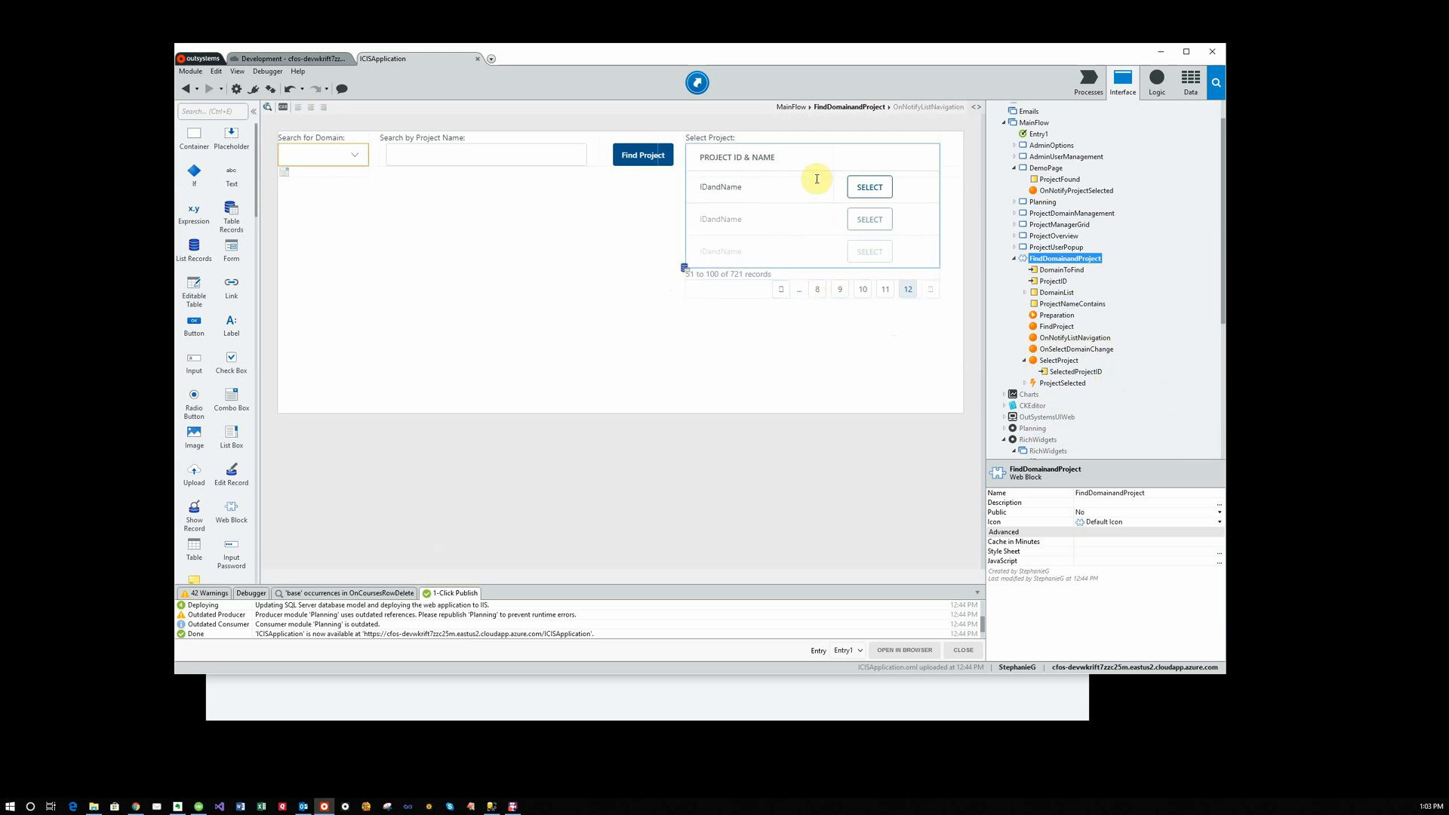
left_click(1059, 359)
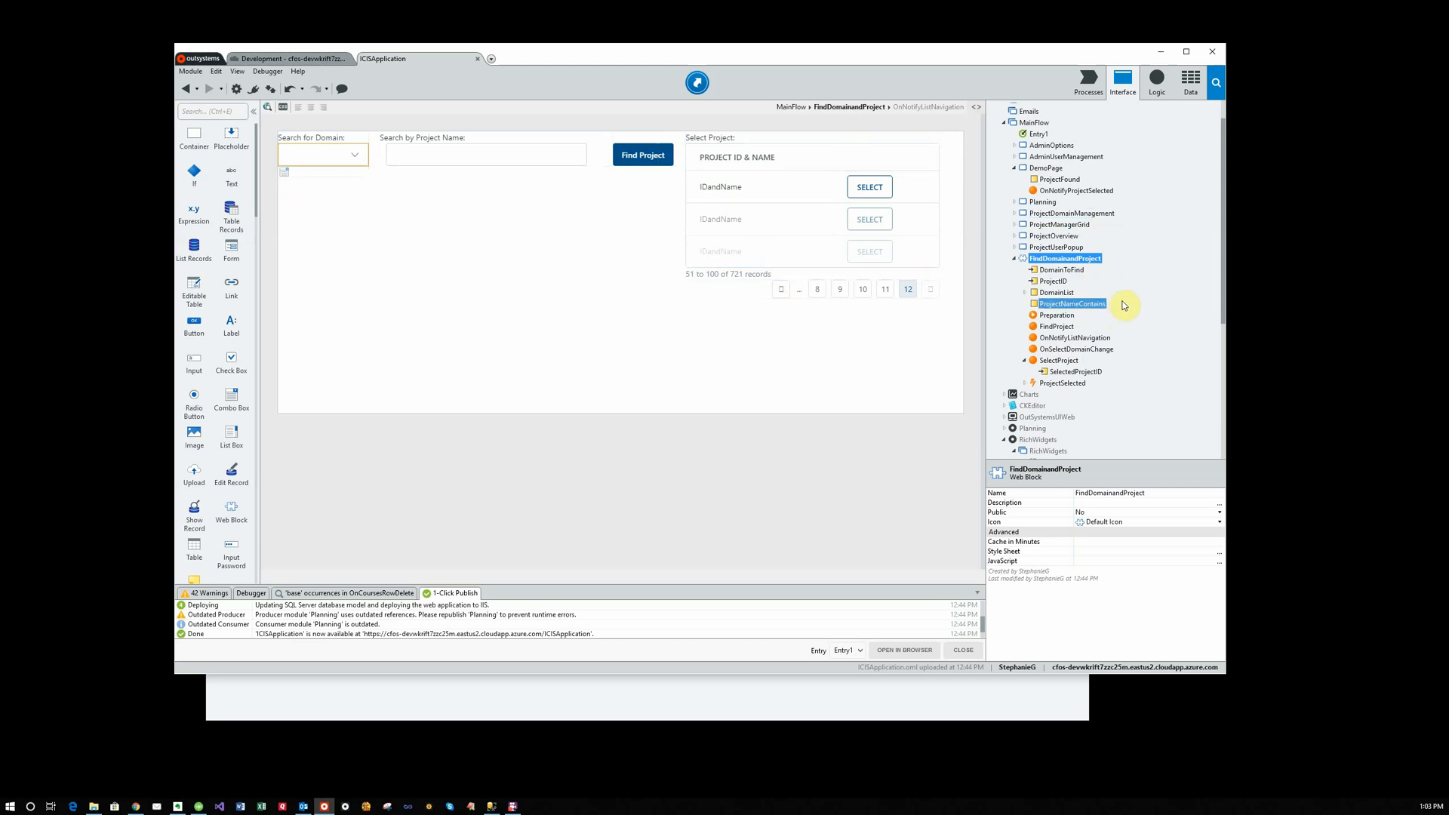
left_click(1075, 349)
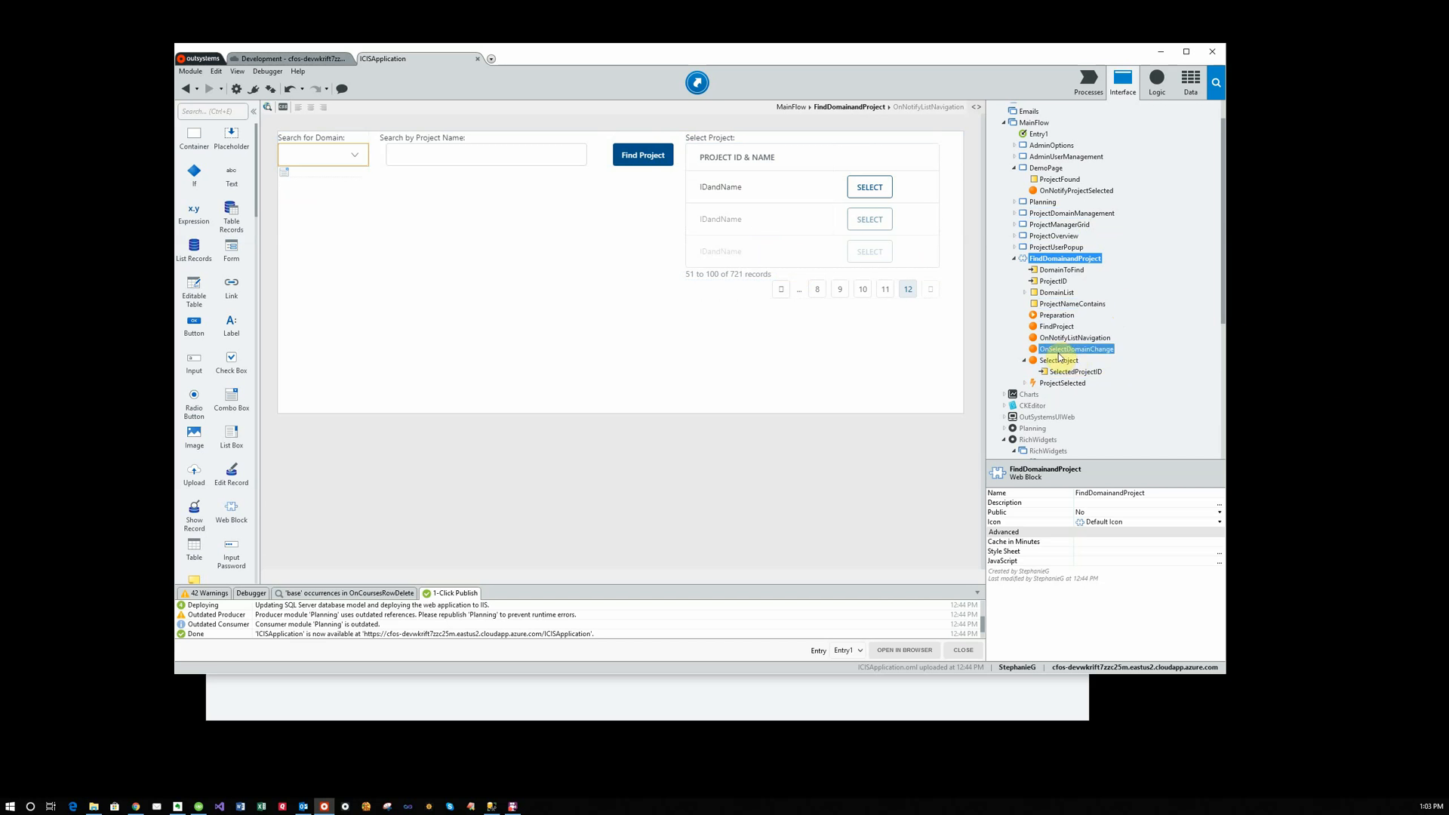
left_click(1059, 359)
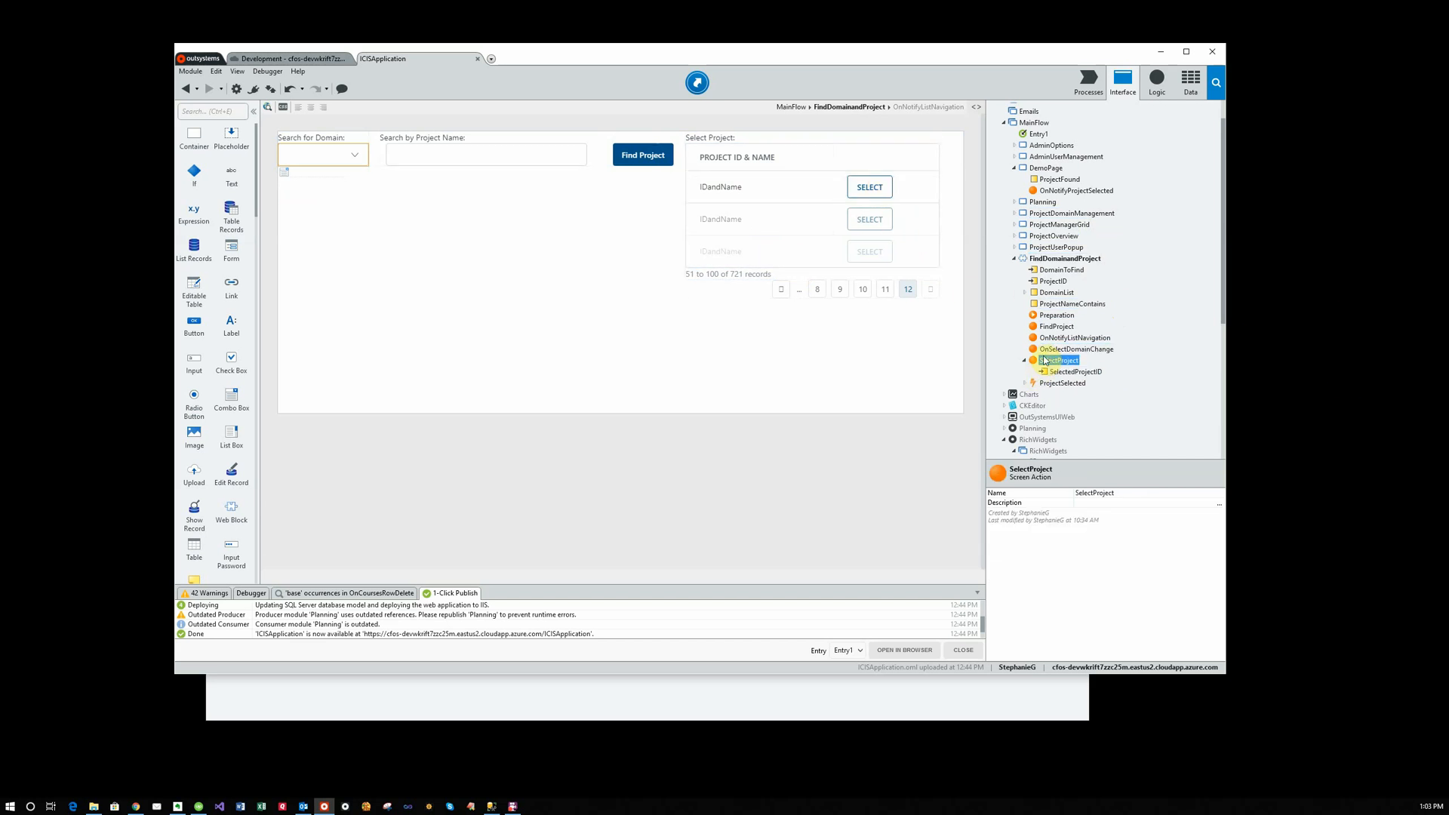
Open SelectProject's flow and view the Deprecated_Notify step's message expression
double_click(1060, 360)
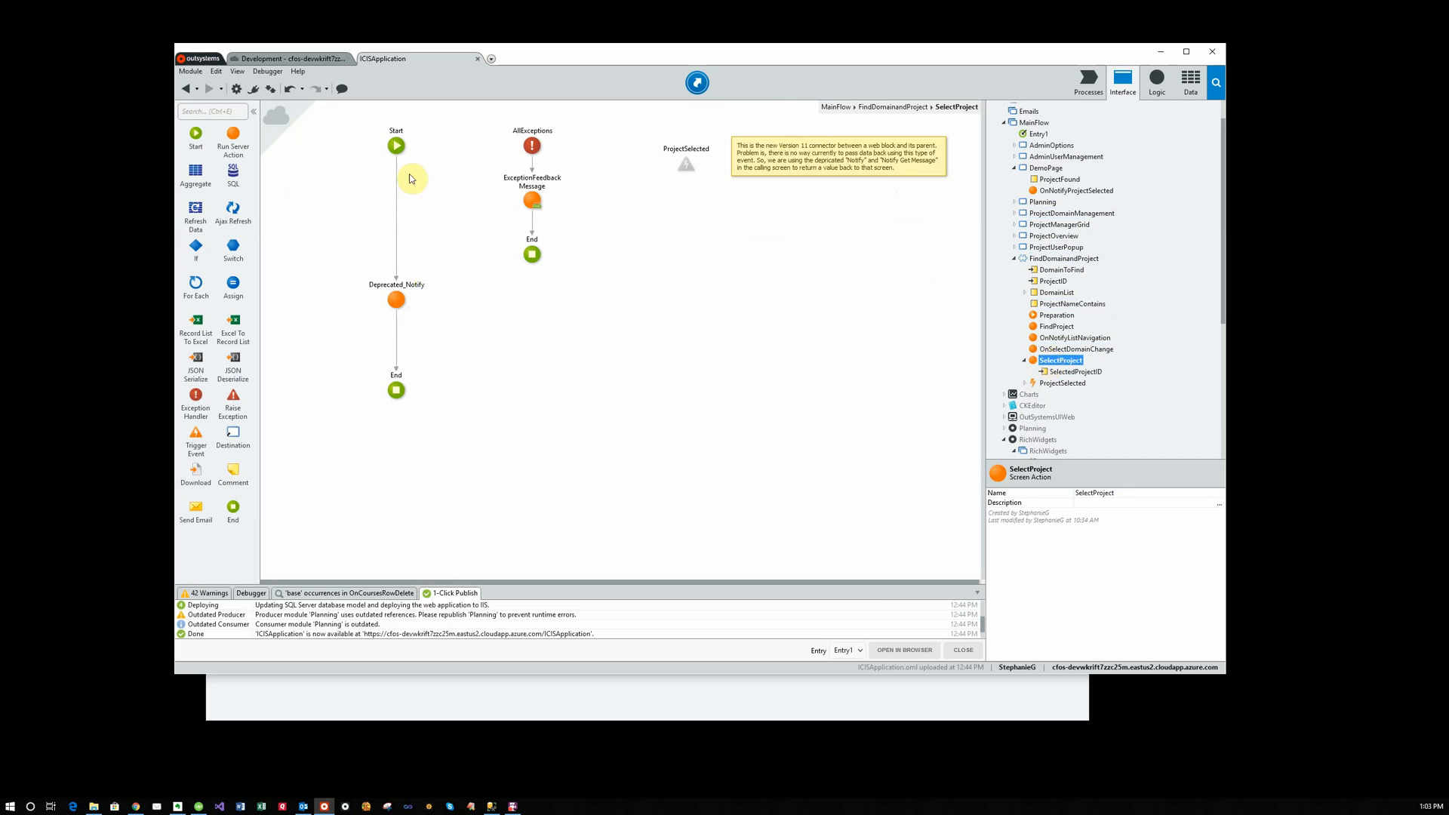
mouse_move(422, 359)
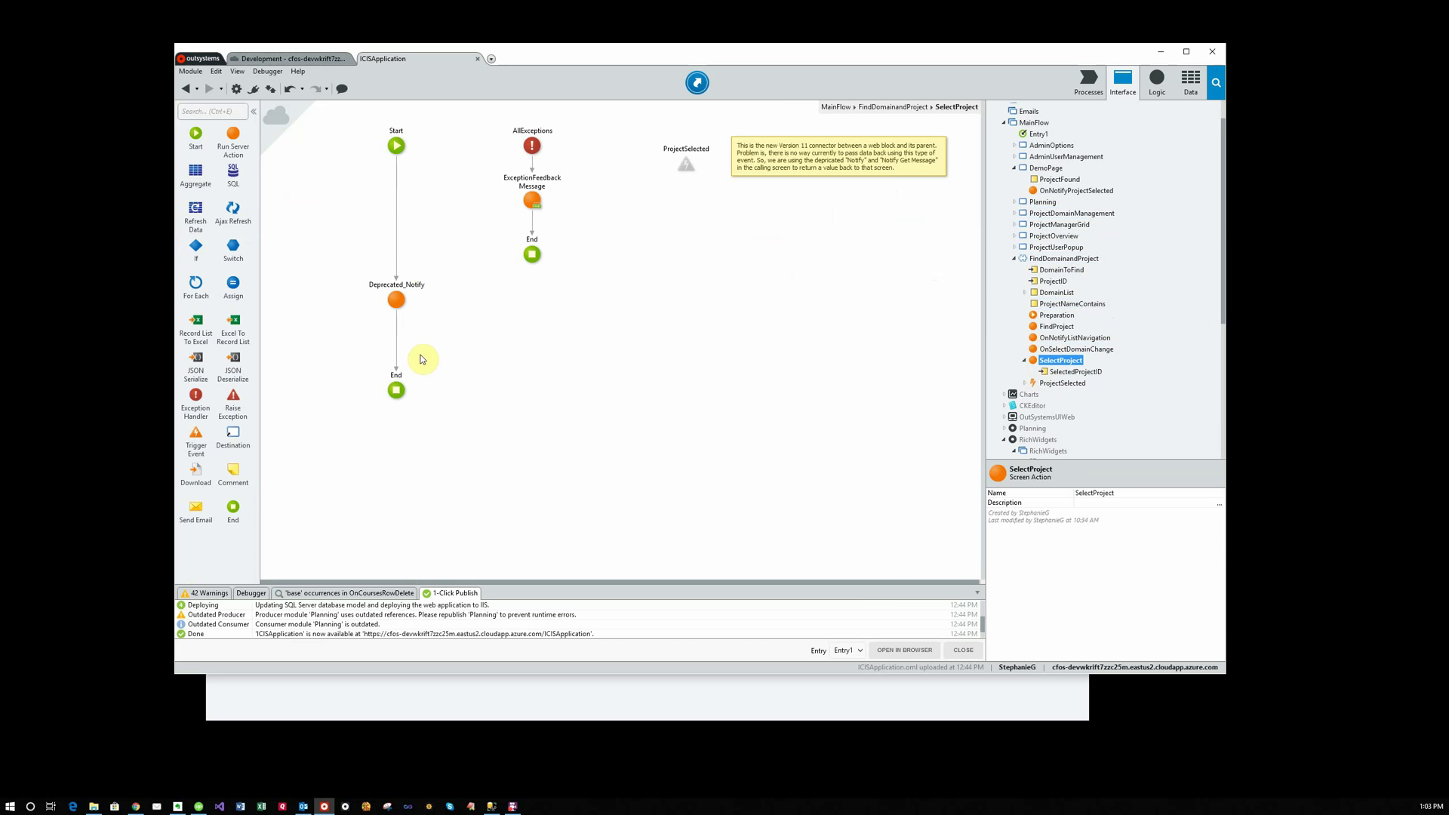
left_click(396, 299)
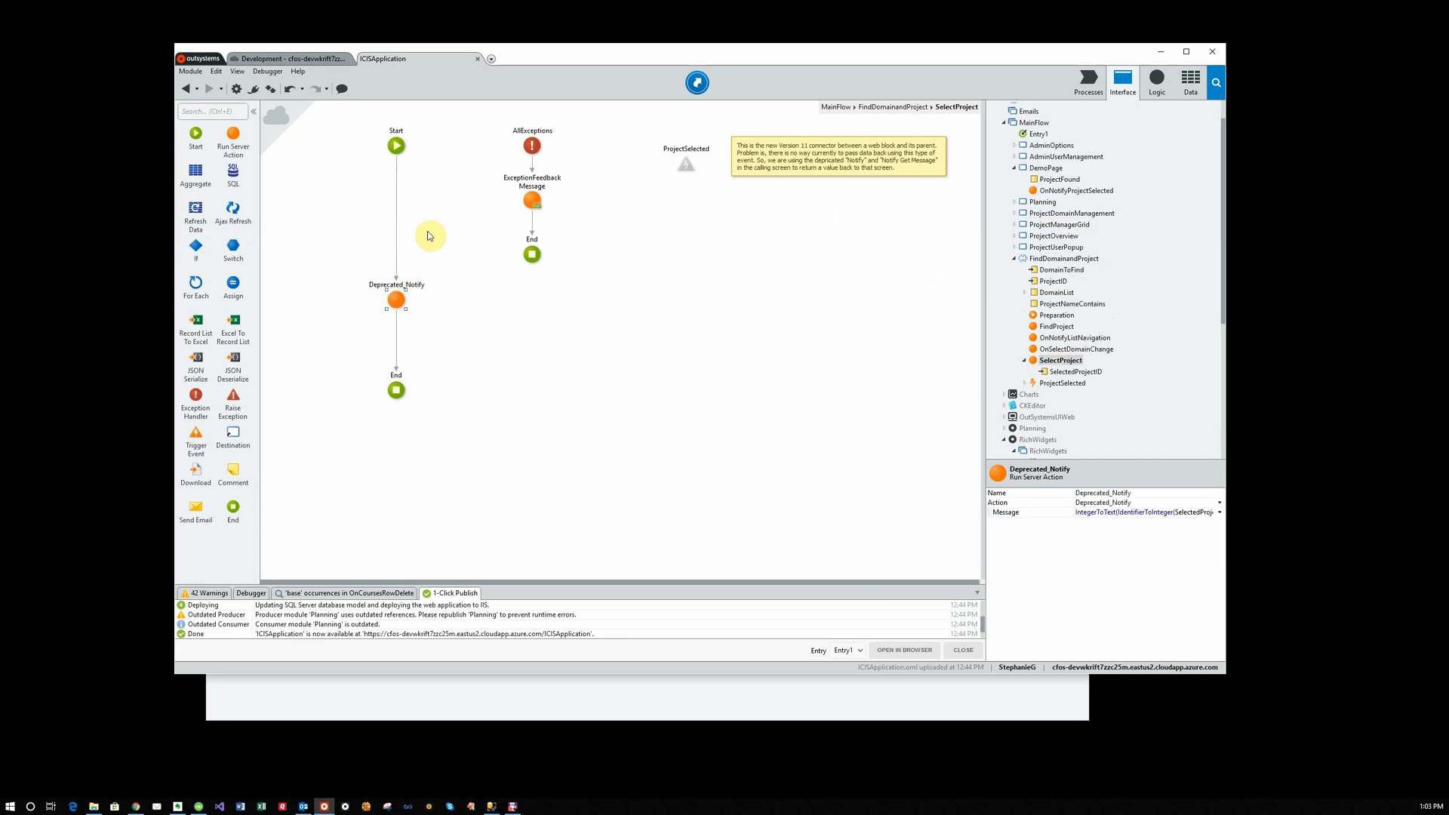
mouse_move(668, 335)
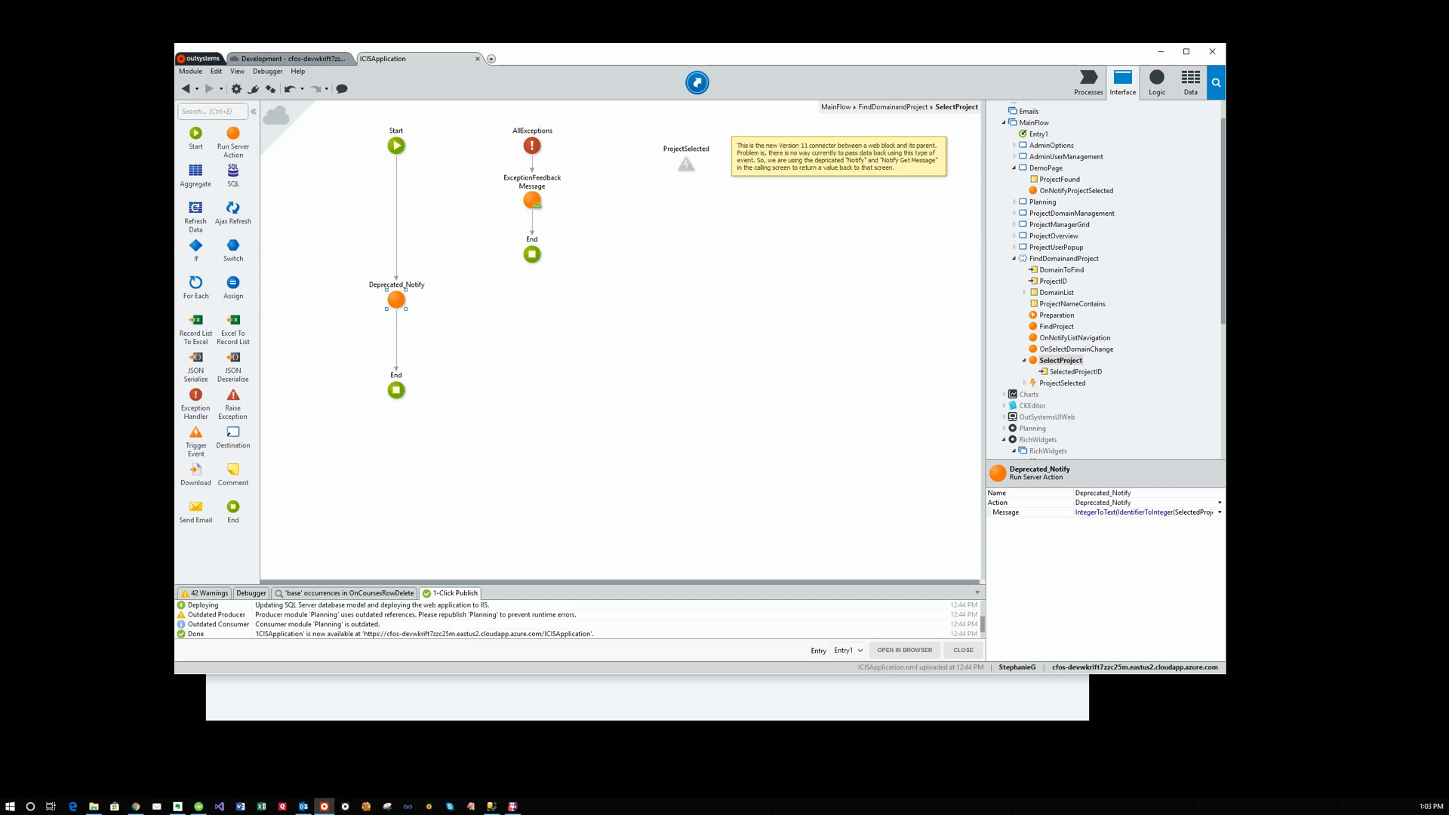
mouse_move(445, 555)
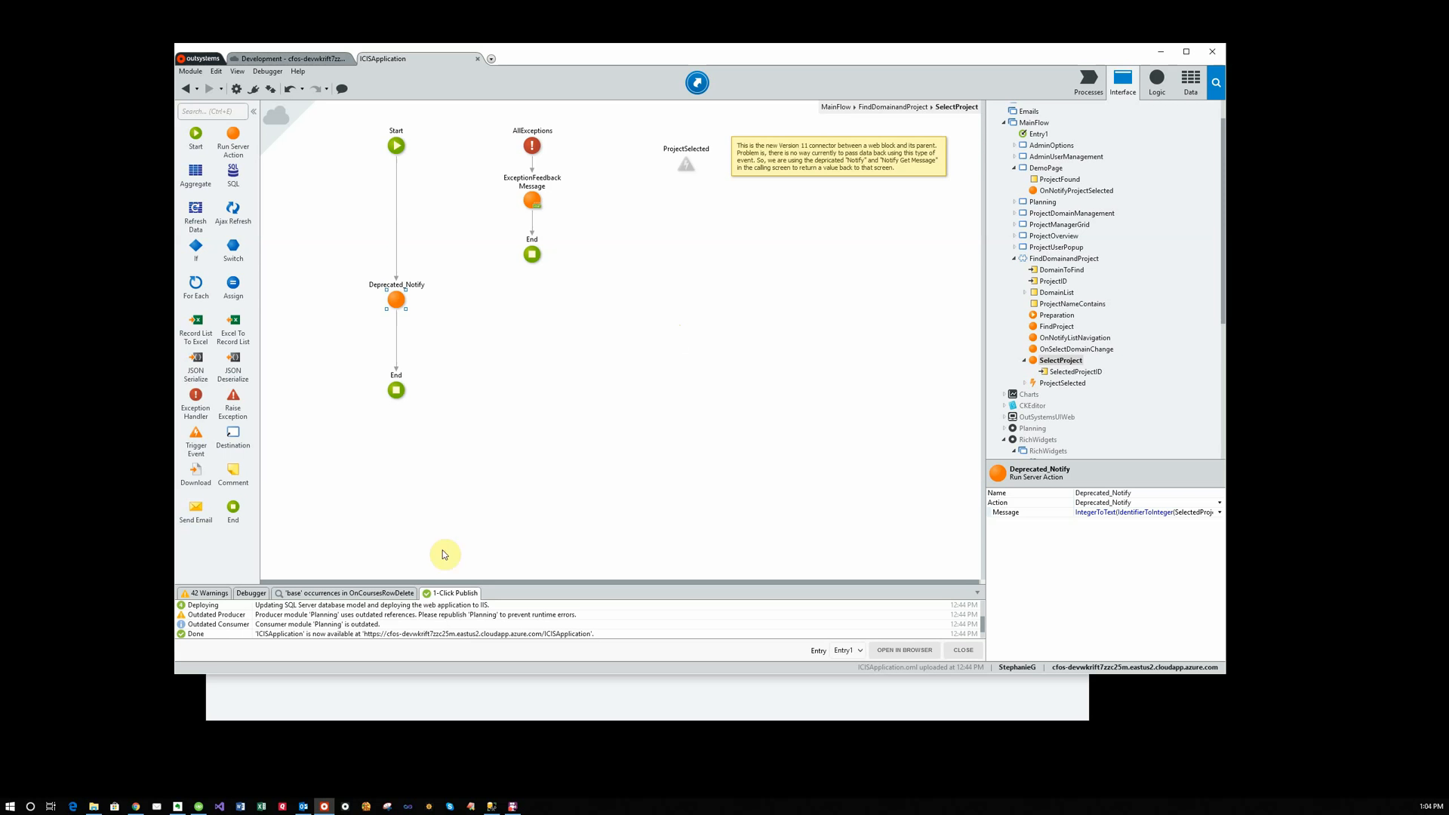
mouse_move(1109, 512)
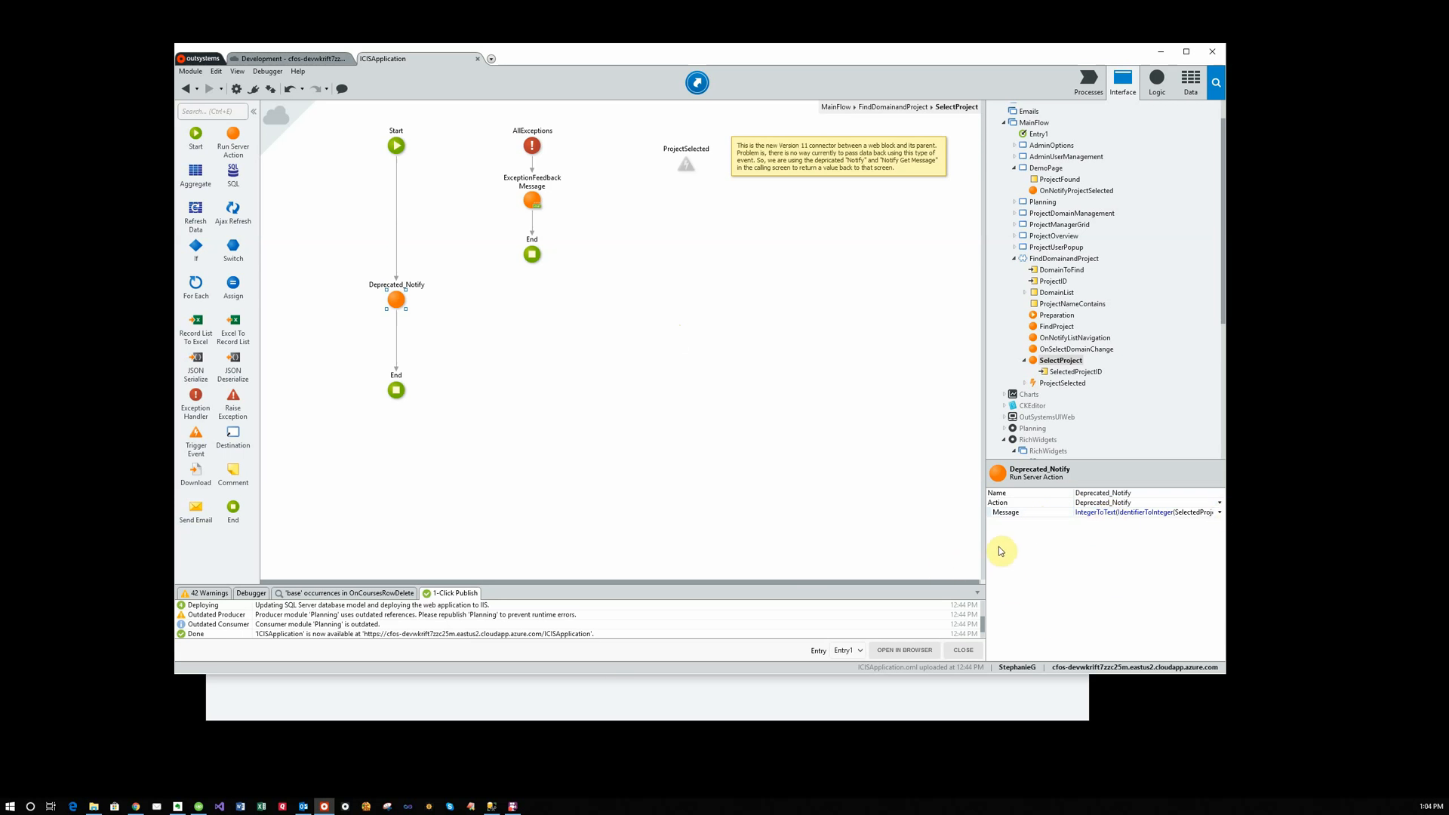
mouse_move(934, 561)
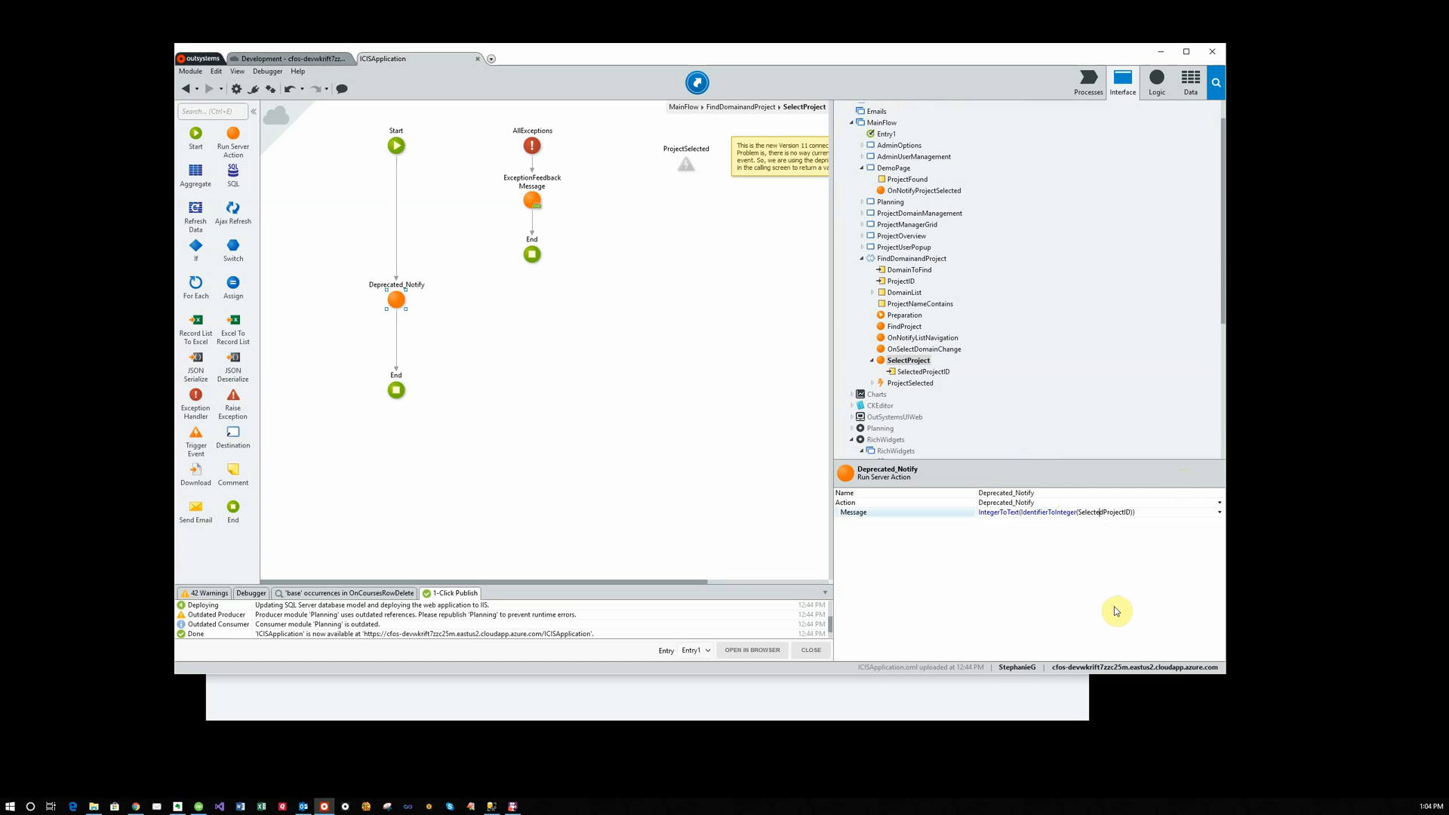
mouse_move(1087, 617)
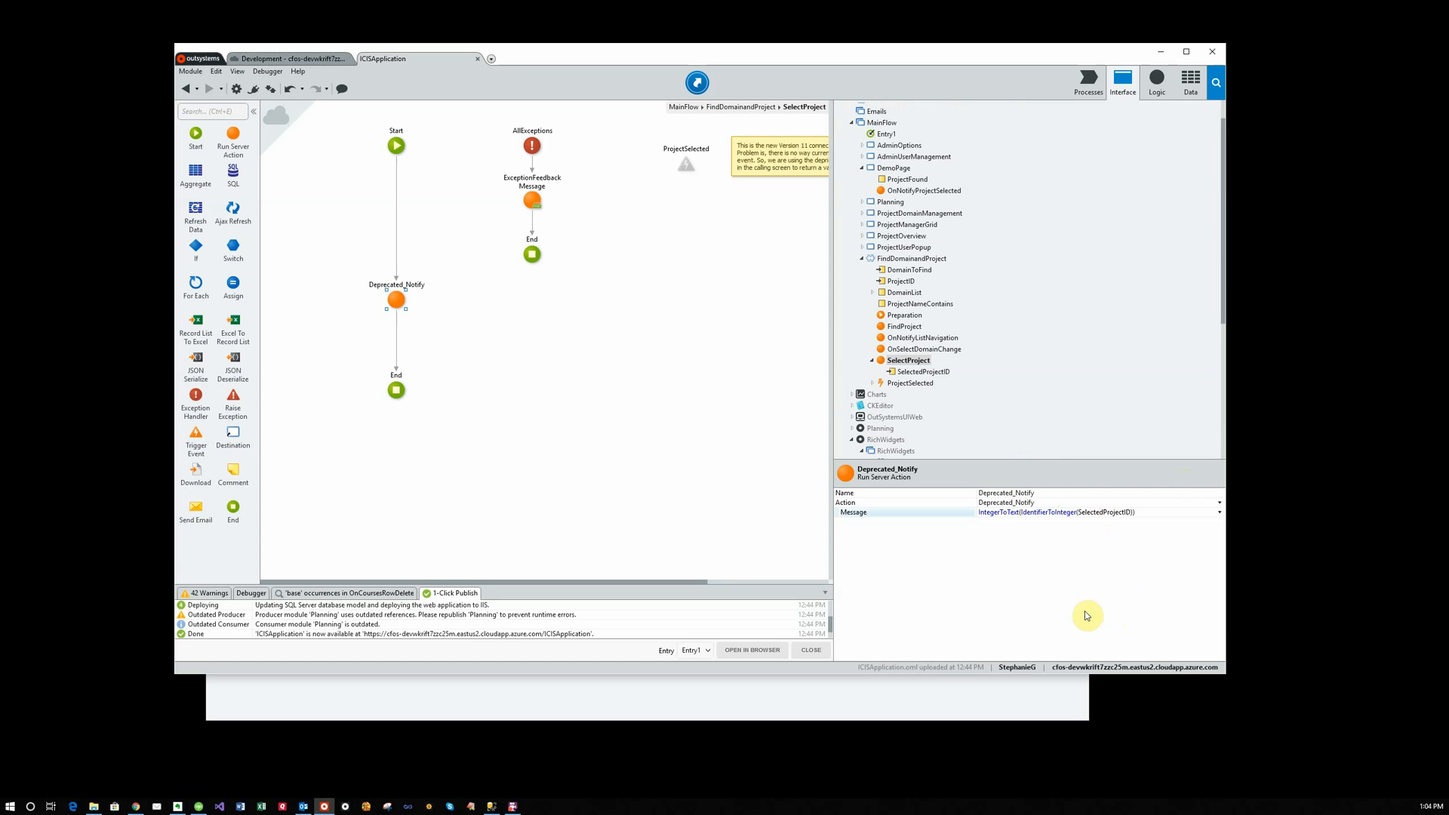
mouse_move(1059, 553)
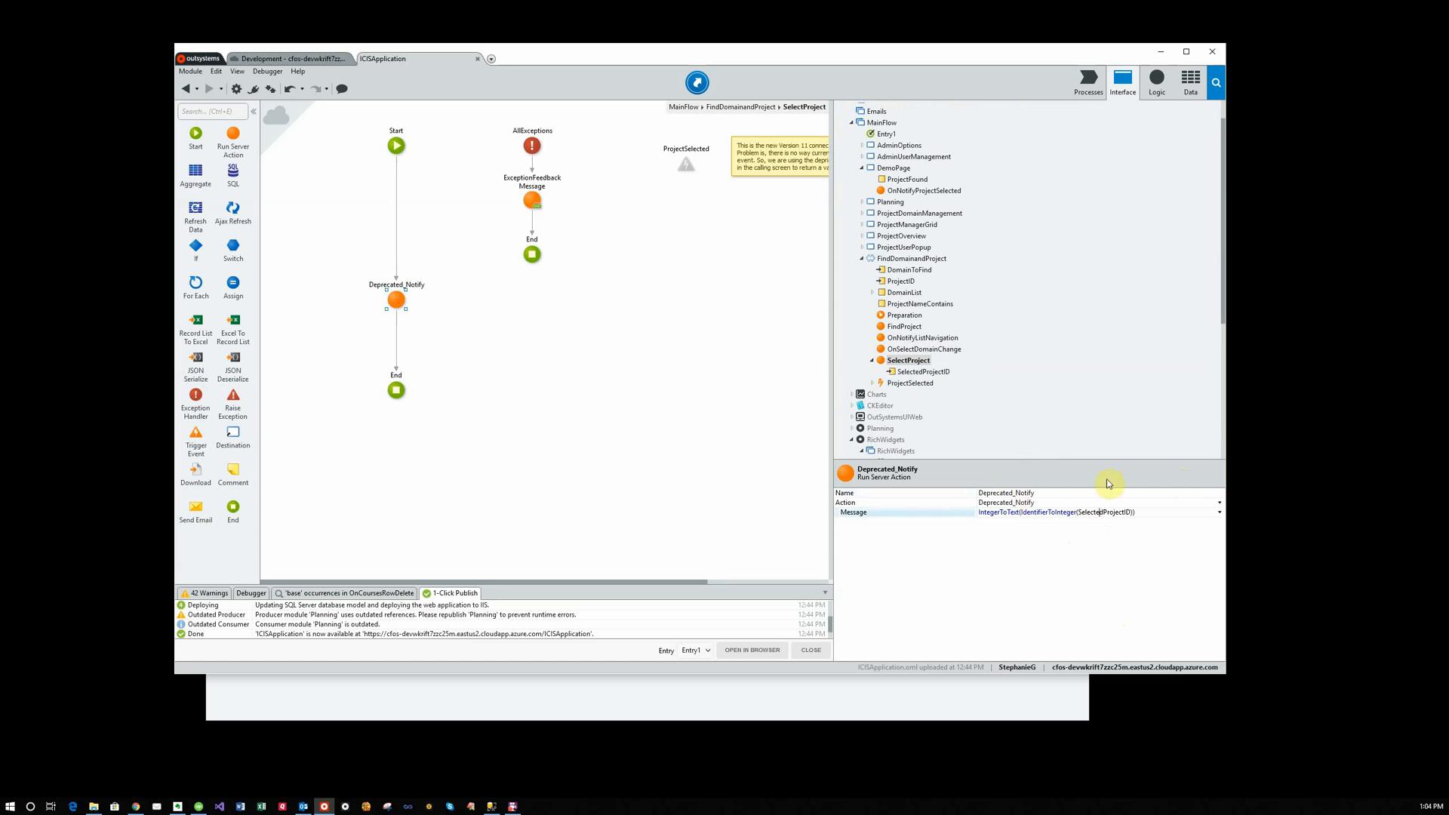
mouse_move(1033, 524)
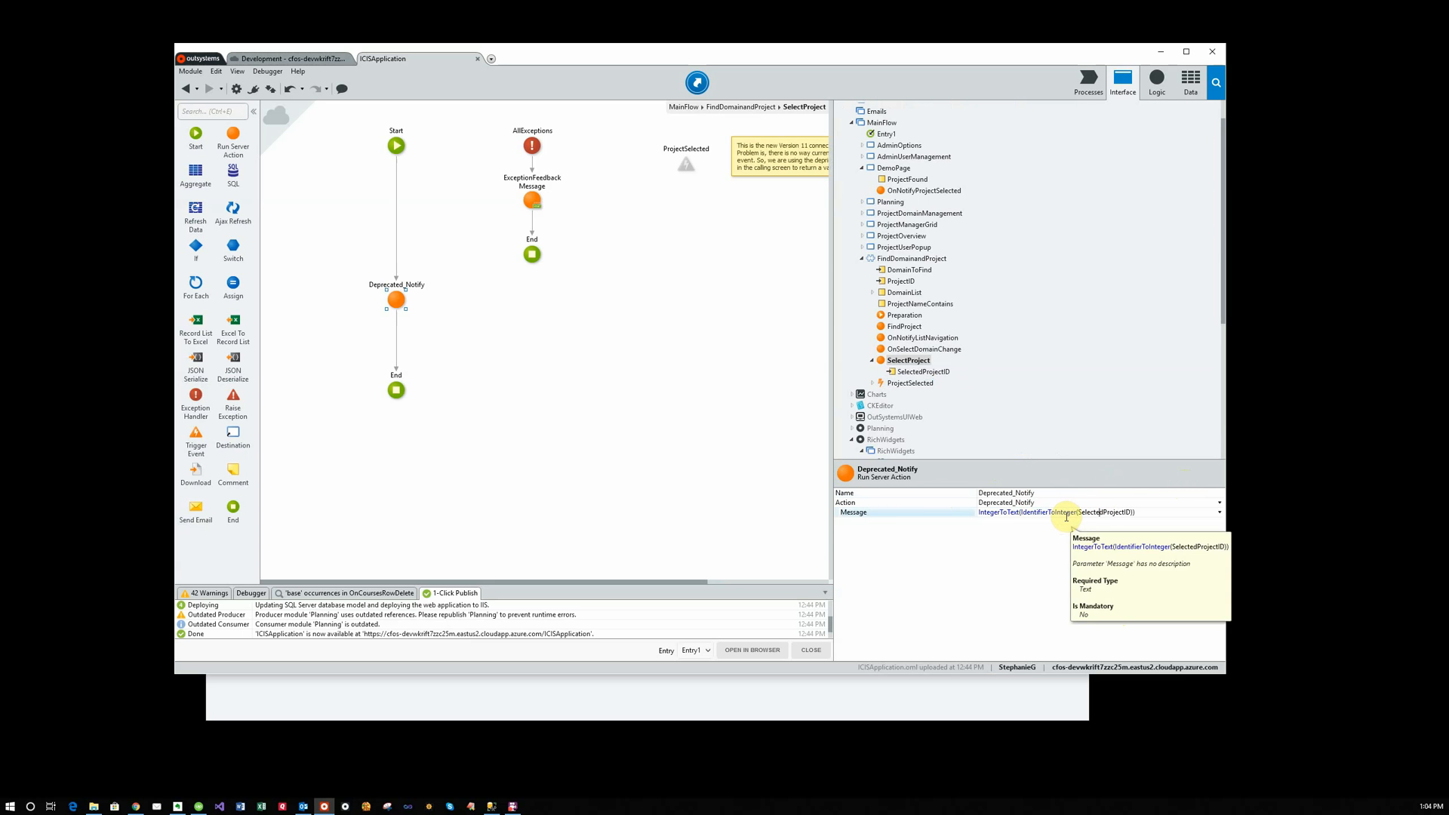
mouse_move(1156, 511)
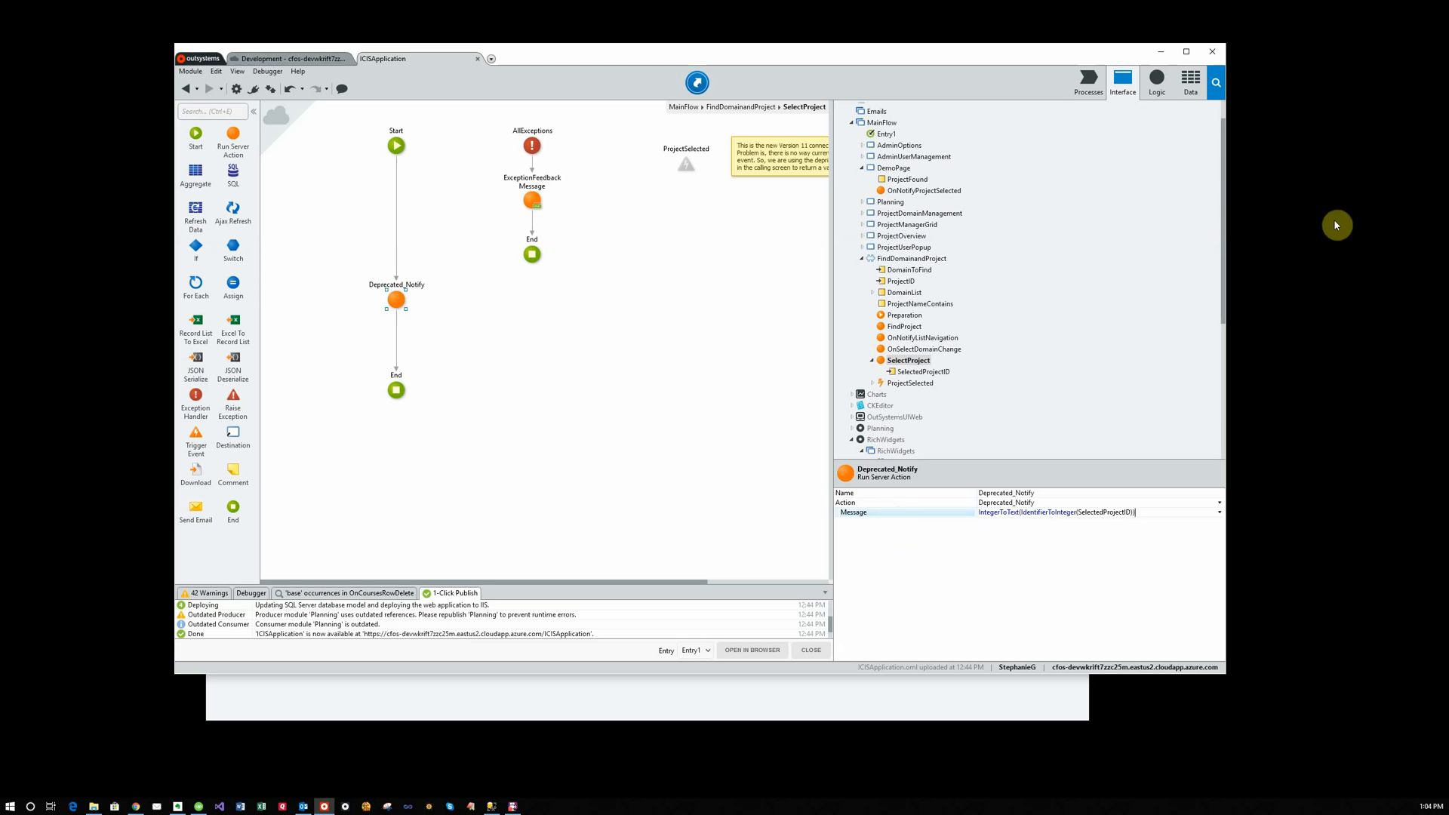
Open DemoPage and inspect OnNotifyProjectSelected and the ProjectFound Boolean defaulting to False
left_click(892, 168)
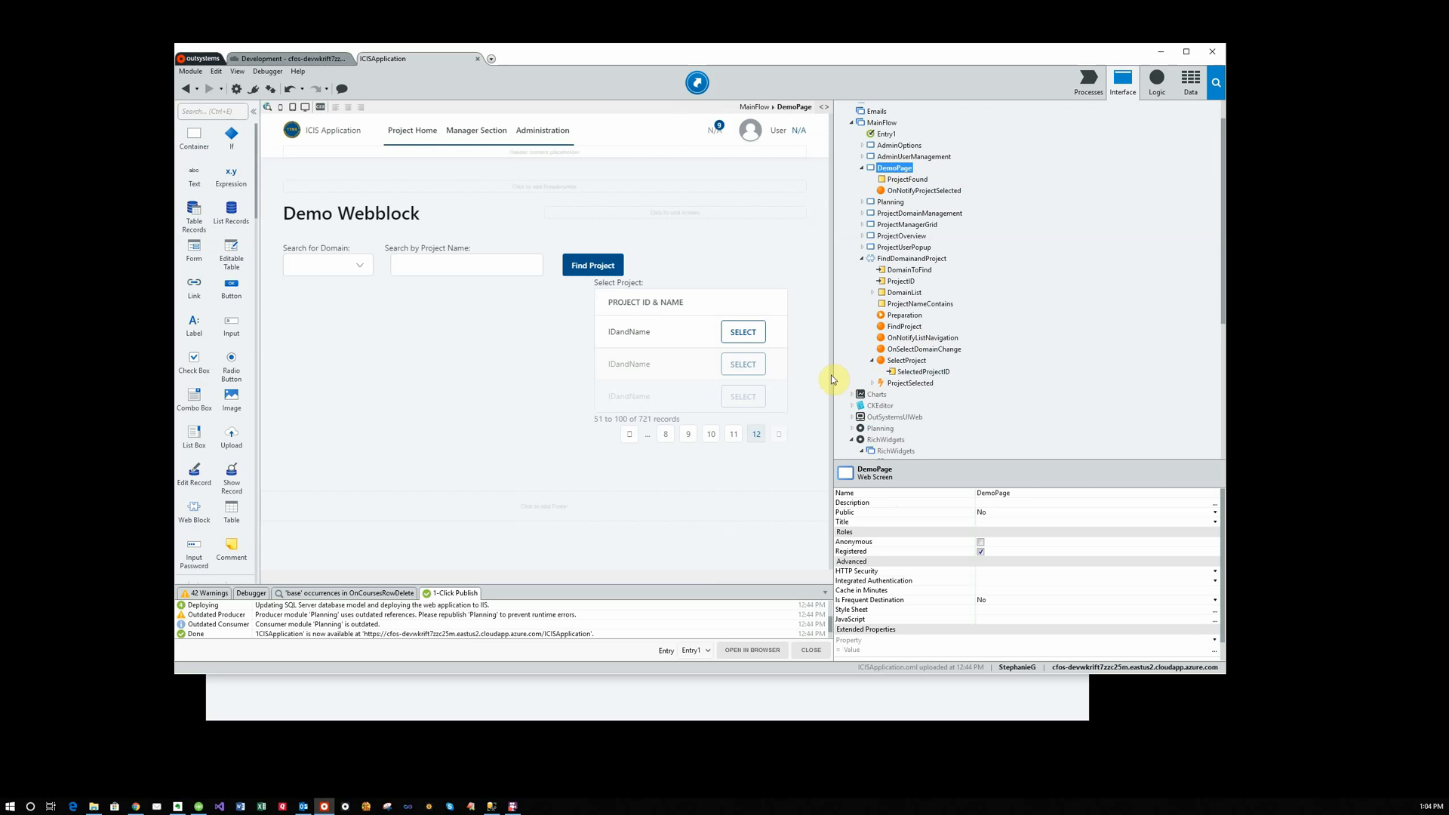
mouse_move(1017, 371)
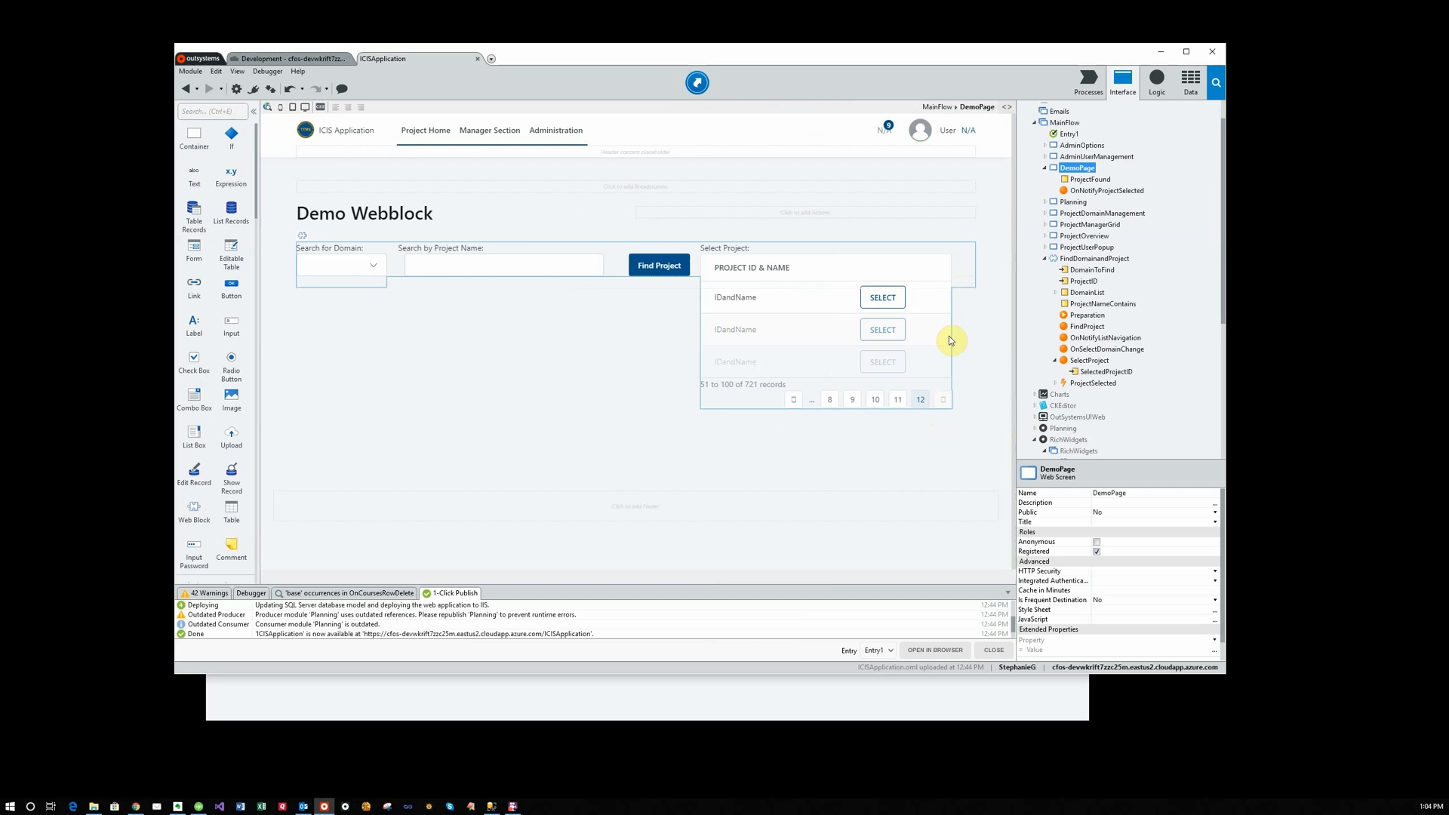
left_click(1105, 191)
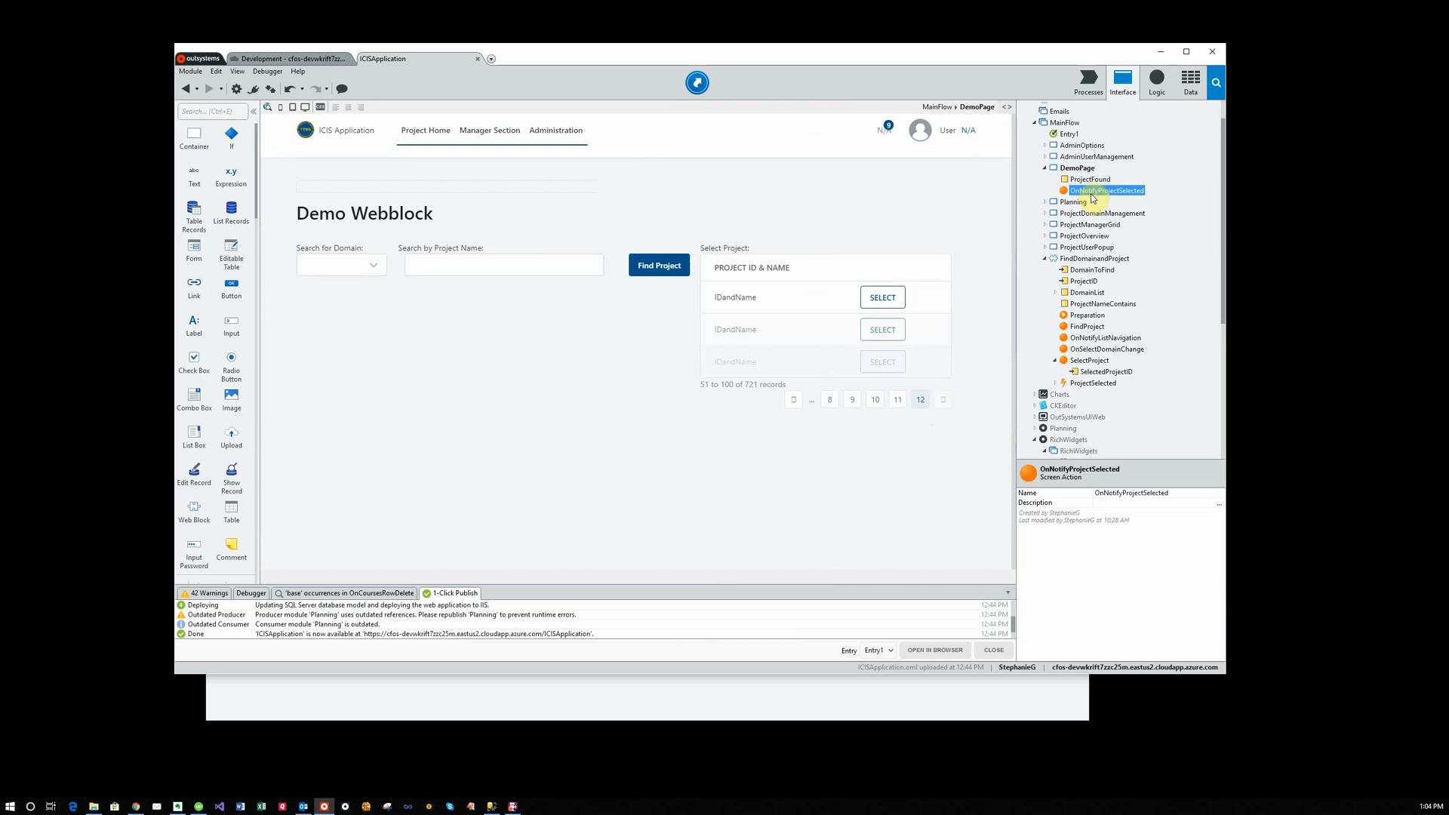
left_click(885, 386)
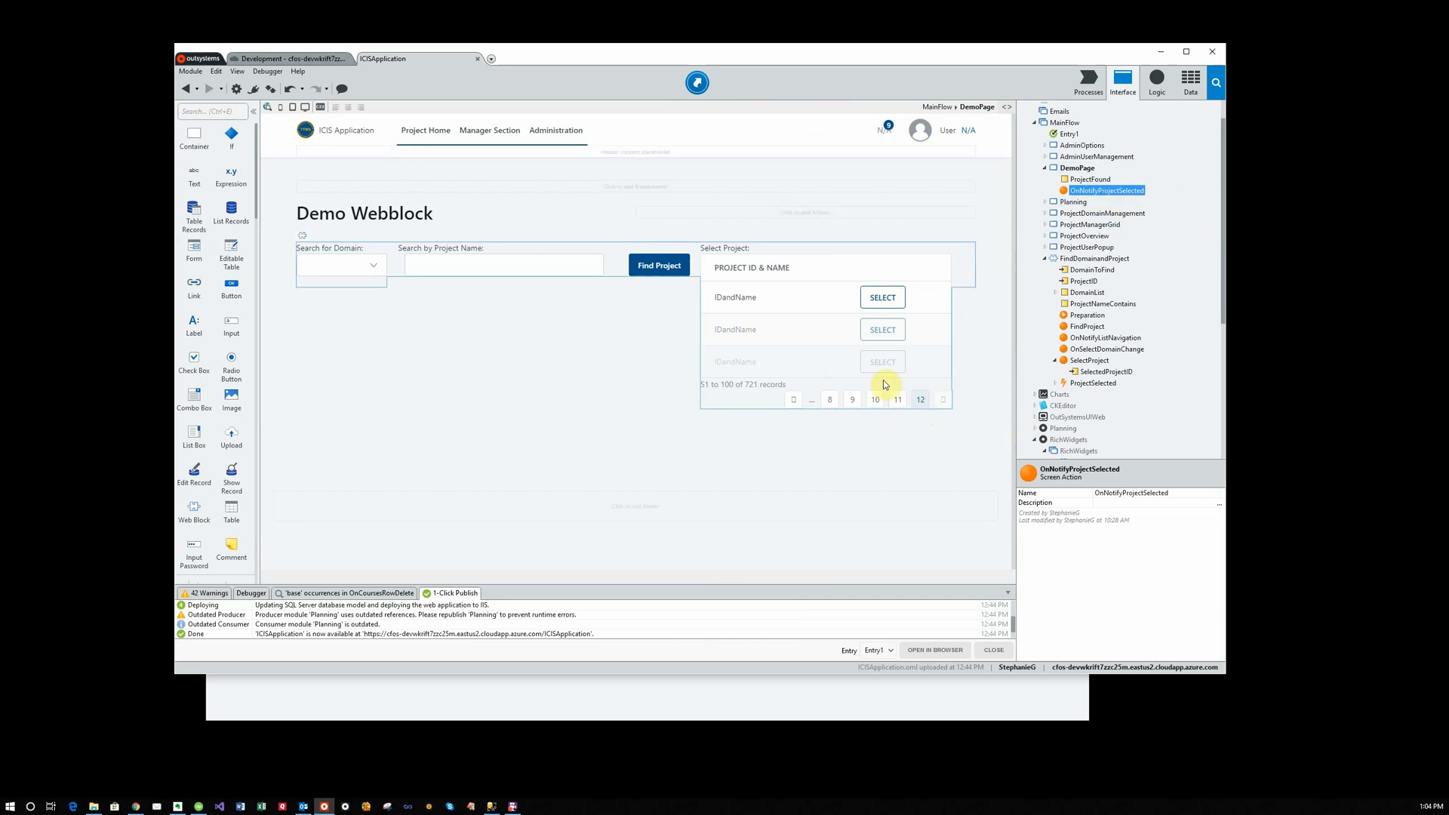
left_click(1100, 213)
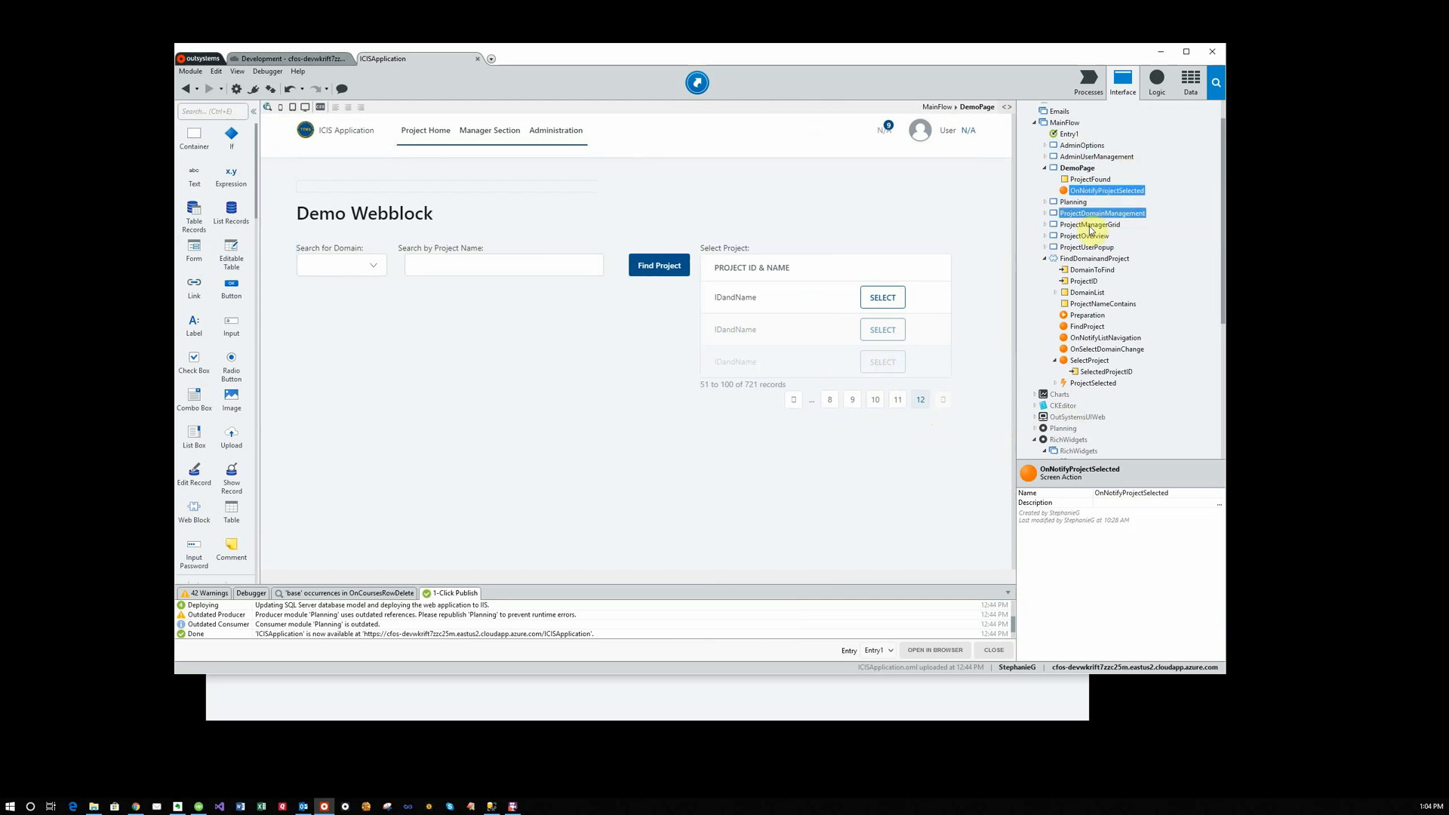
left_click(1107, 190)
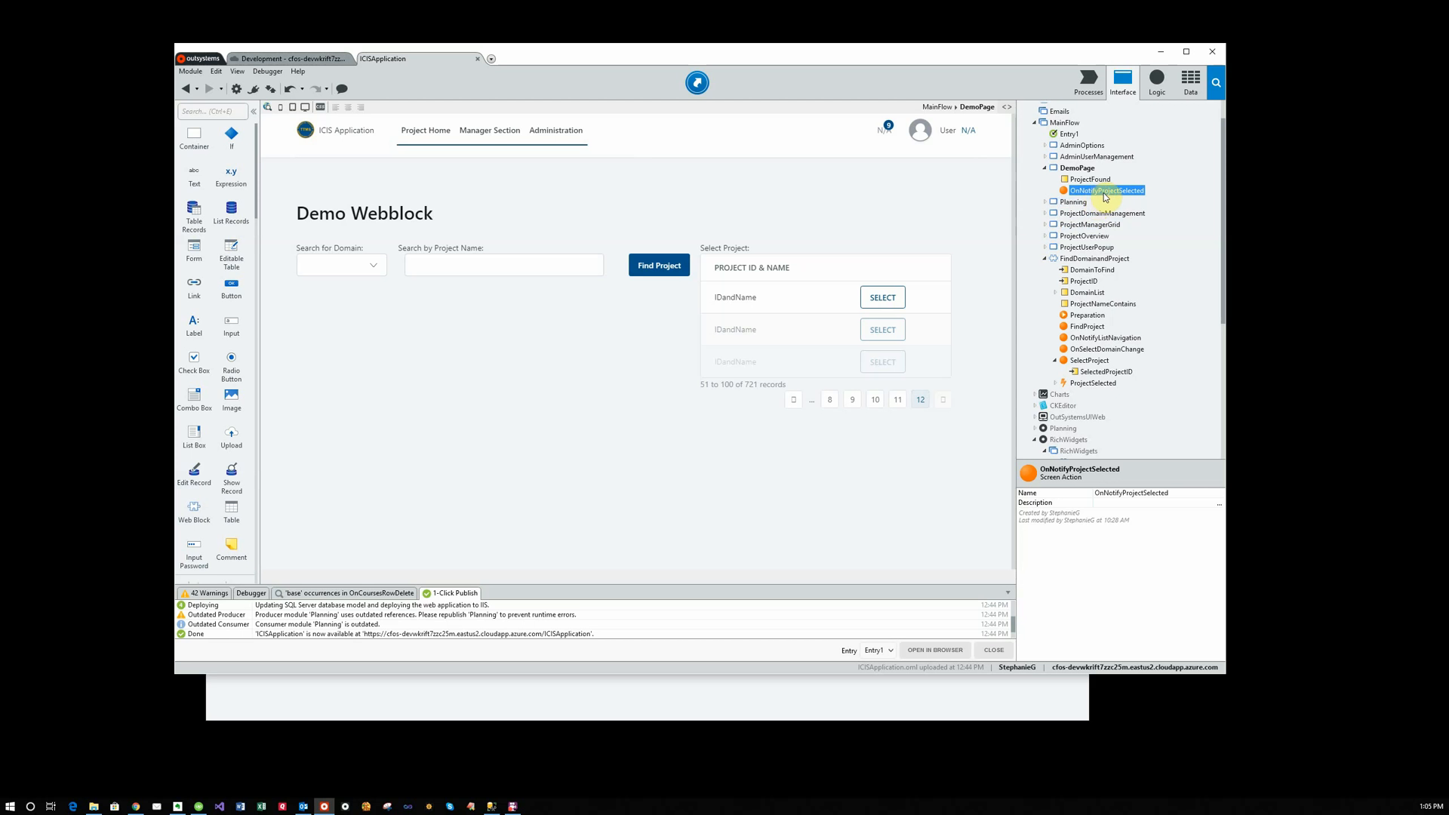
left_click(1091, 178)
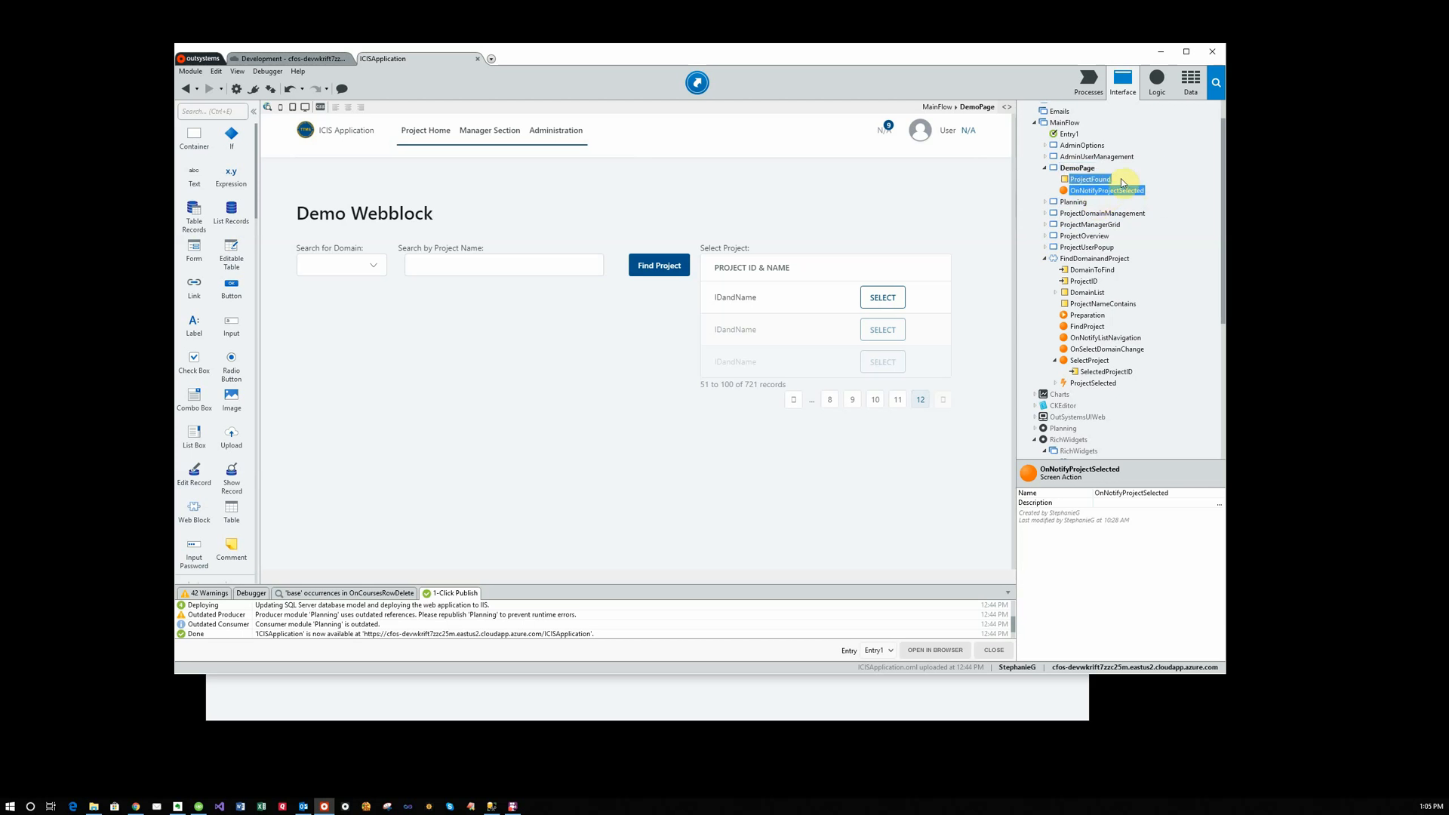
left_click(1088, 178)
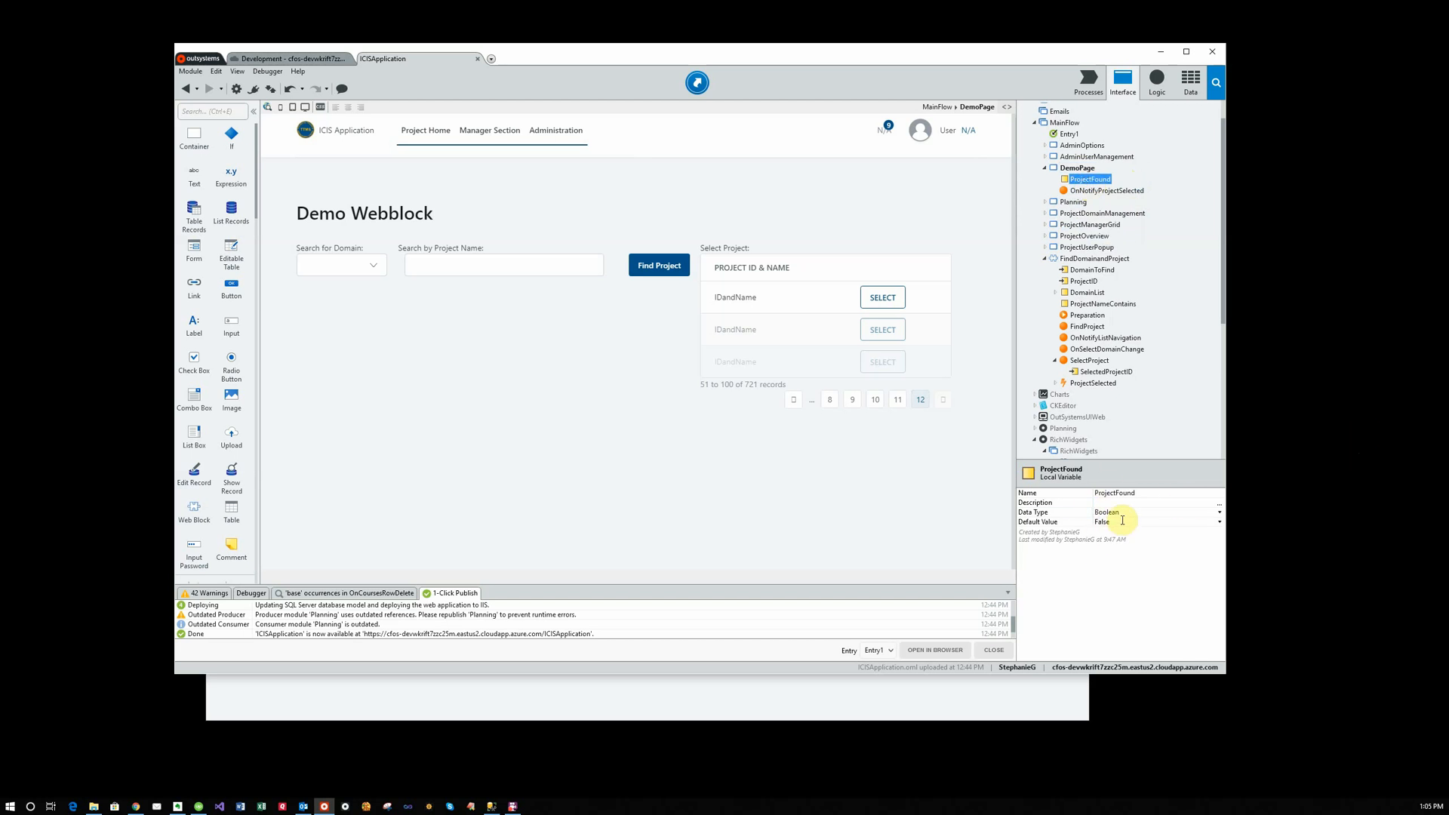
mouse_move(1121, 523)
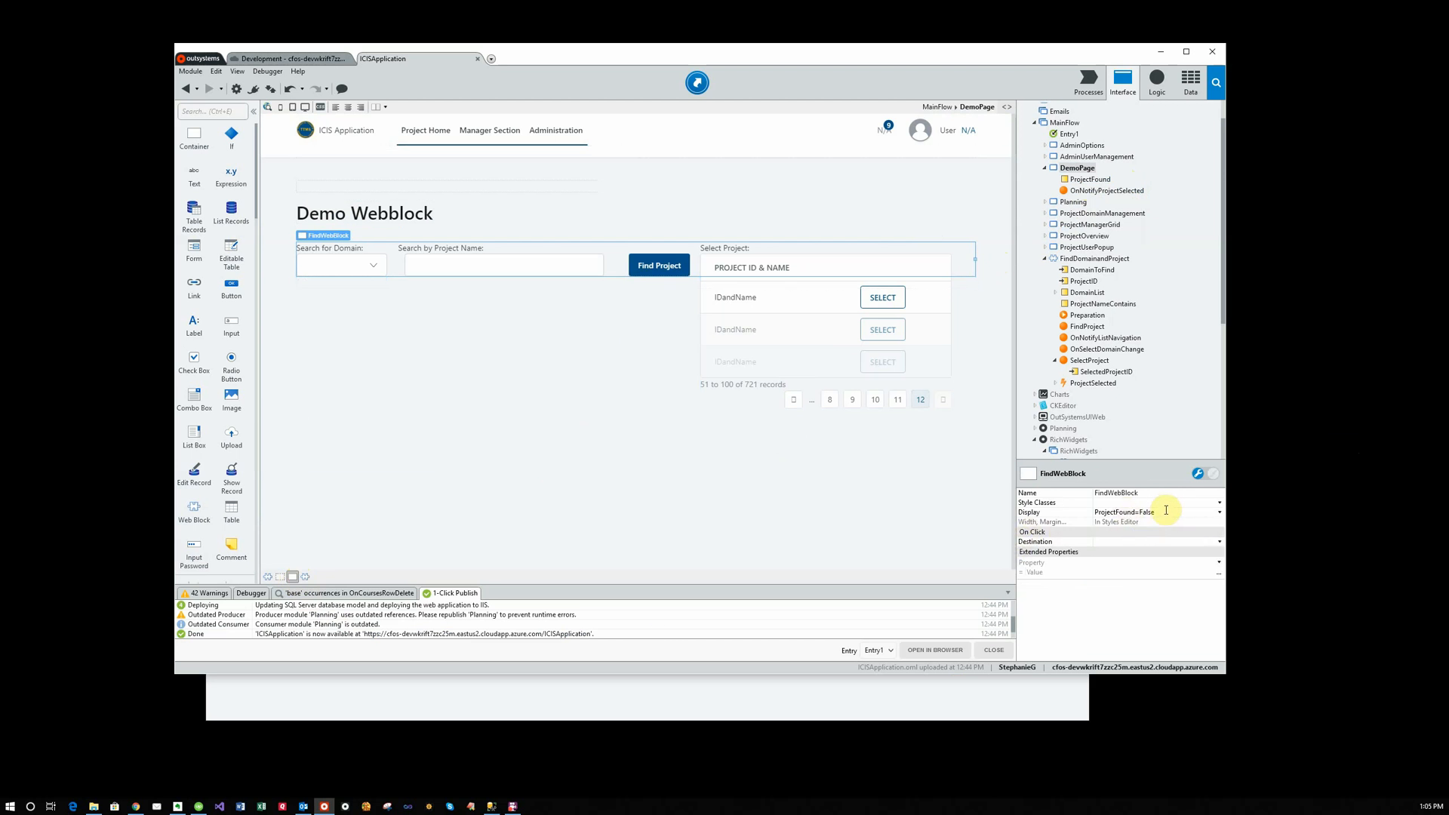
mouse_move(1156, 512)
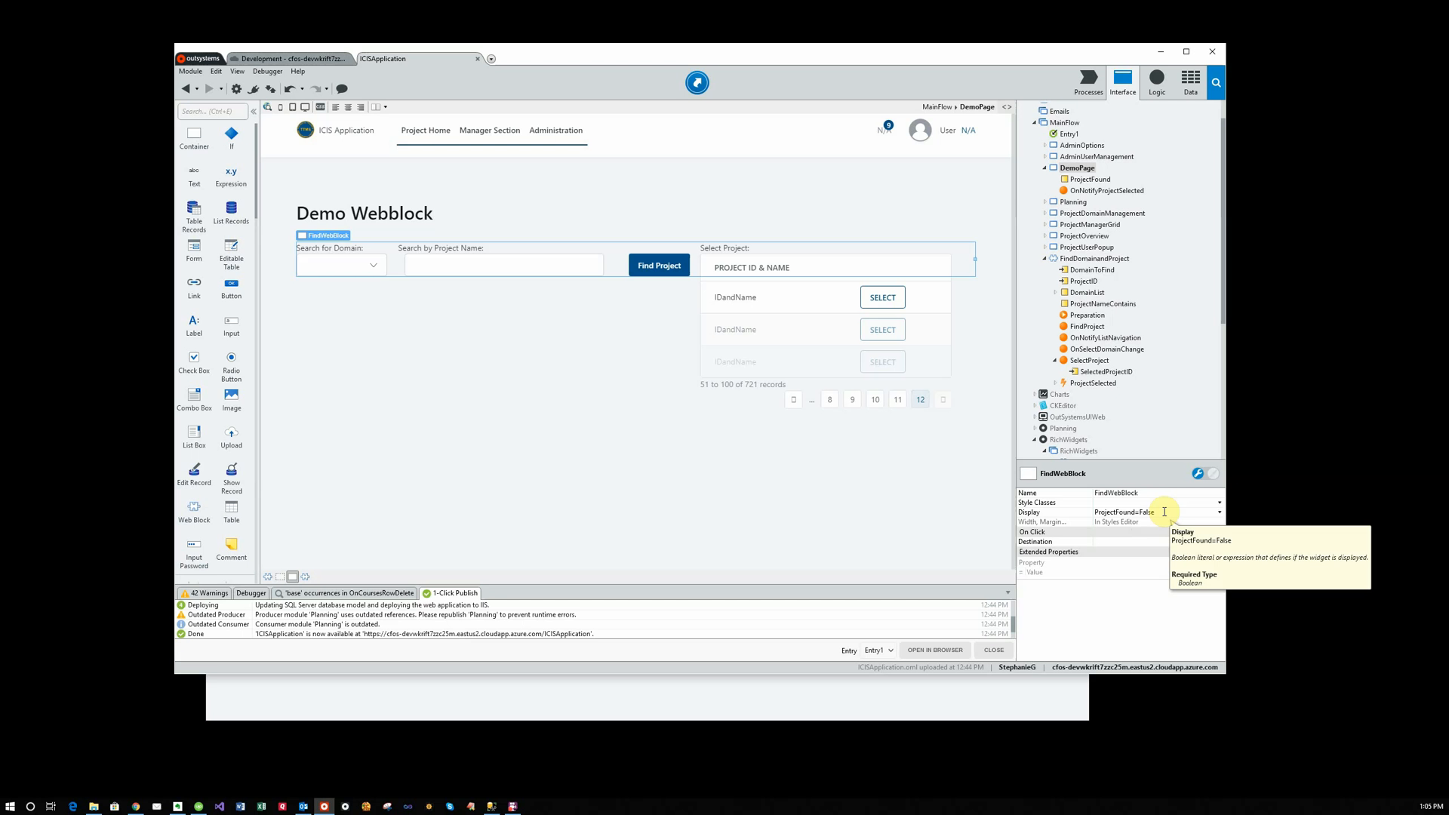
left_click(1089, 180)
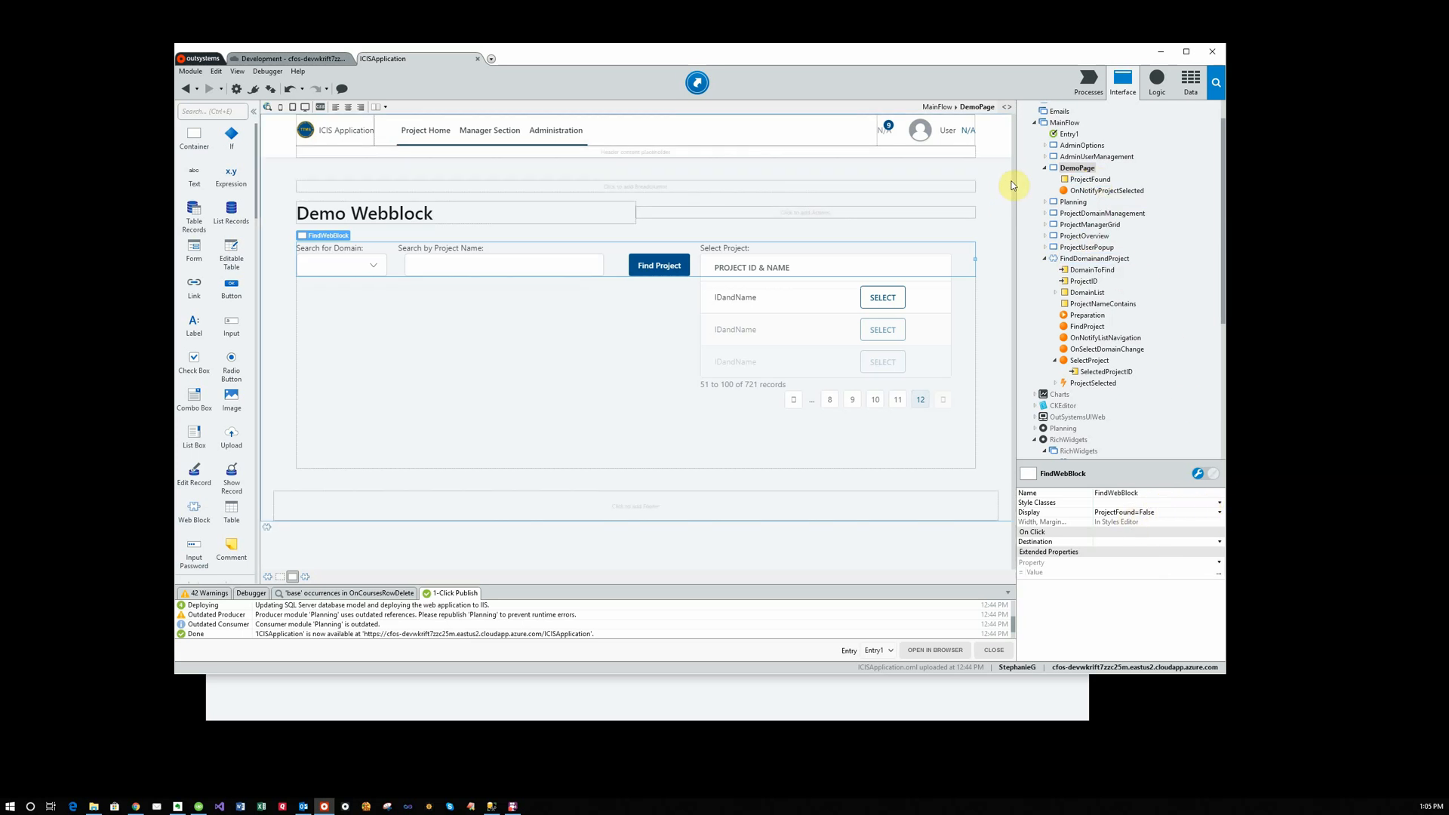
left_click(1105, 190)
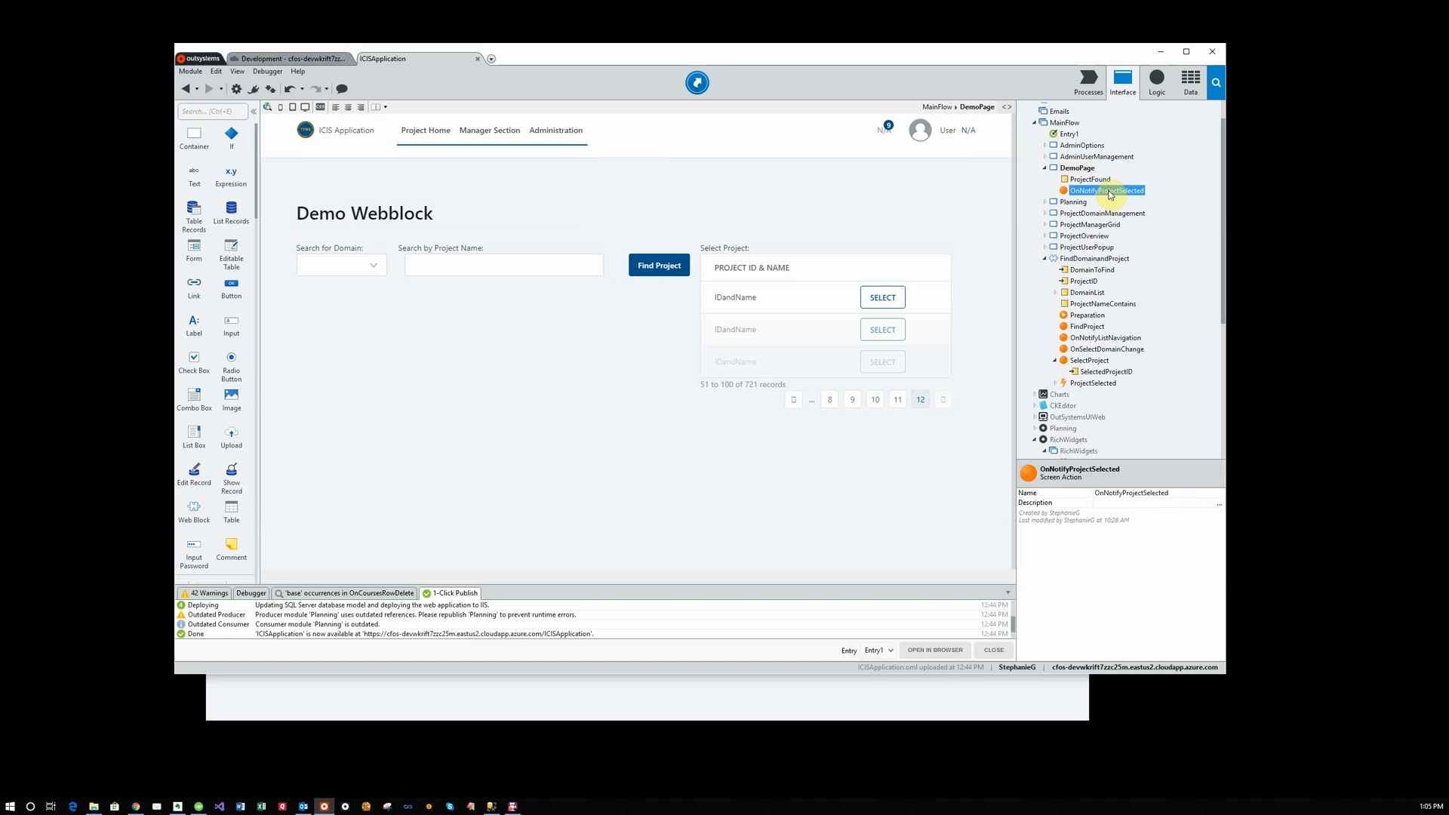
Check the ProjectFound assign and FindWebBlock Ajax Refresh, then reopen DemoPage
double_click(1105, 190)
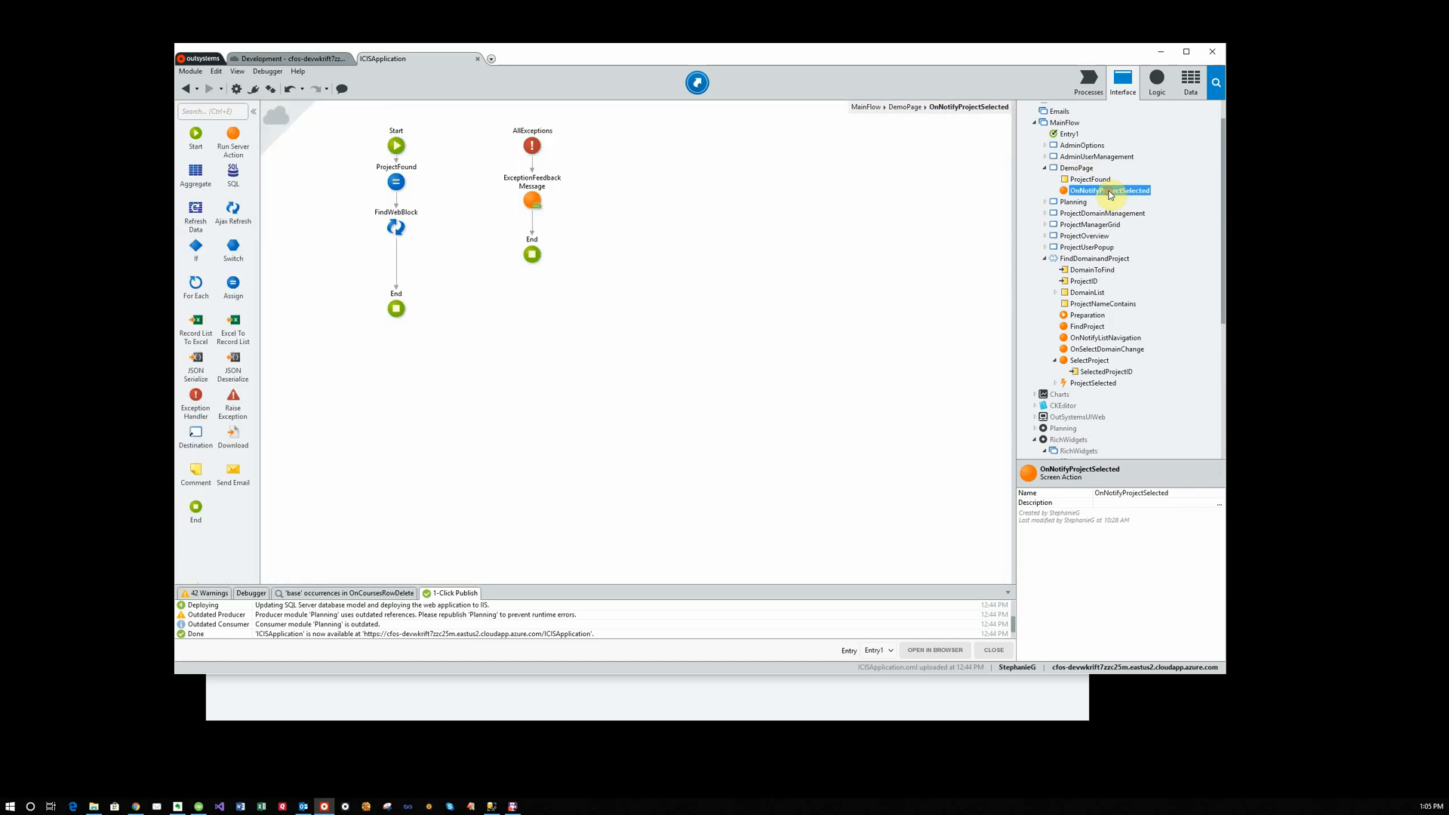
left_click(396, 181)
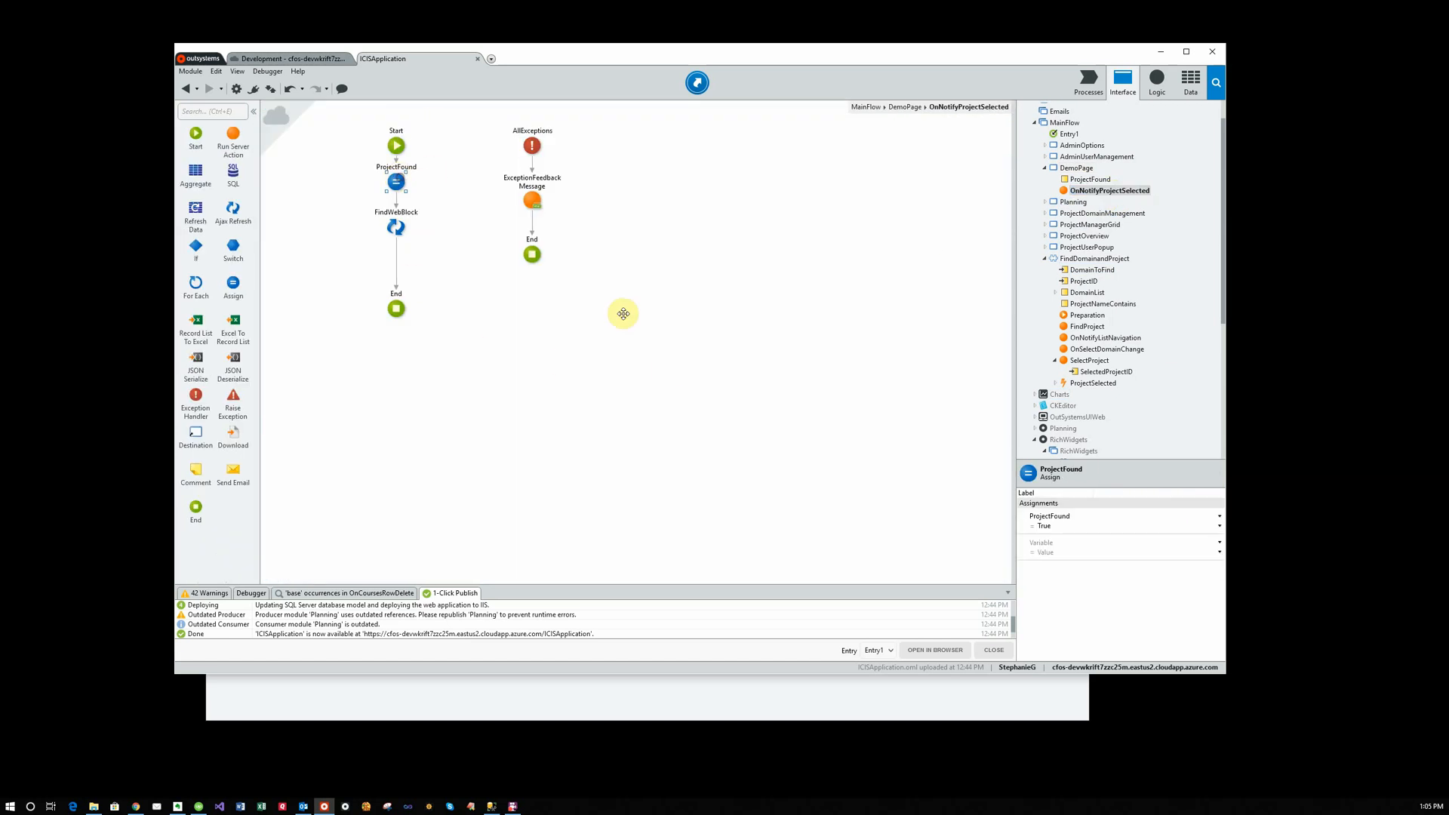
mouse_move(463, 227)
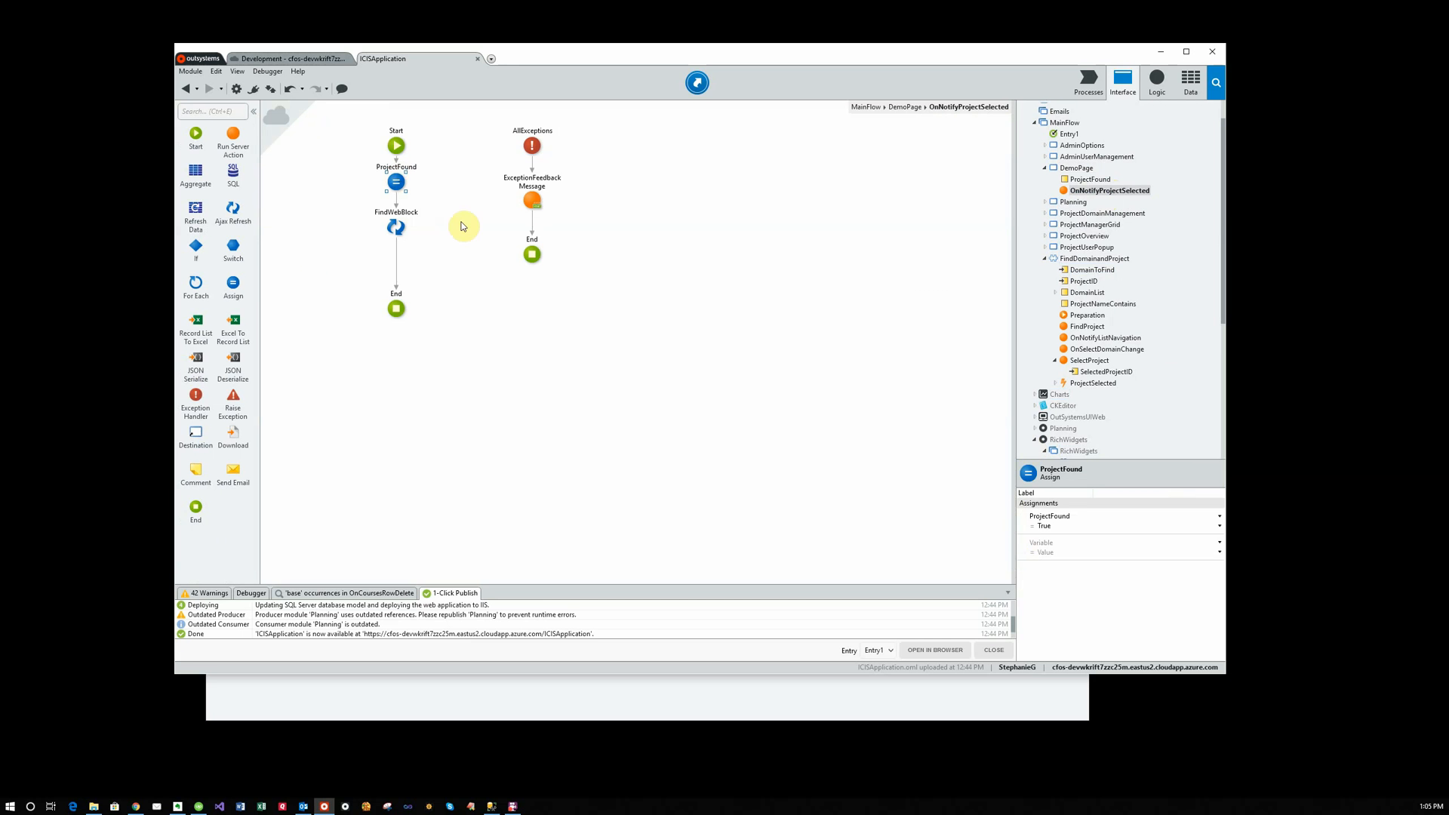
left_click(396, 227)
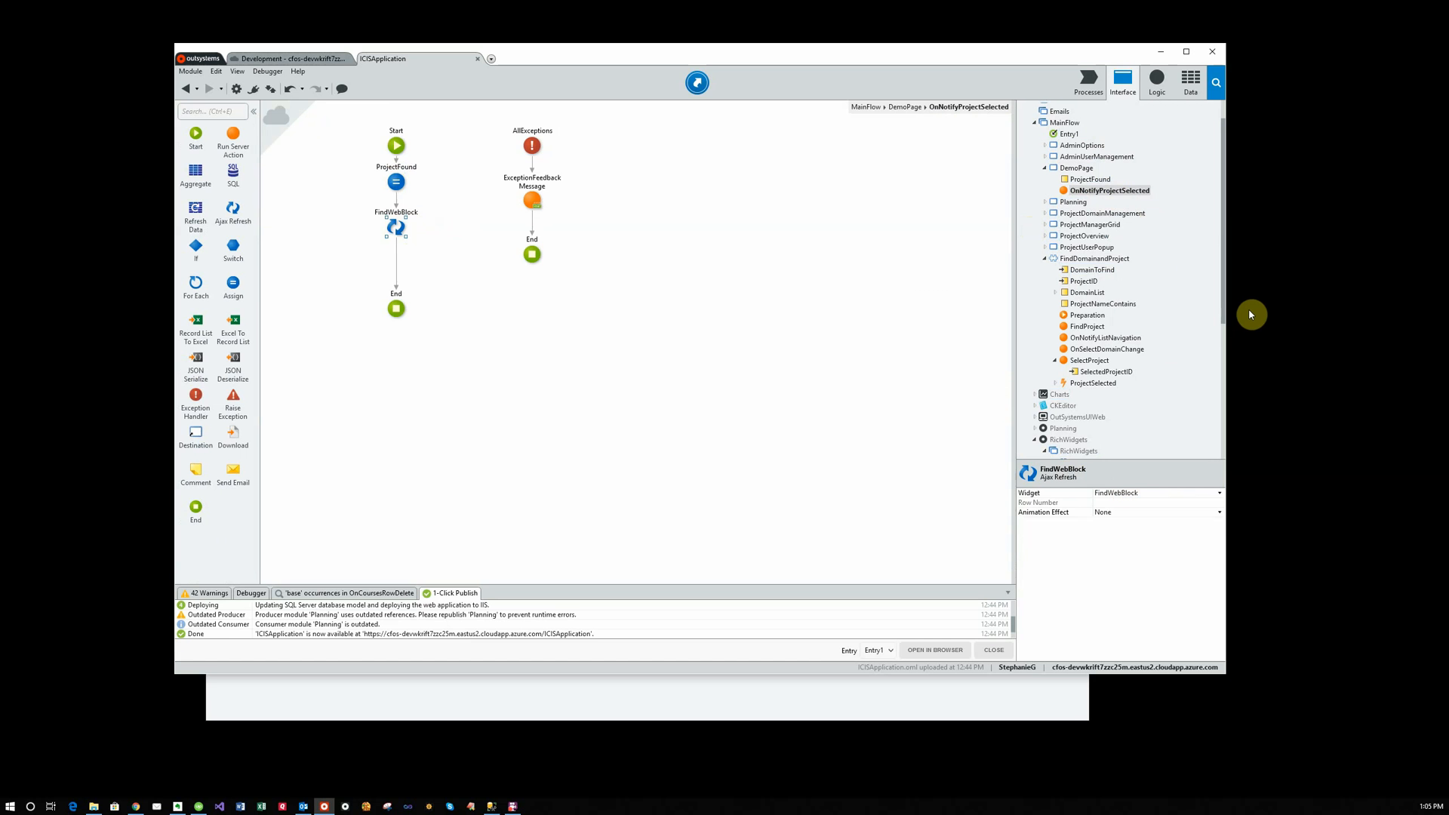
left_click(1078, 168)
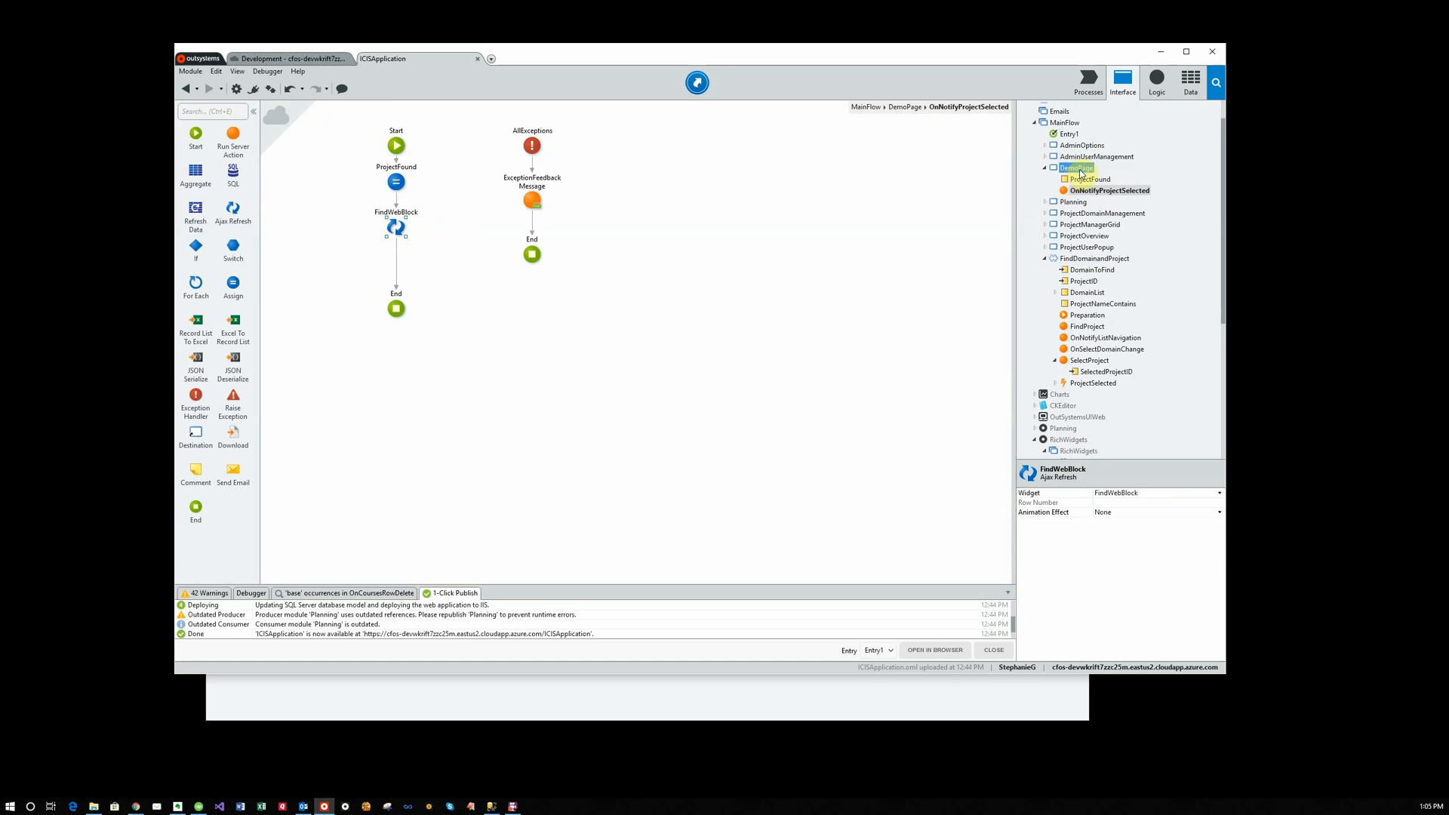
left_click(1071, 167)
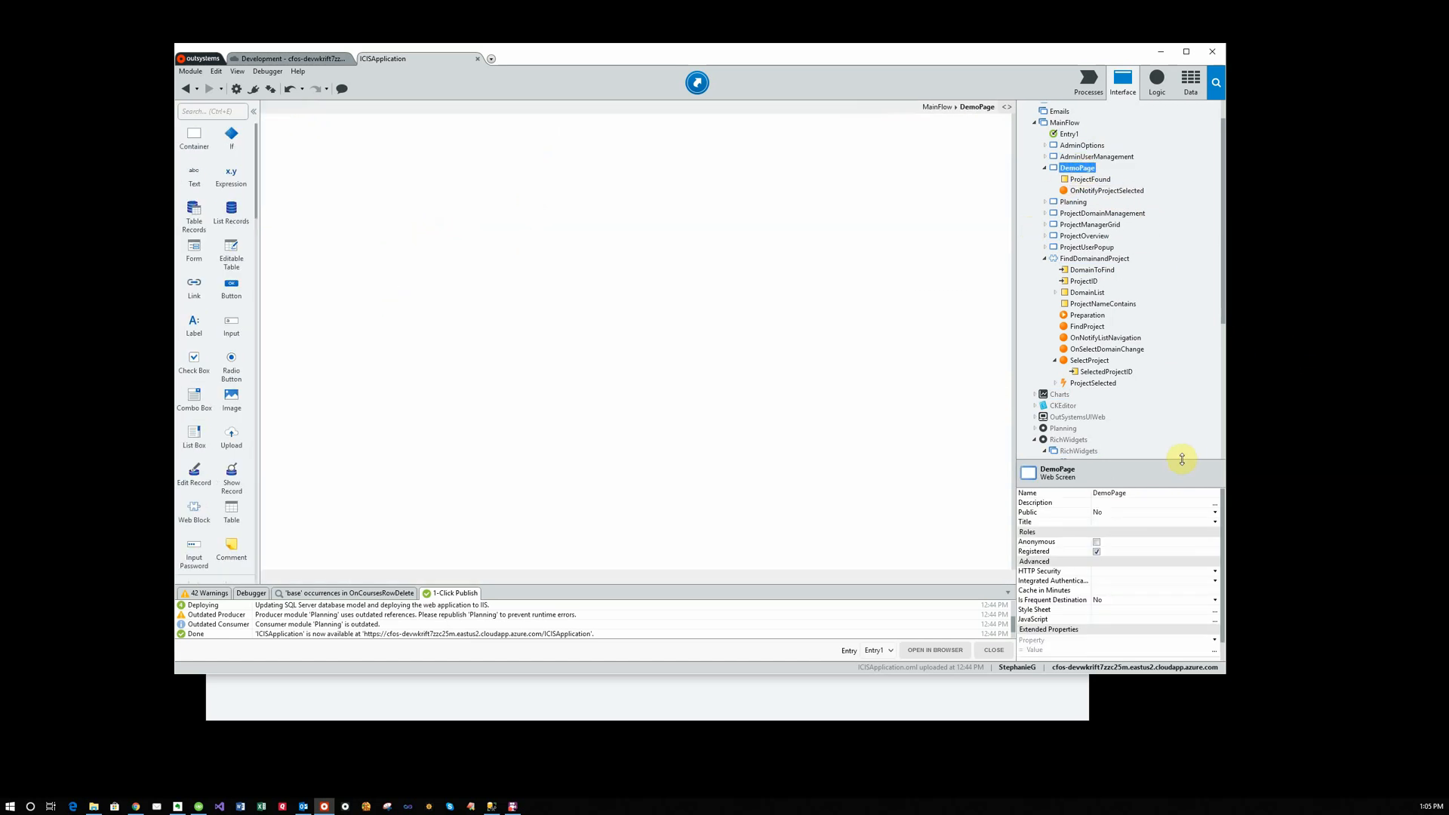
In the running app, go to Administration > Demo Page and filter by Second Domain
left_click(934, 650)
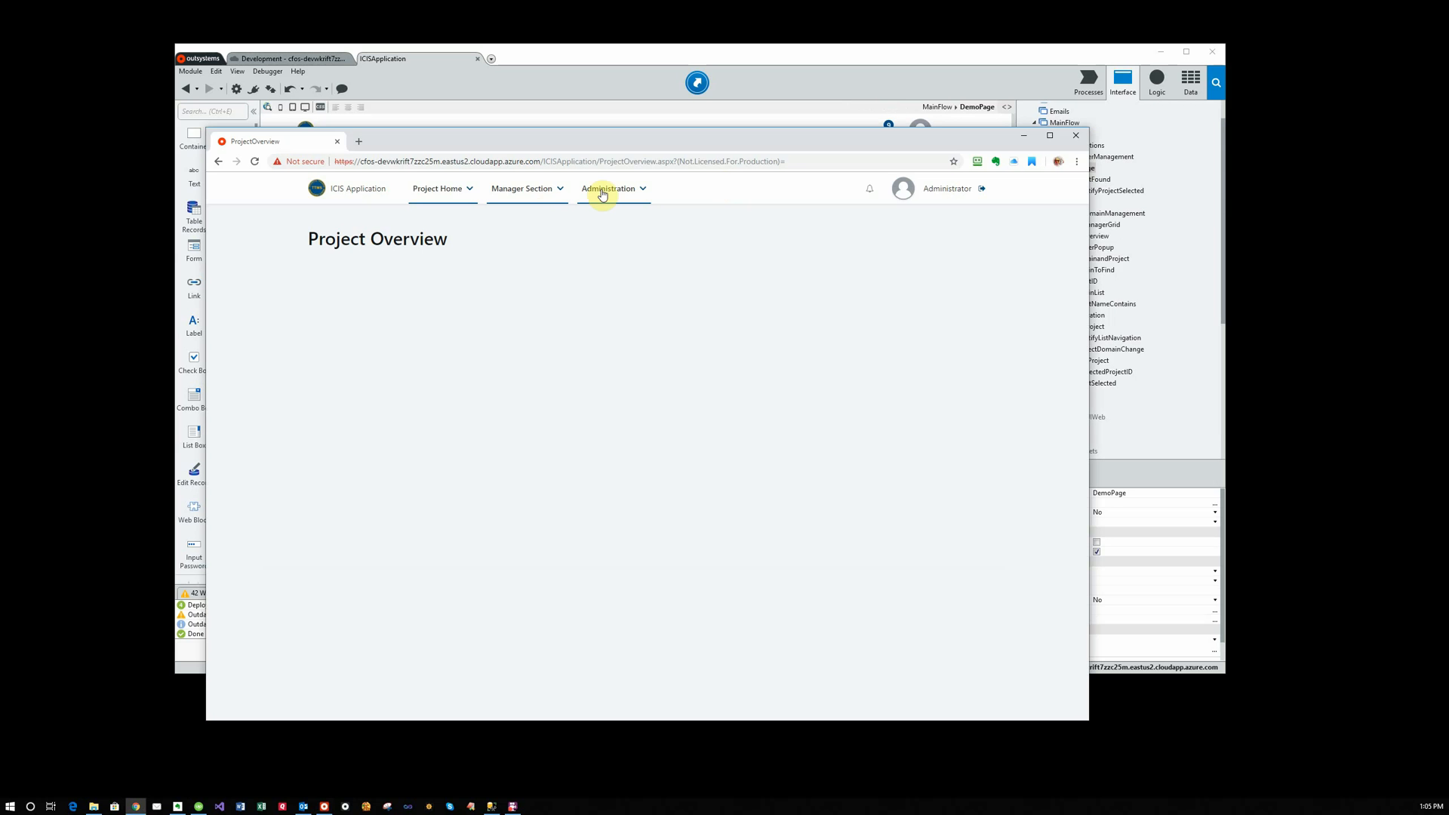
left_click(612, 188)
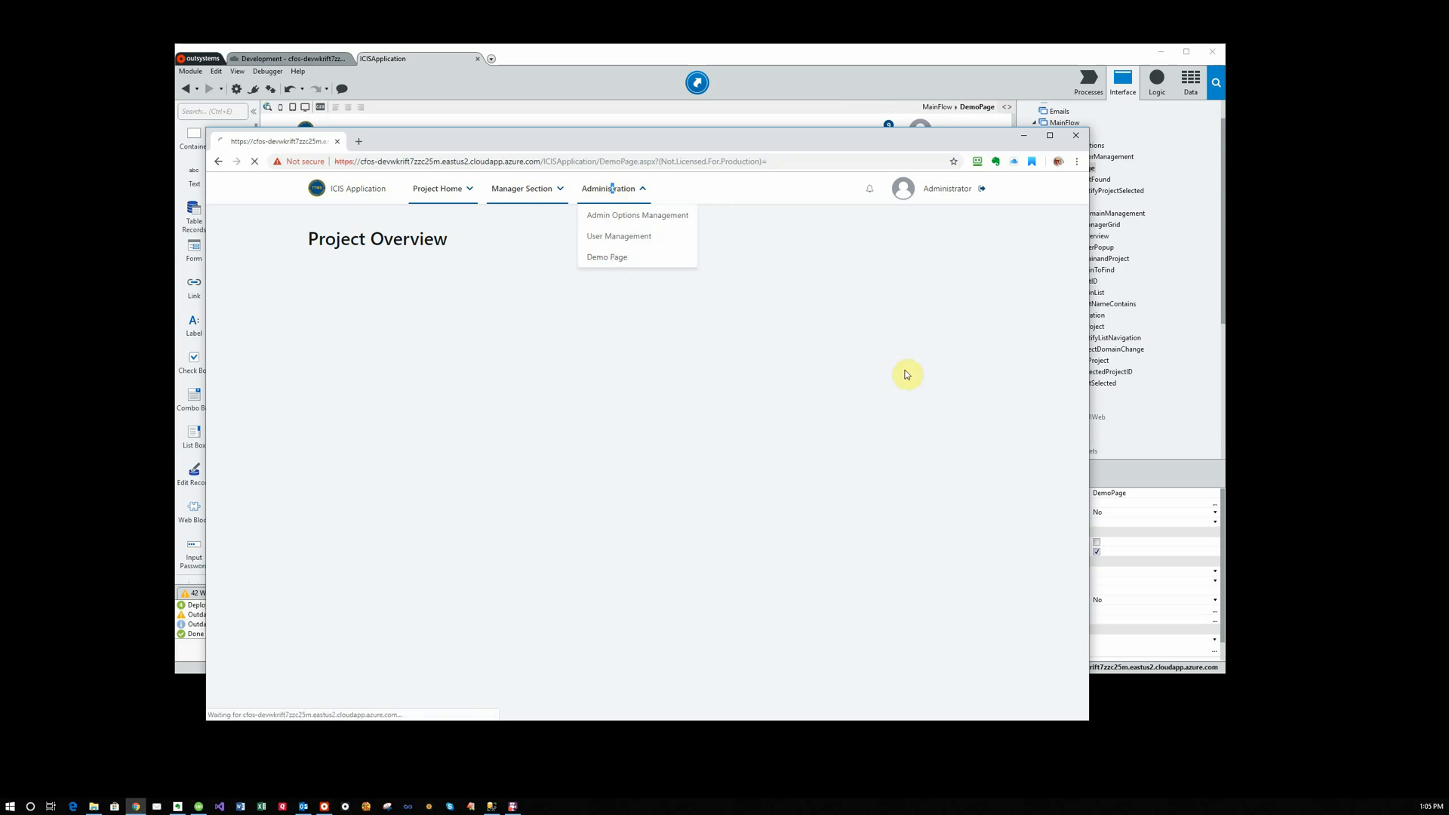
left_click(606, 257)
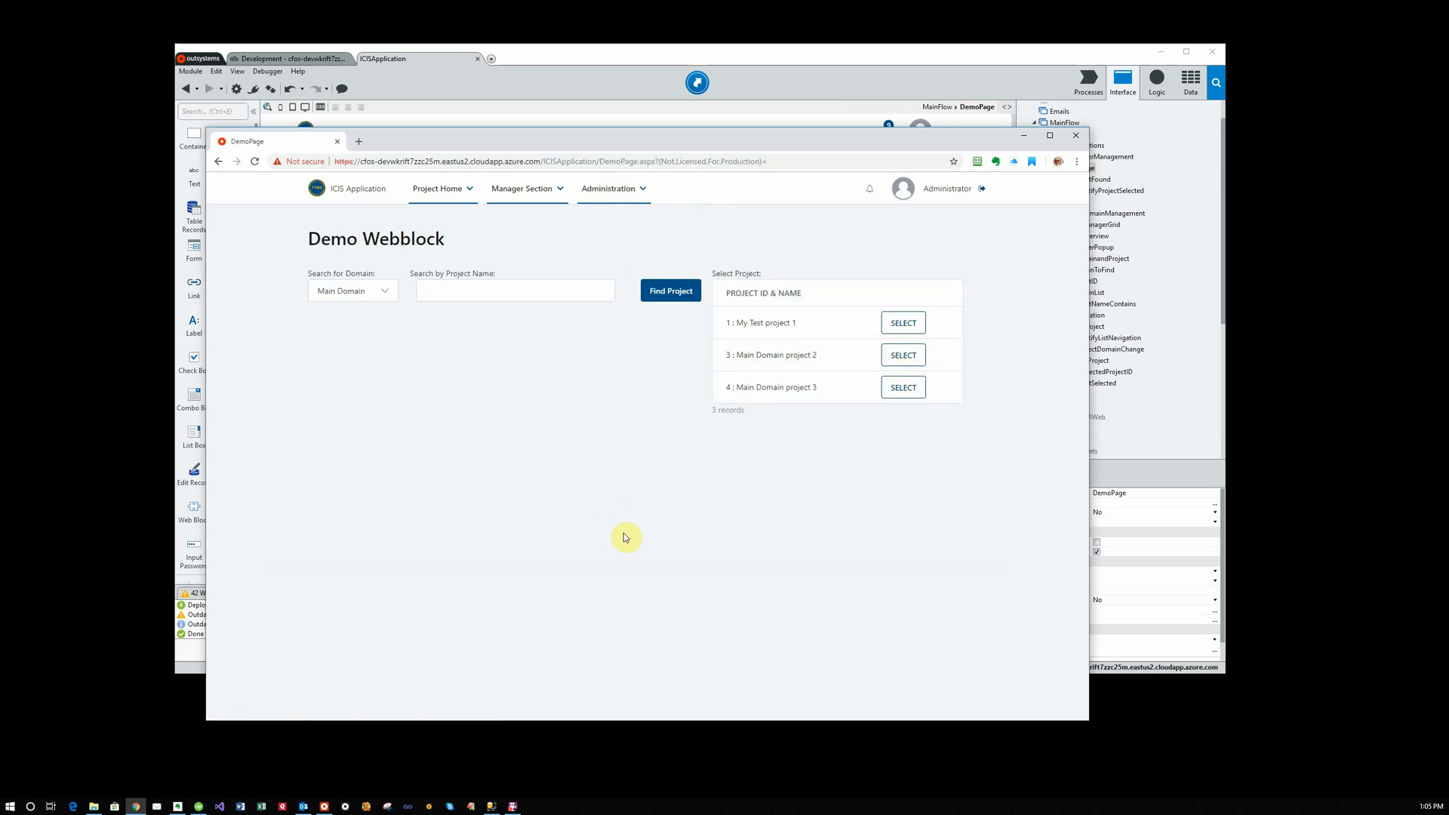
left_click(353, 290)
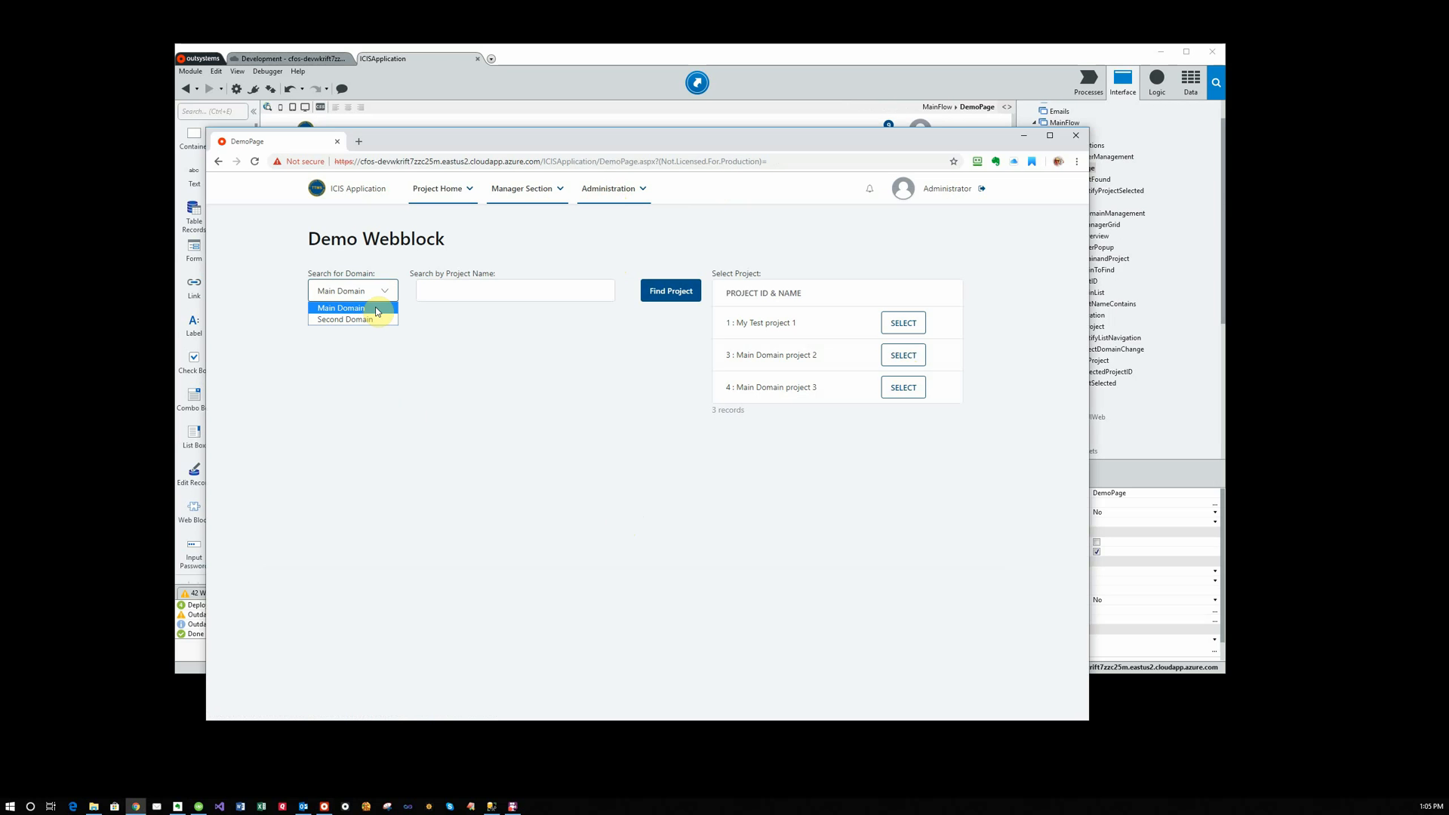
mouse_move(356, 319)
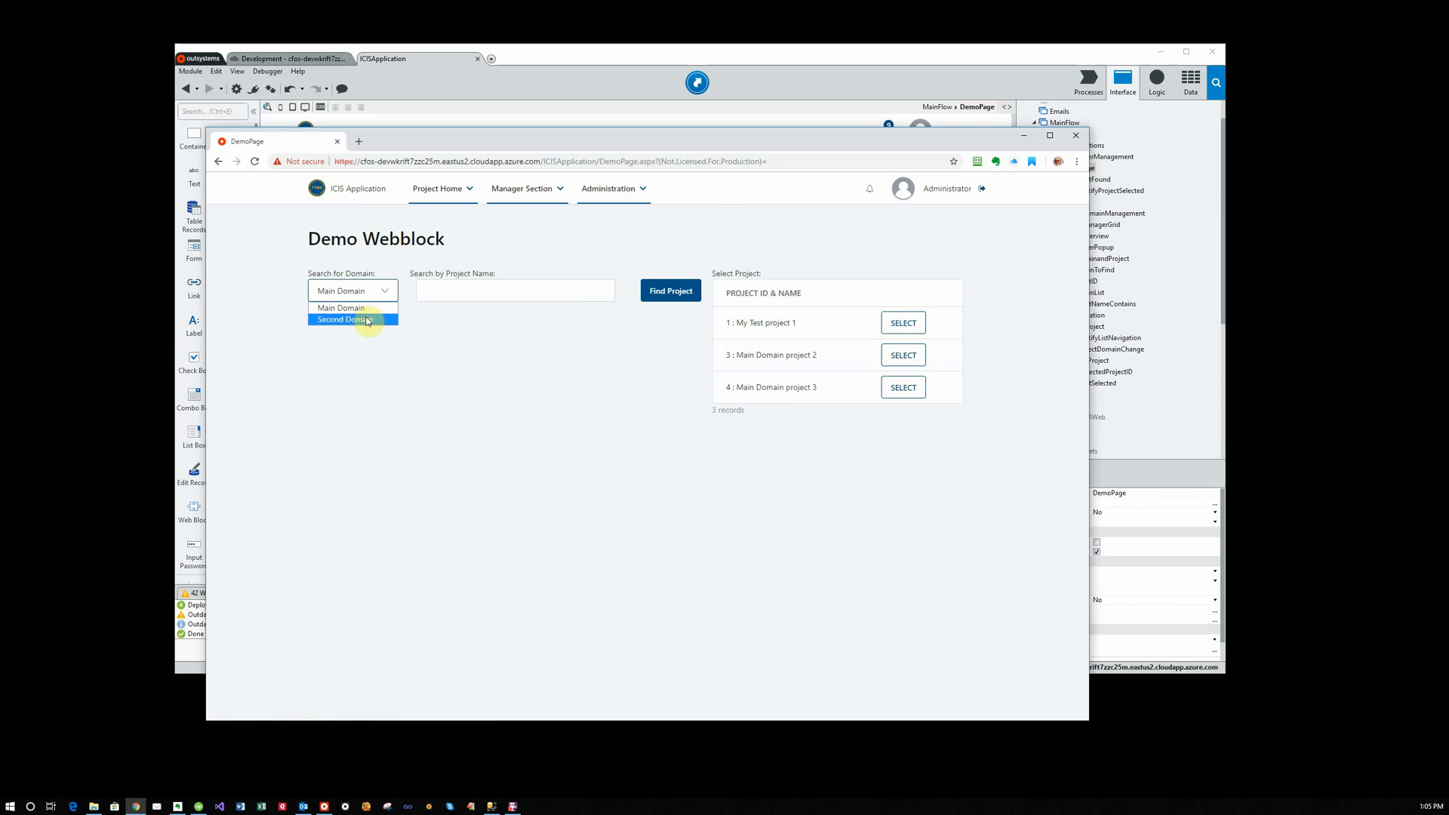
left_click(347, 319)
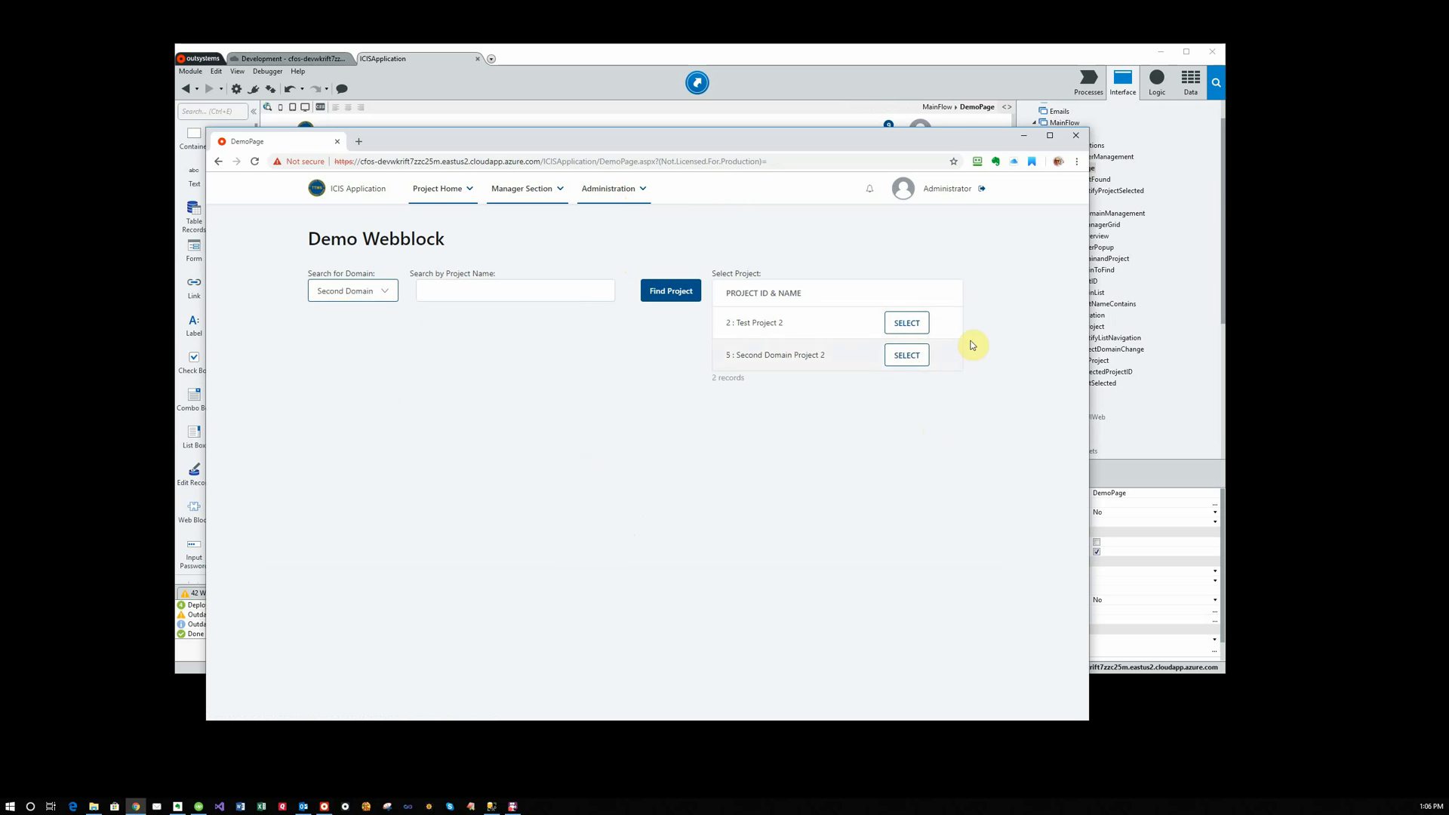
mouse_move(1175, 573)
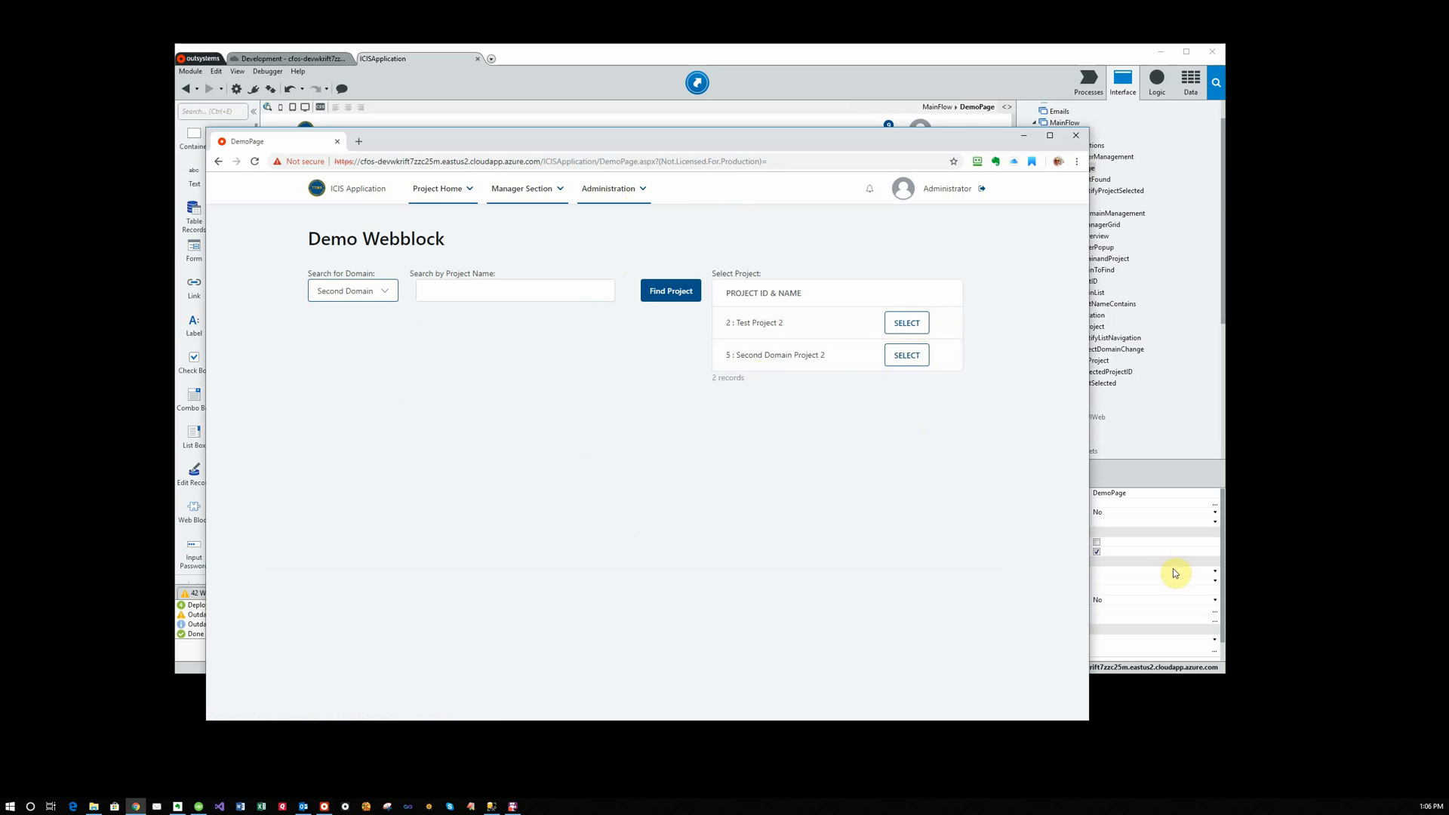
mouse_move(391, 304)
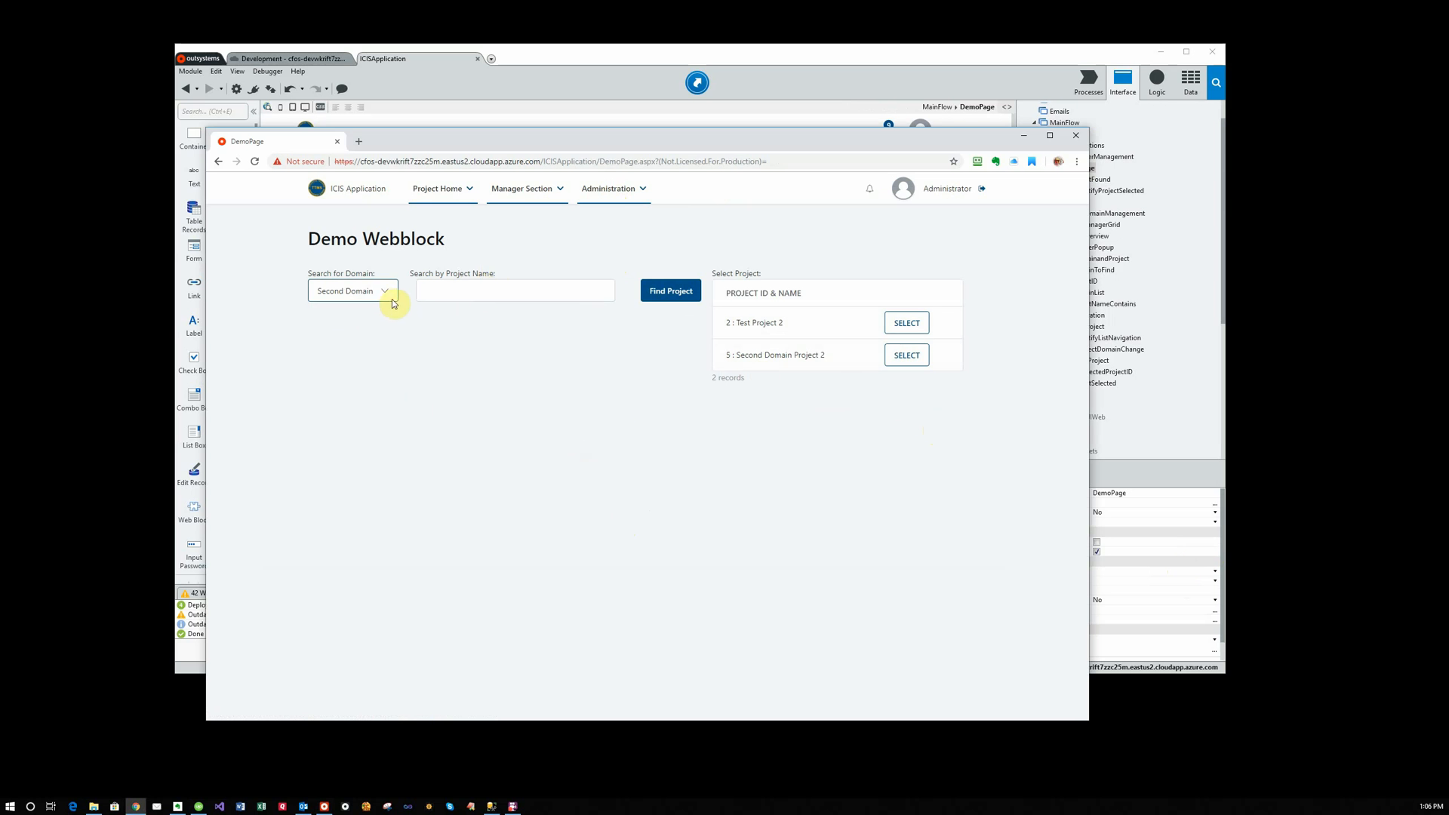
Search Main Domain projects for 'dom' and select Main Domain project 3
left_click(351, 290)
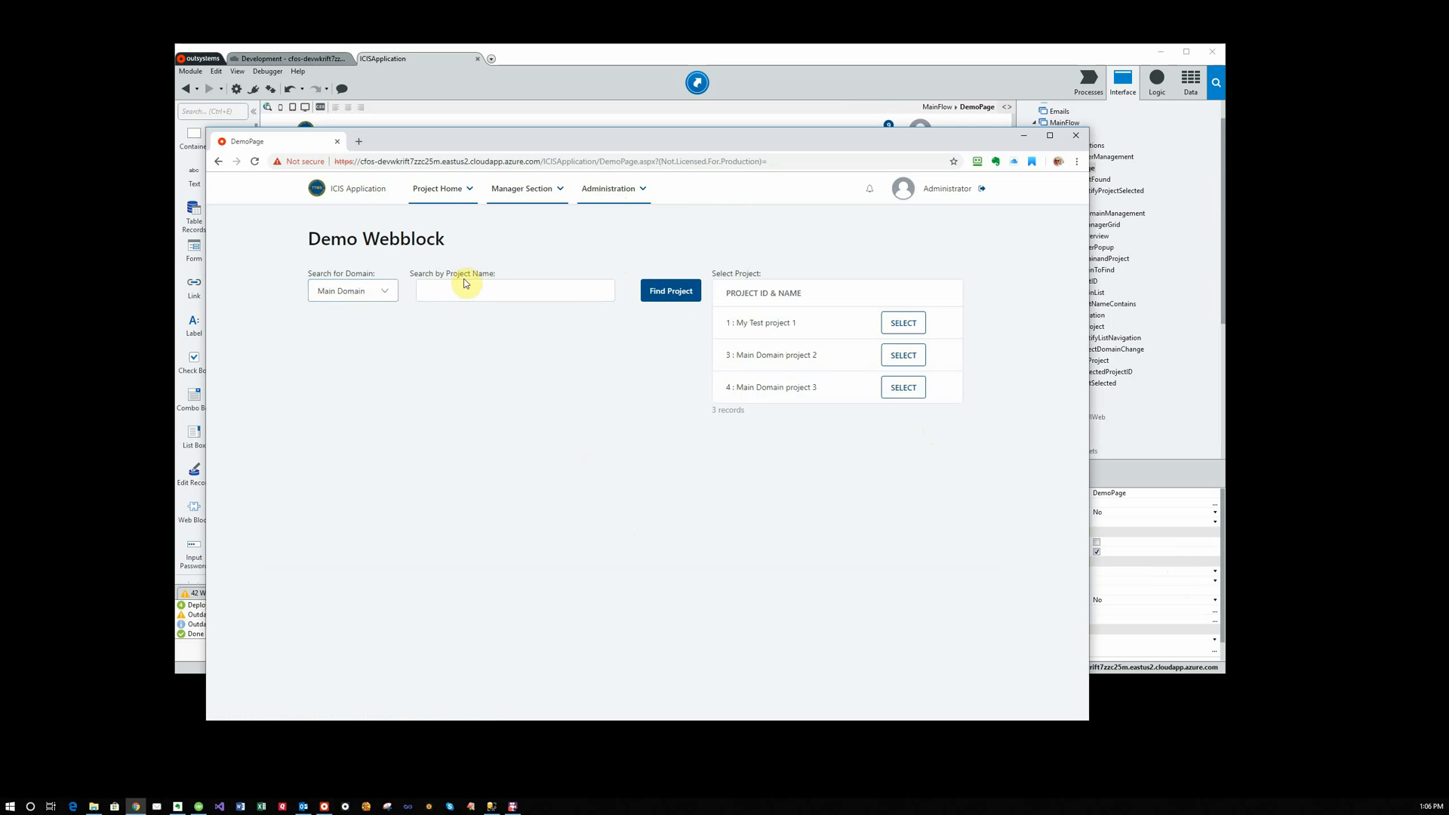
type("d")
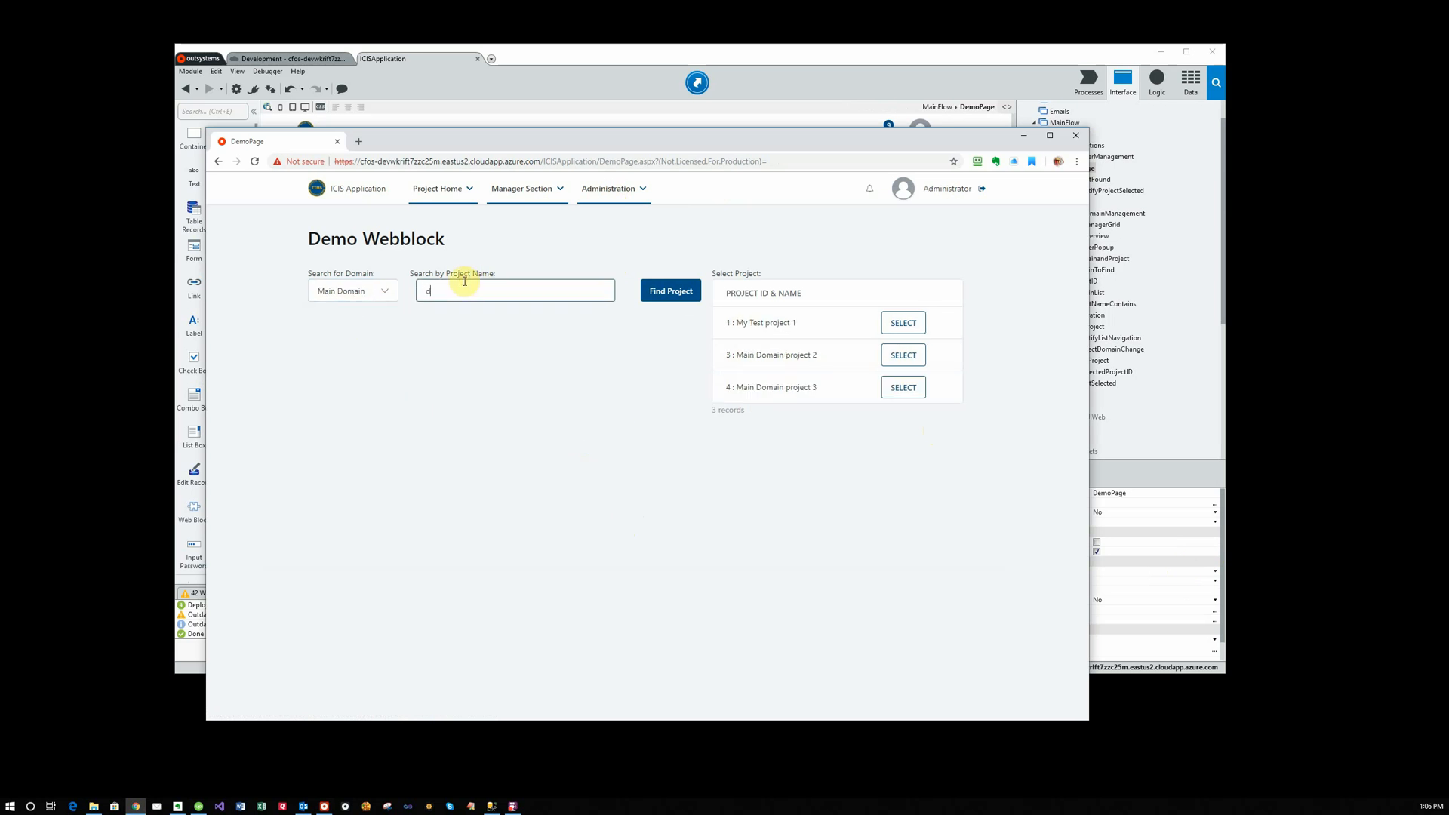
type("om")
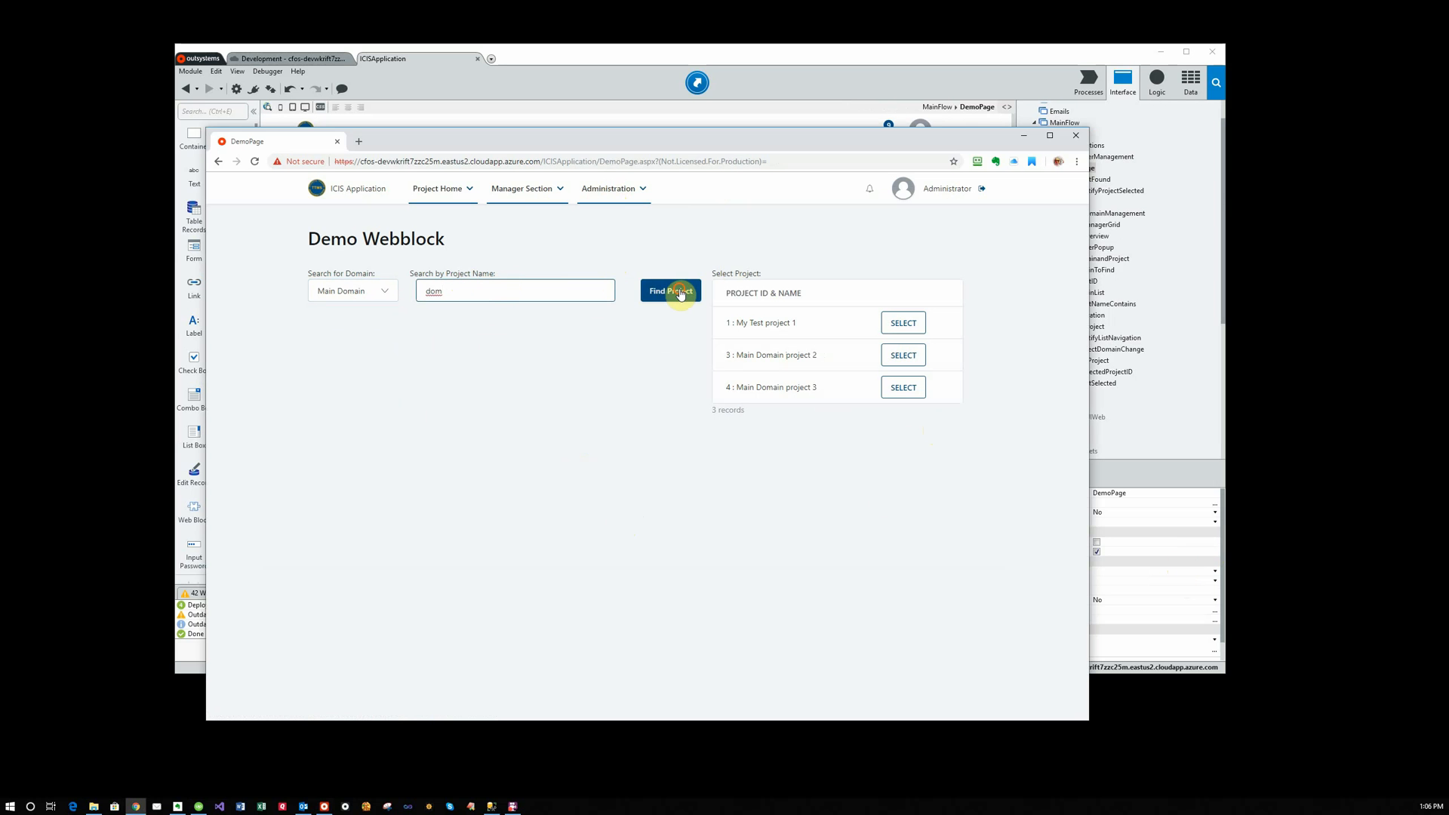
left_click(670, 291)
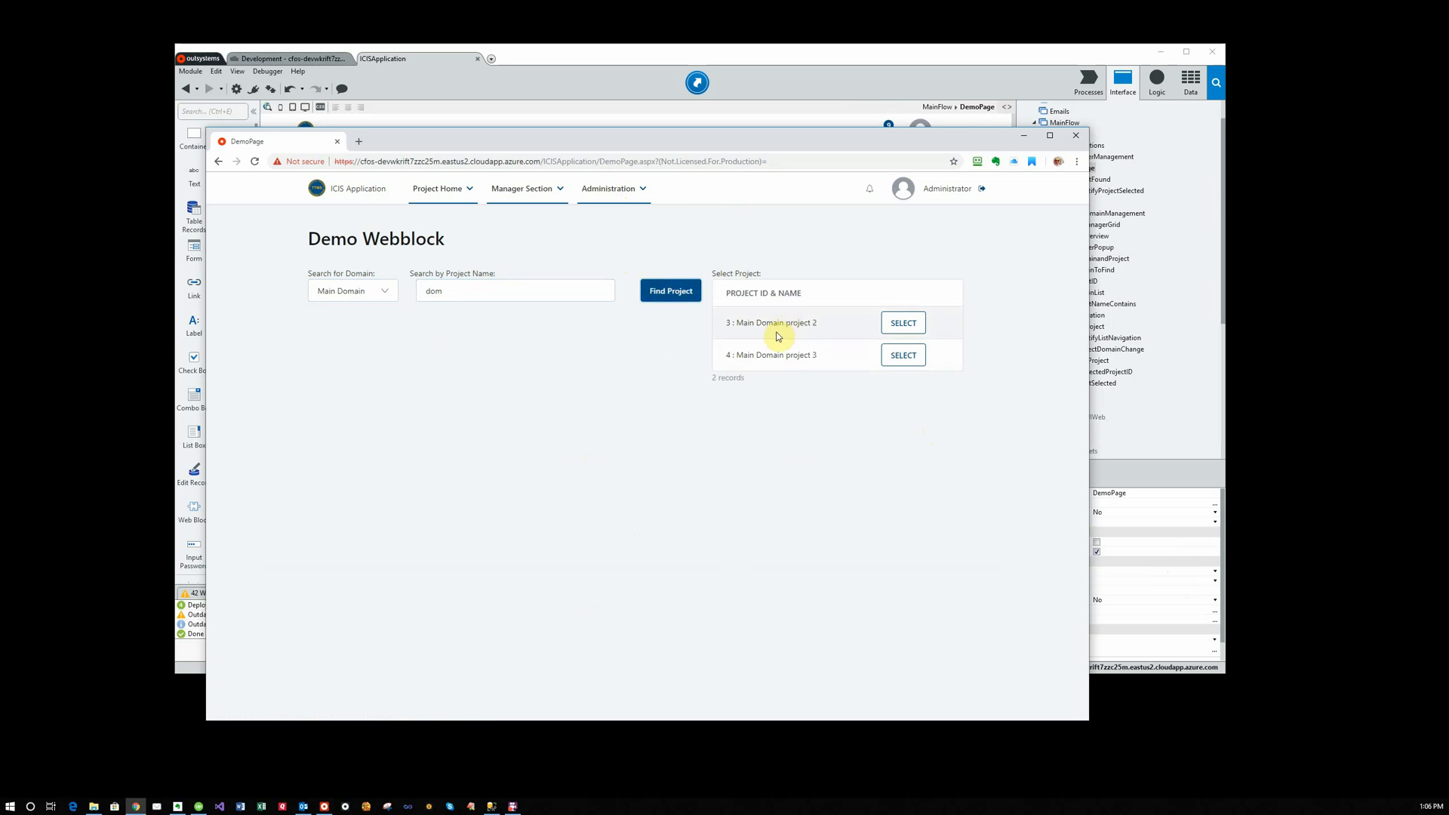
mouse_move(838, 334)
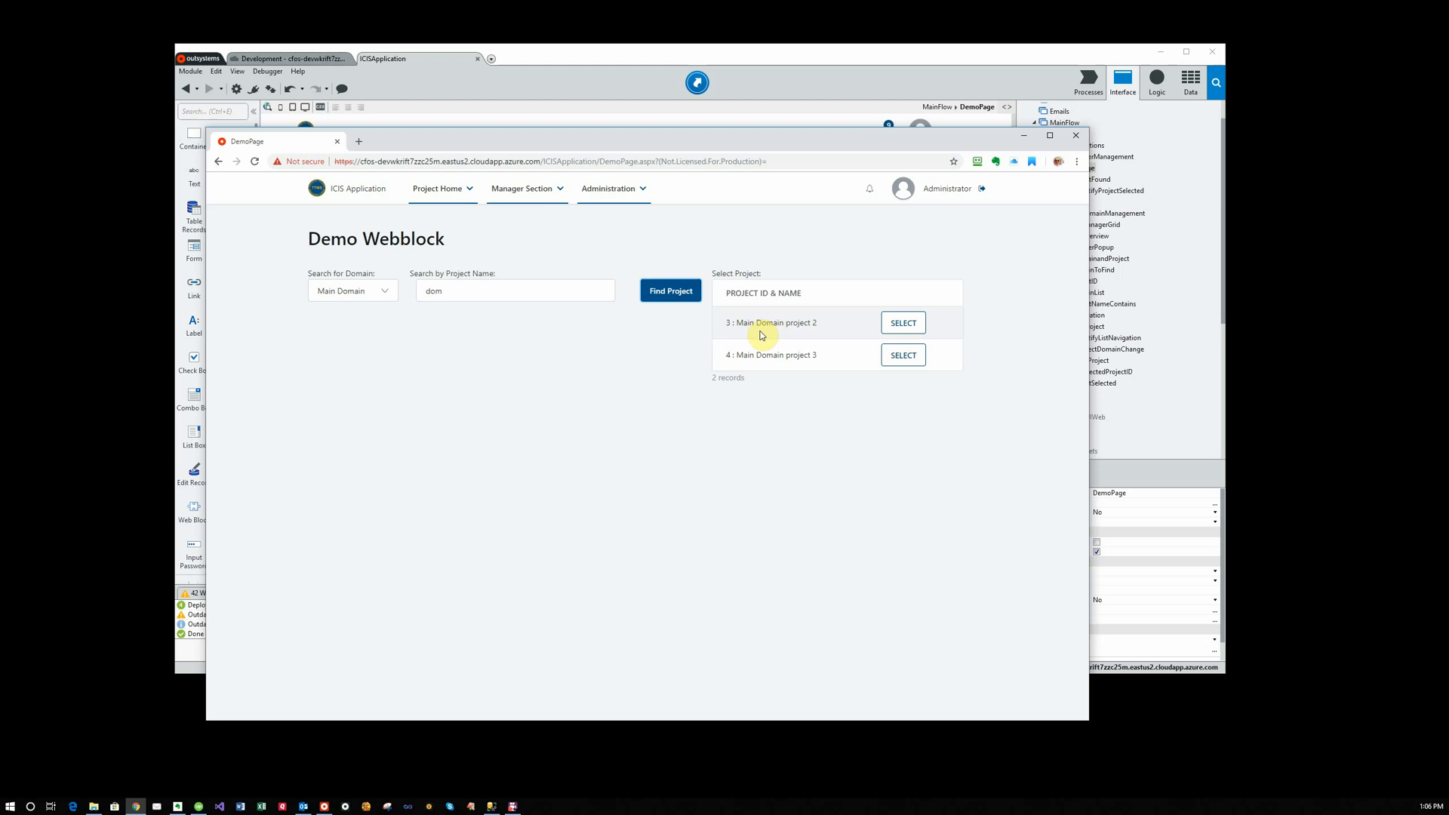
mouse_move(839, 453)
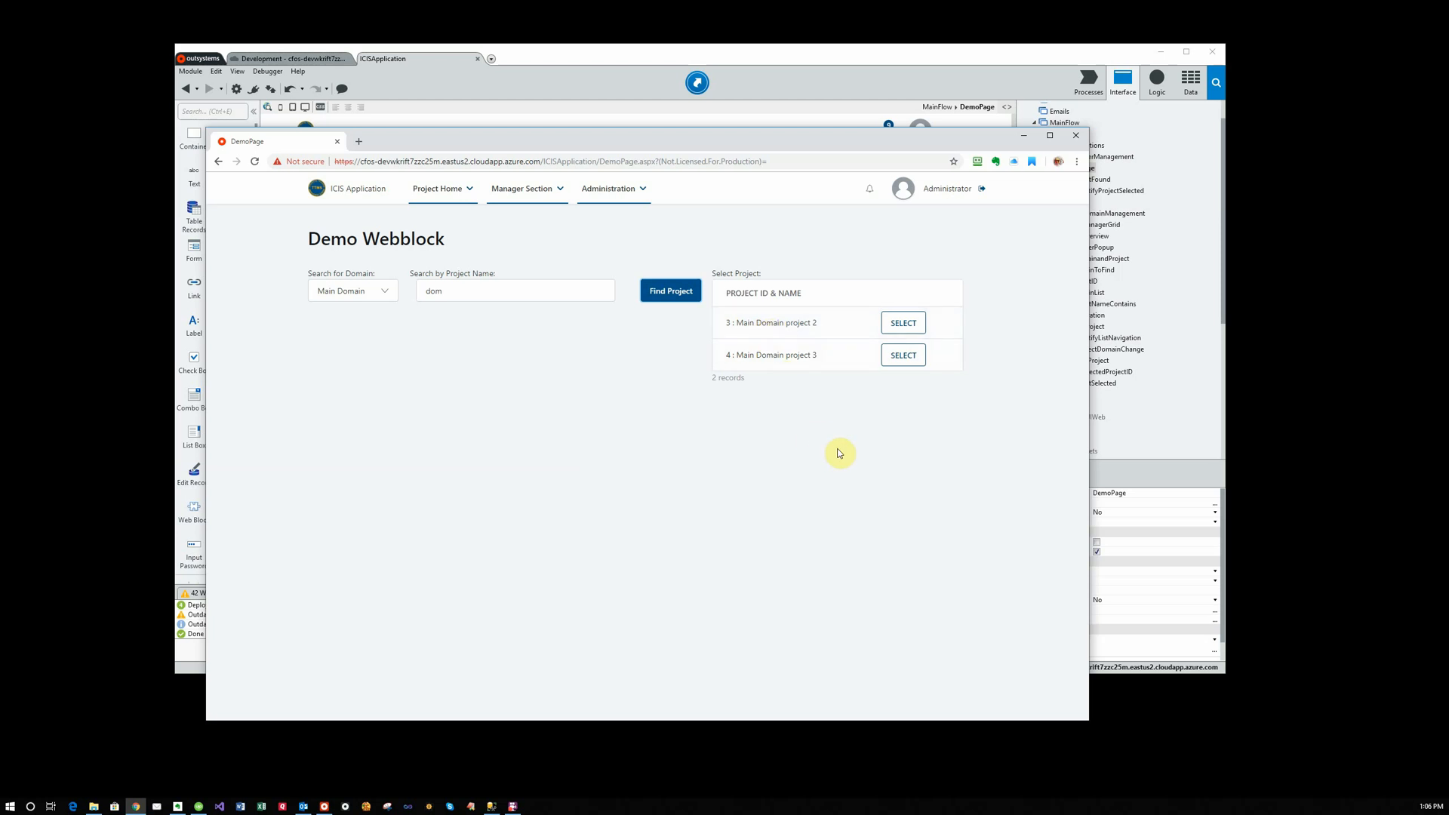
mouse_move(903, 355)
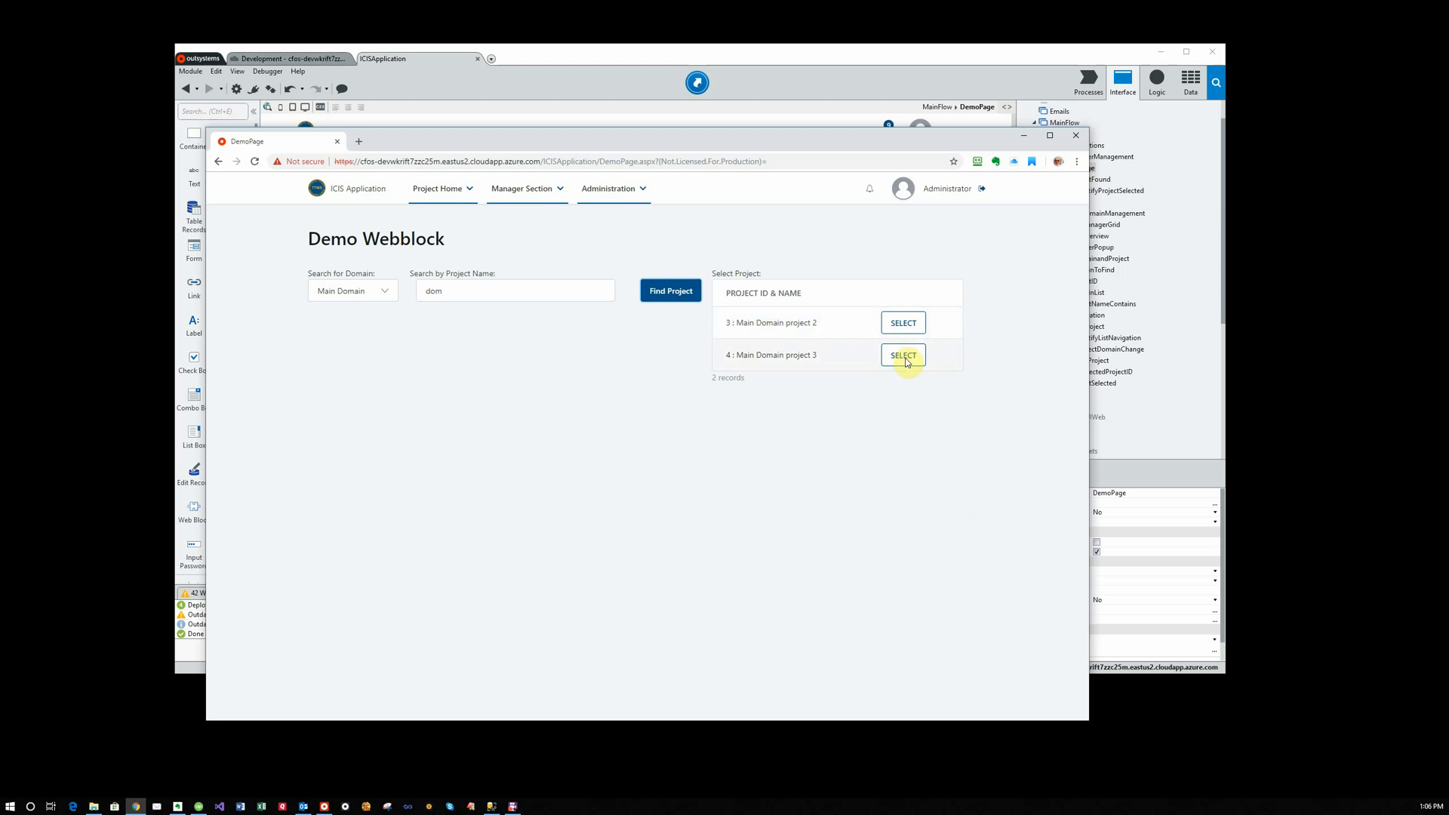
left_click(903, 355)
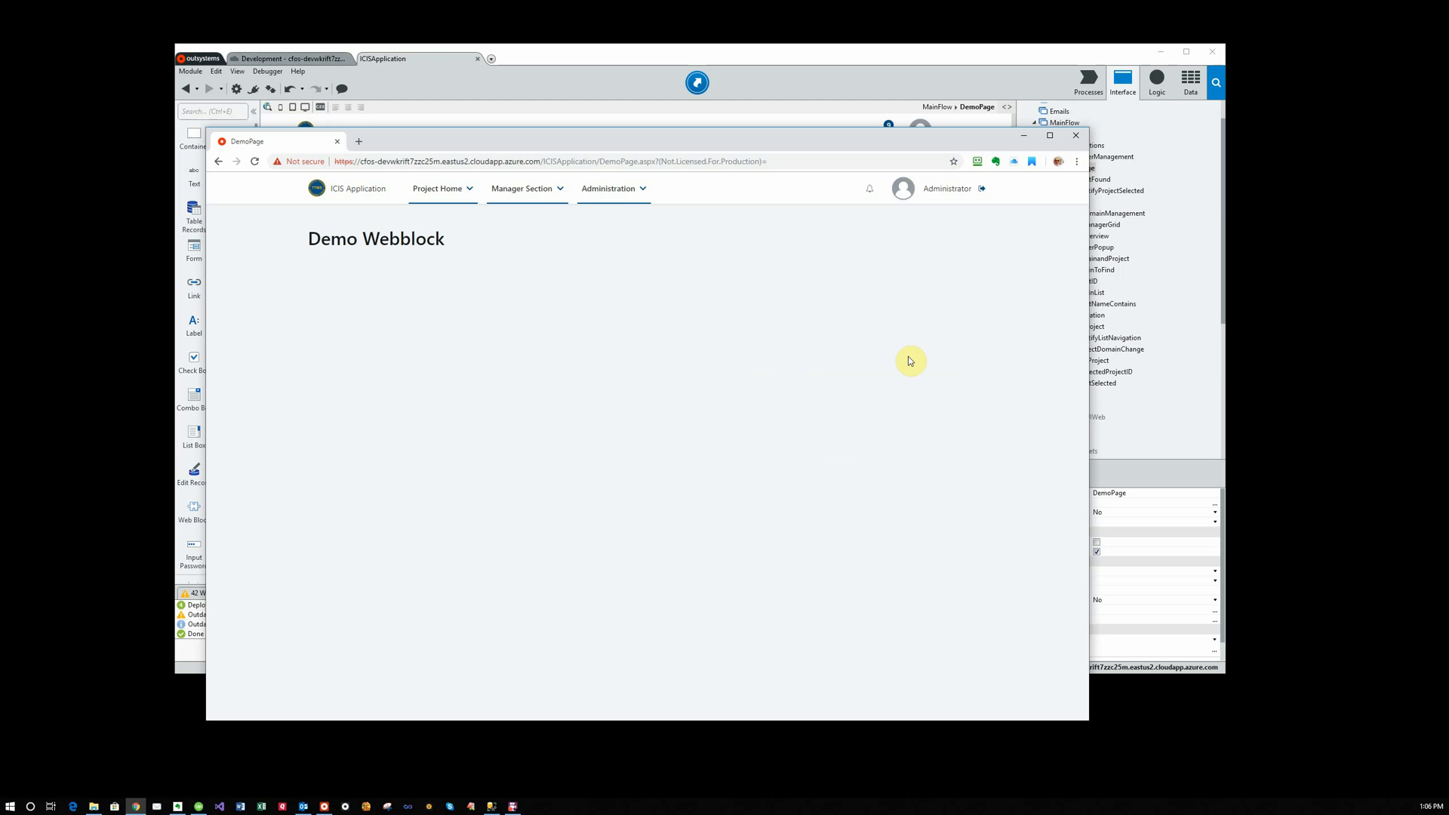
mouse_move(437, 357)
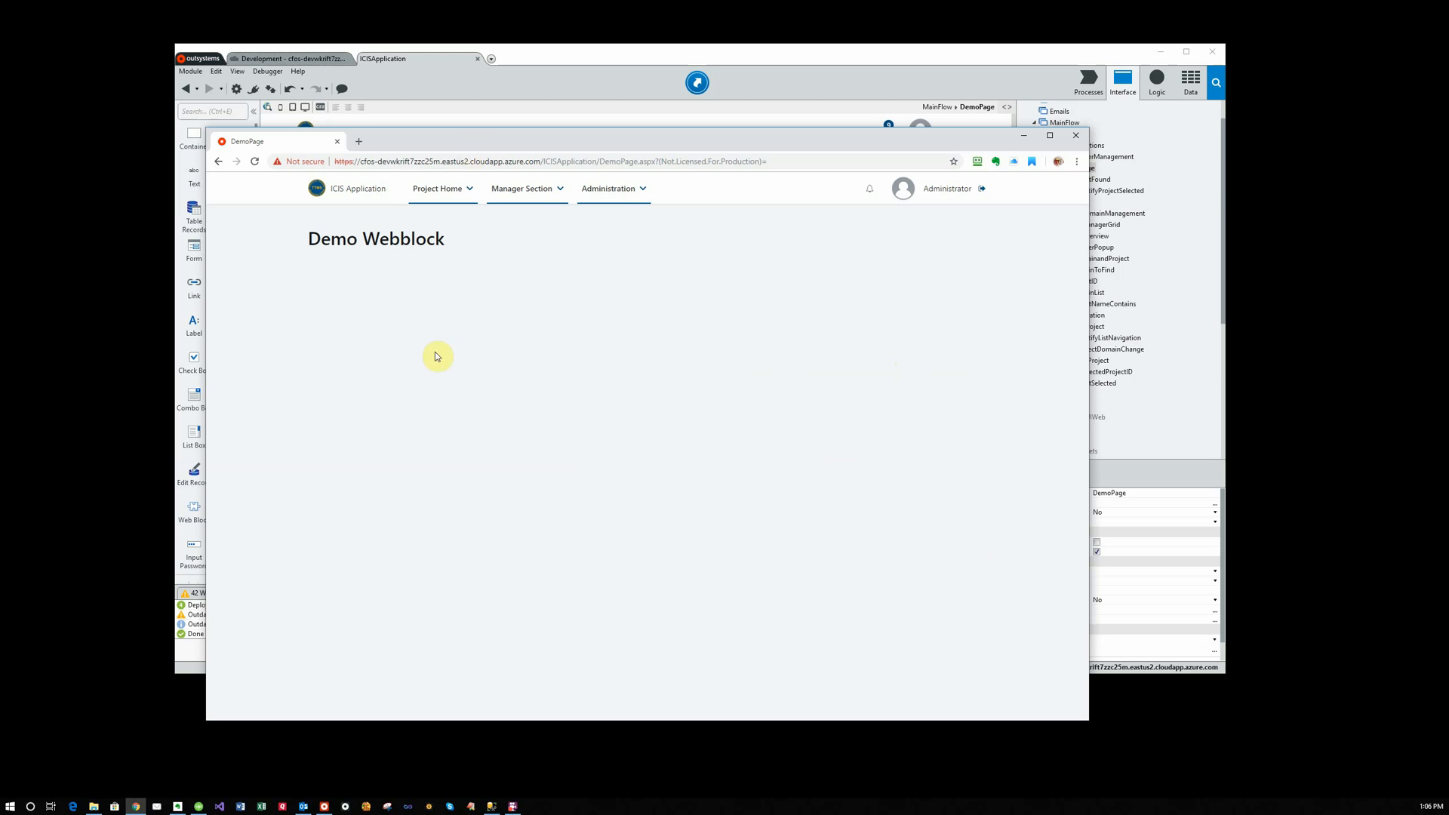
mouse_move(417, 346)
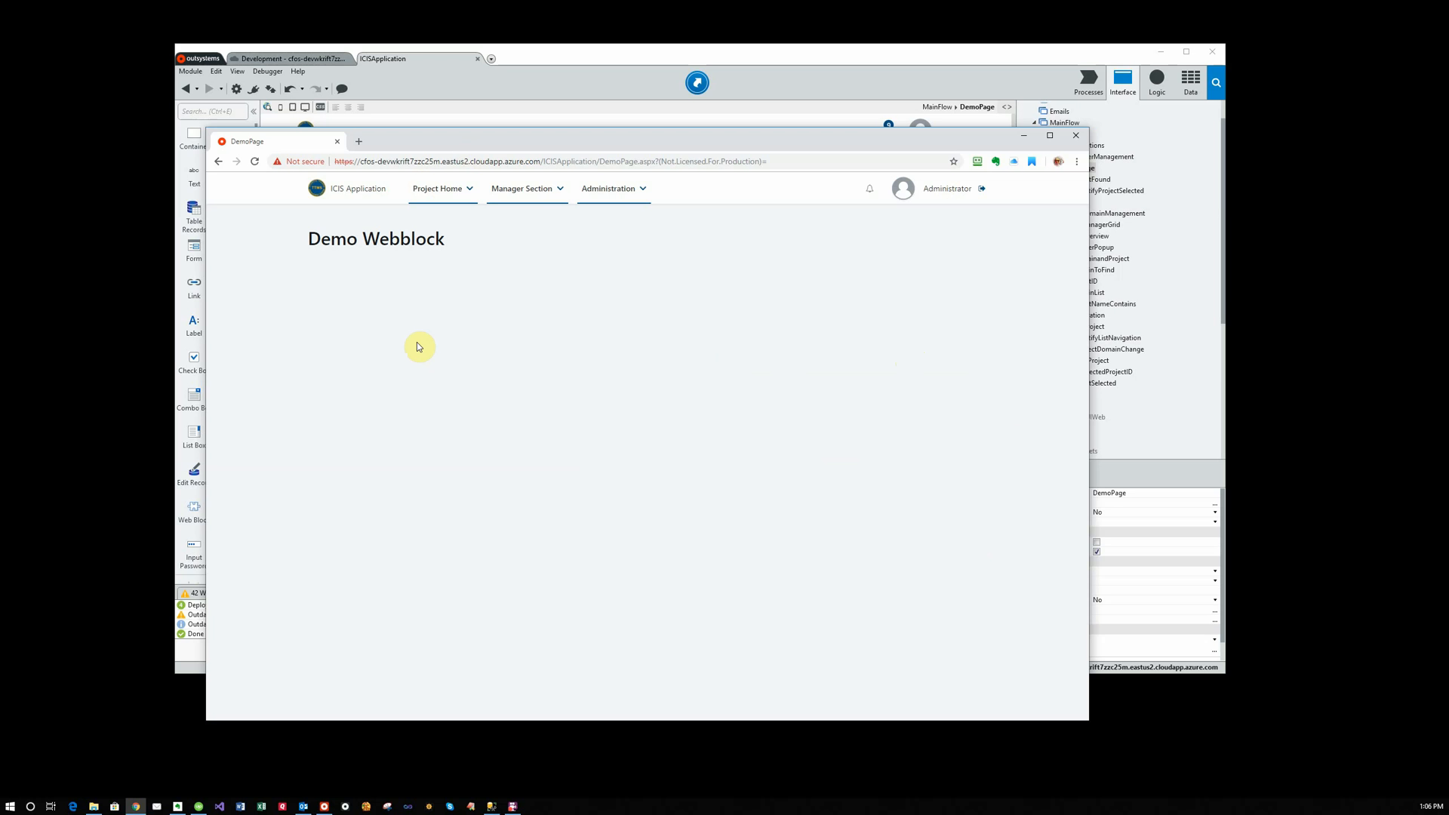
mouse_move(898, 76)
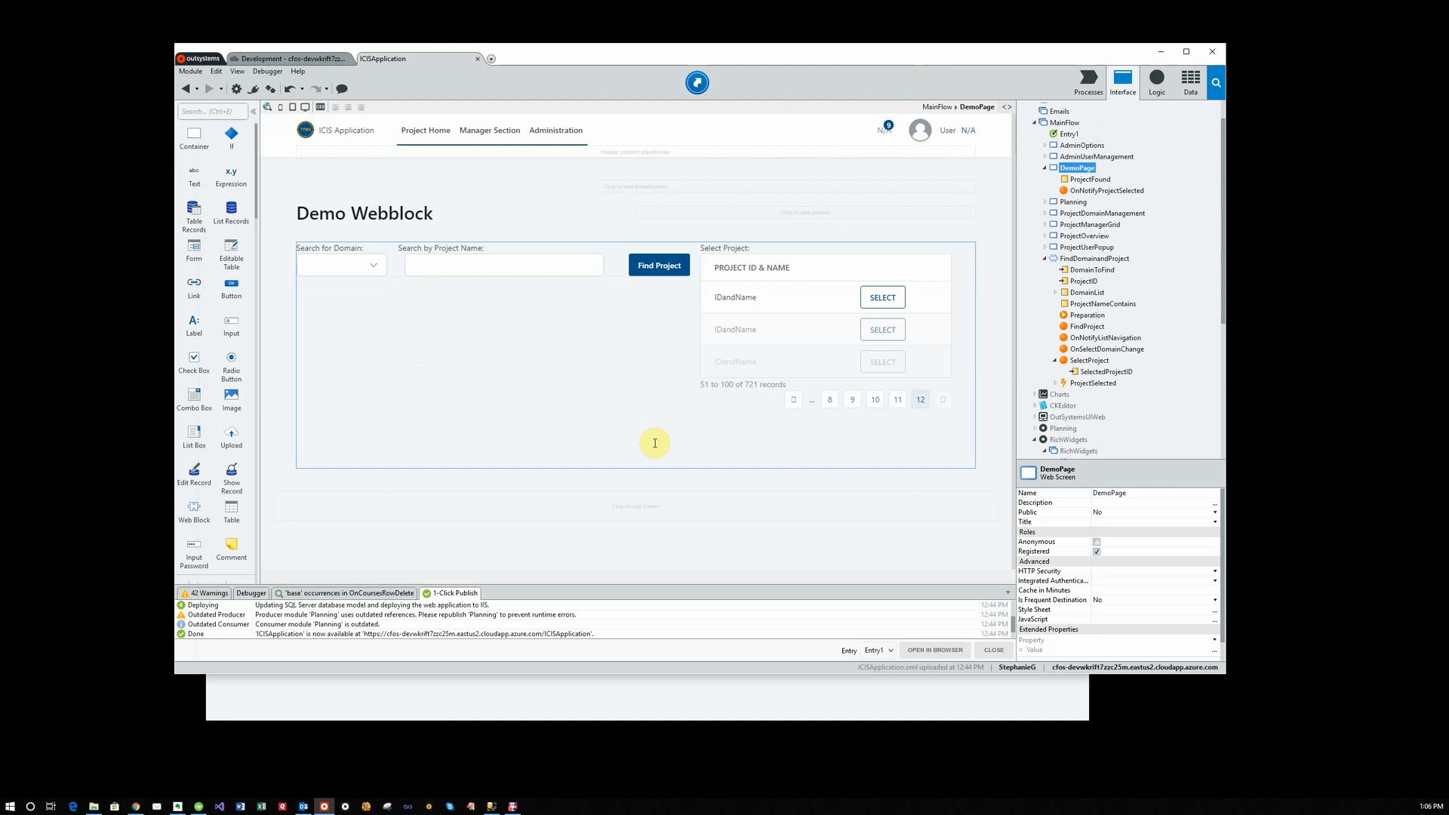
Open the ProjectOverview screen and its OnNotifyProjectSelected action flow
left_click(1103, 304)
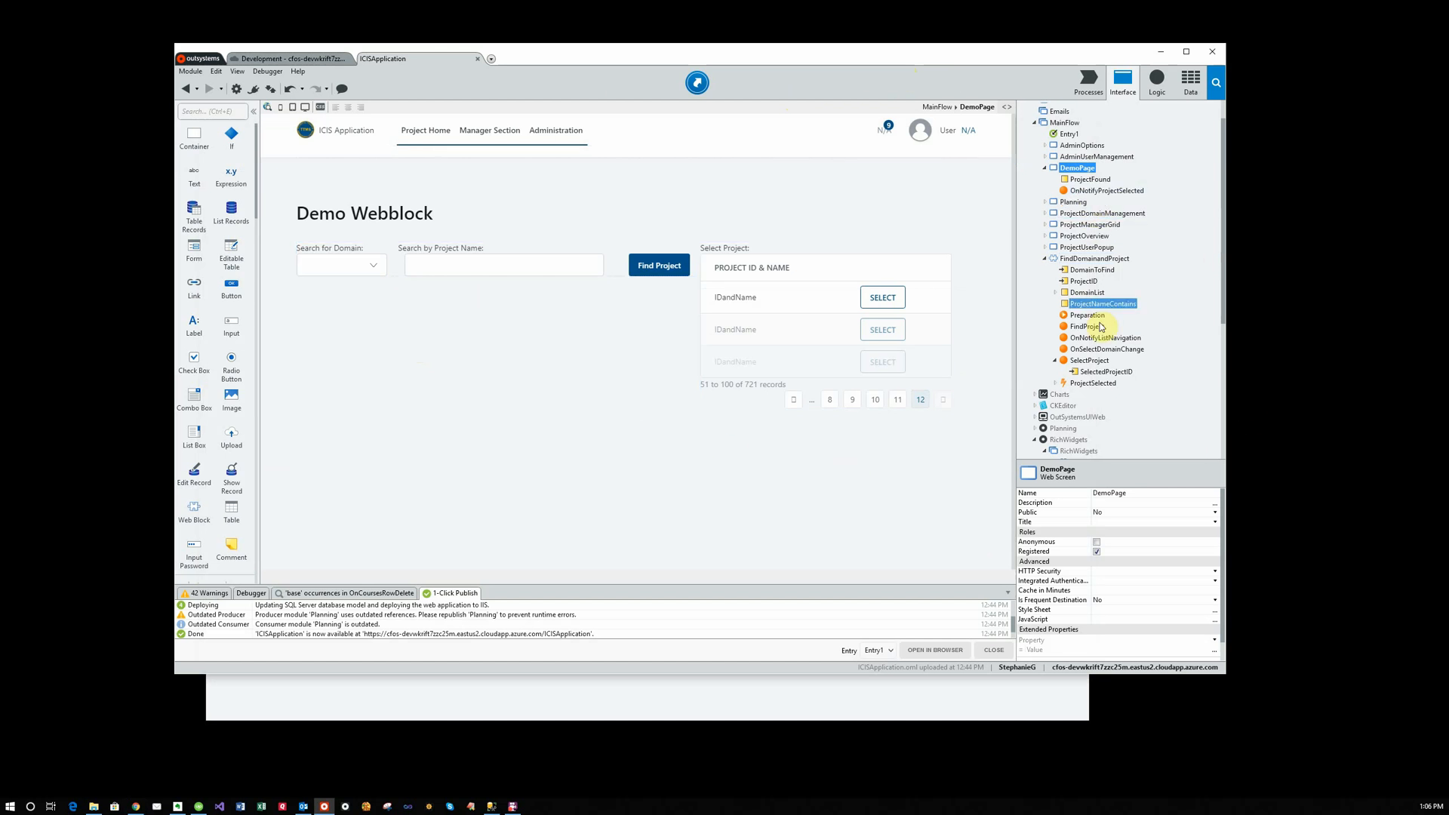
left_click(1100, 225)
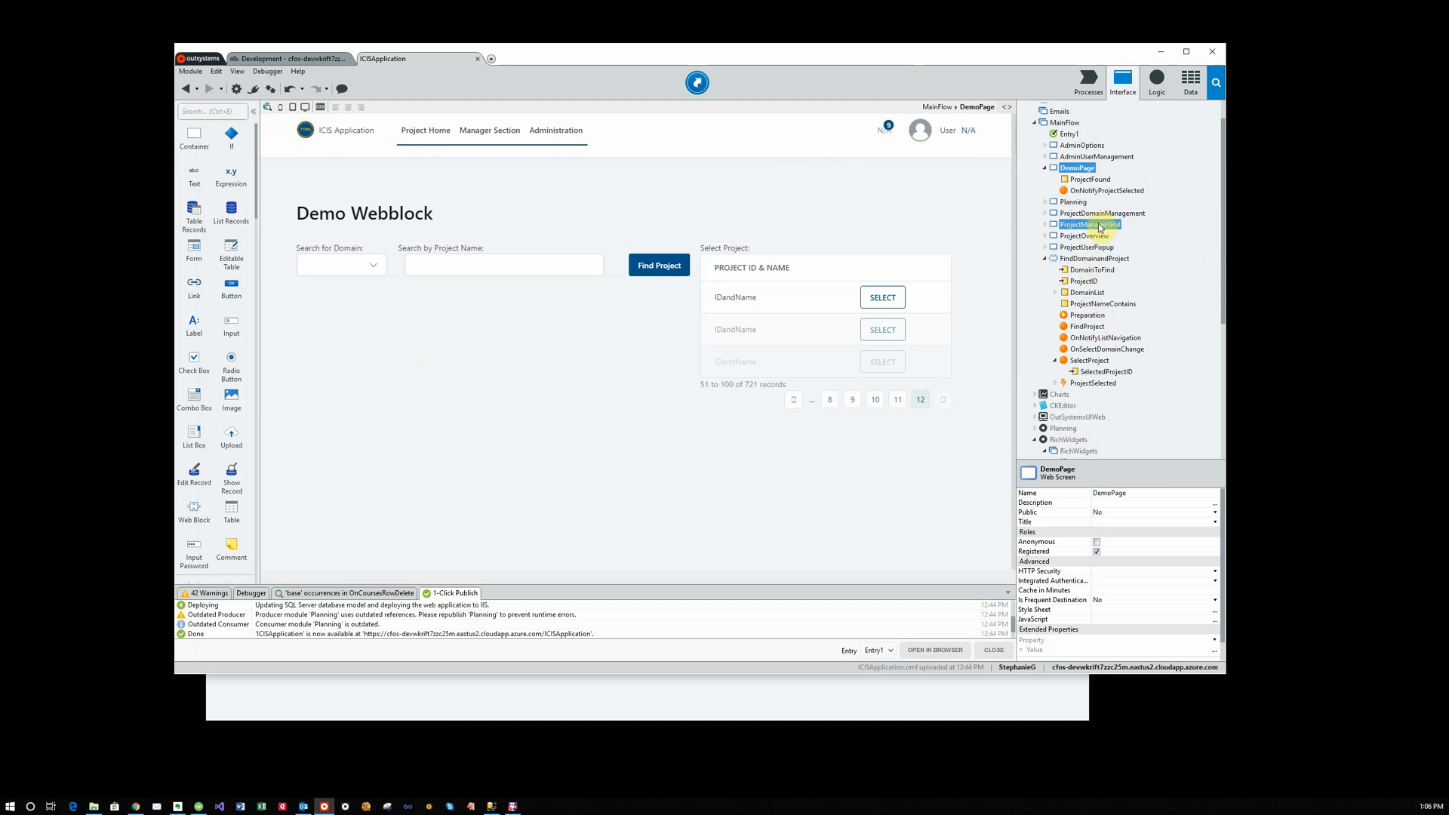
left_click(1088, 236)
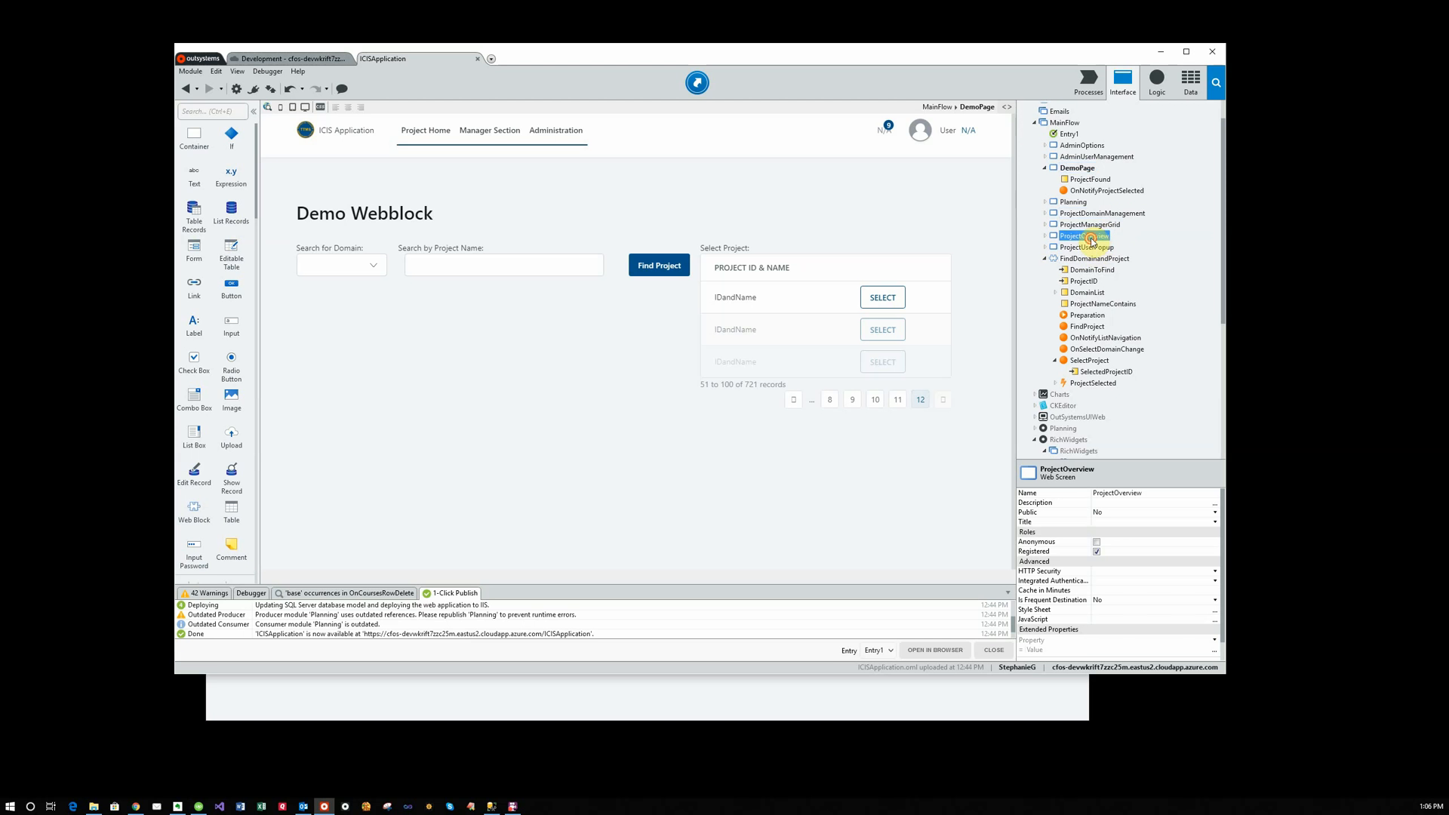
left_click(1086, 235)
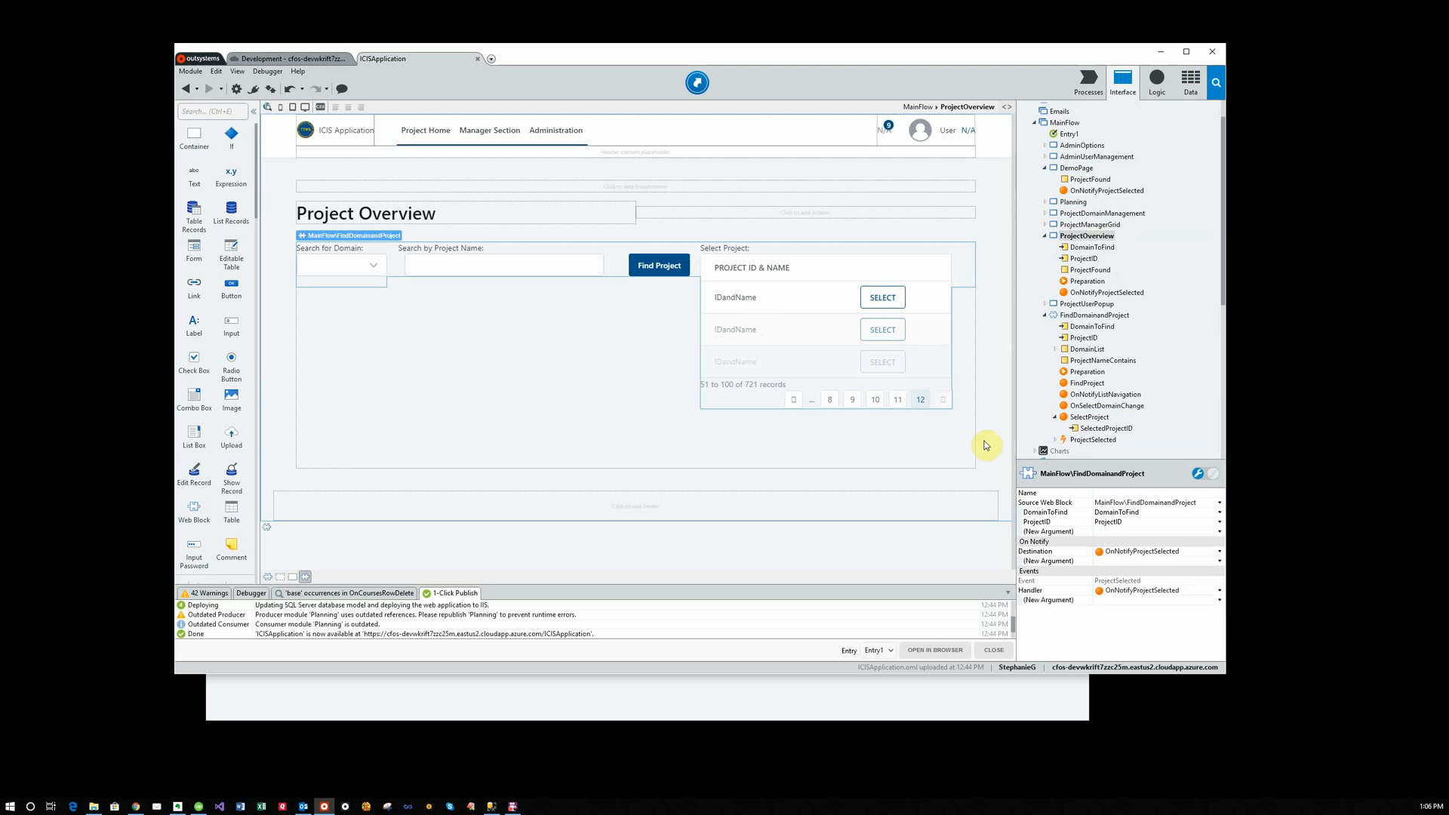
left_click(1088, 280)
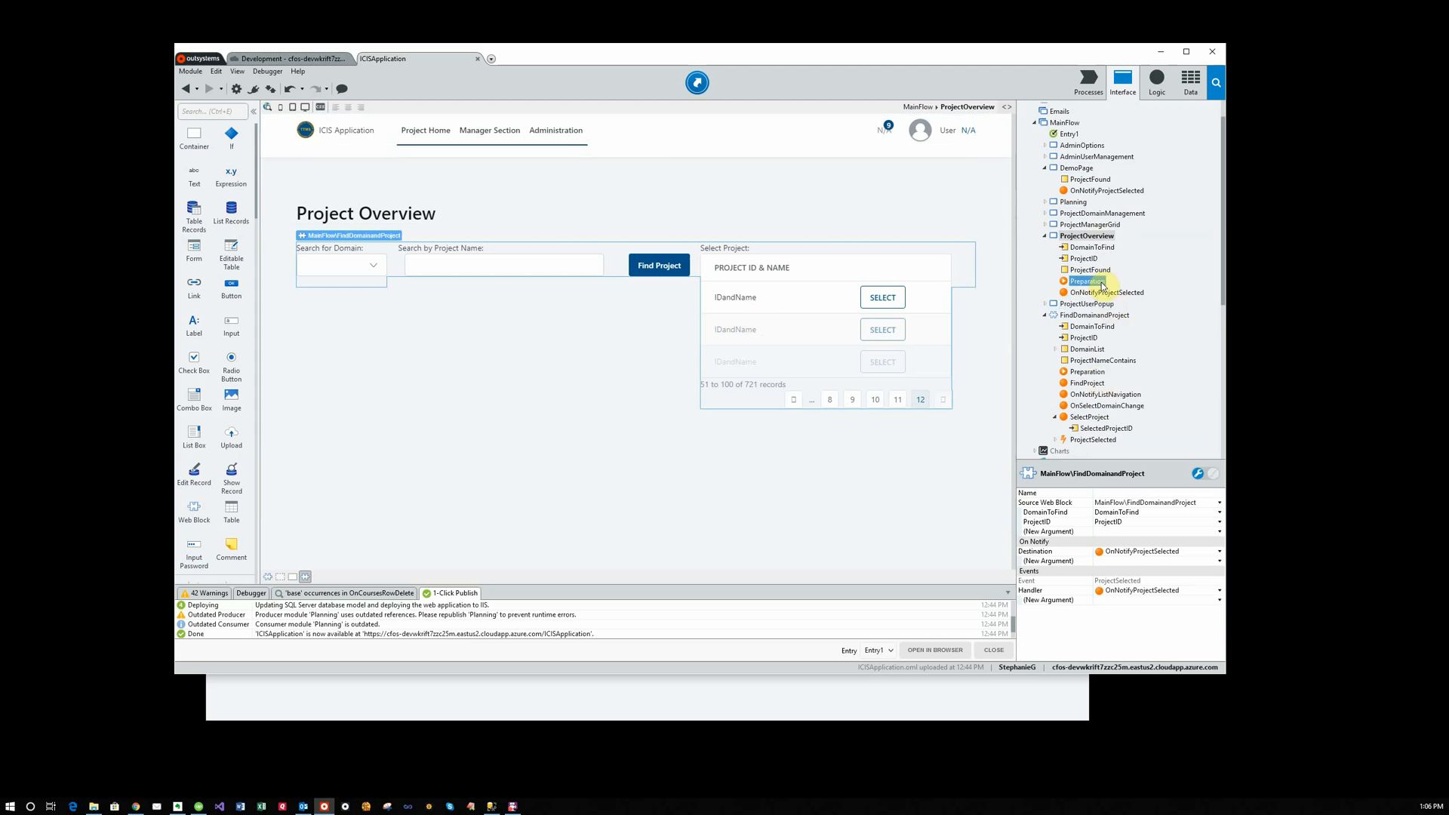
left_click(1107, 292)
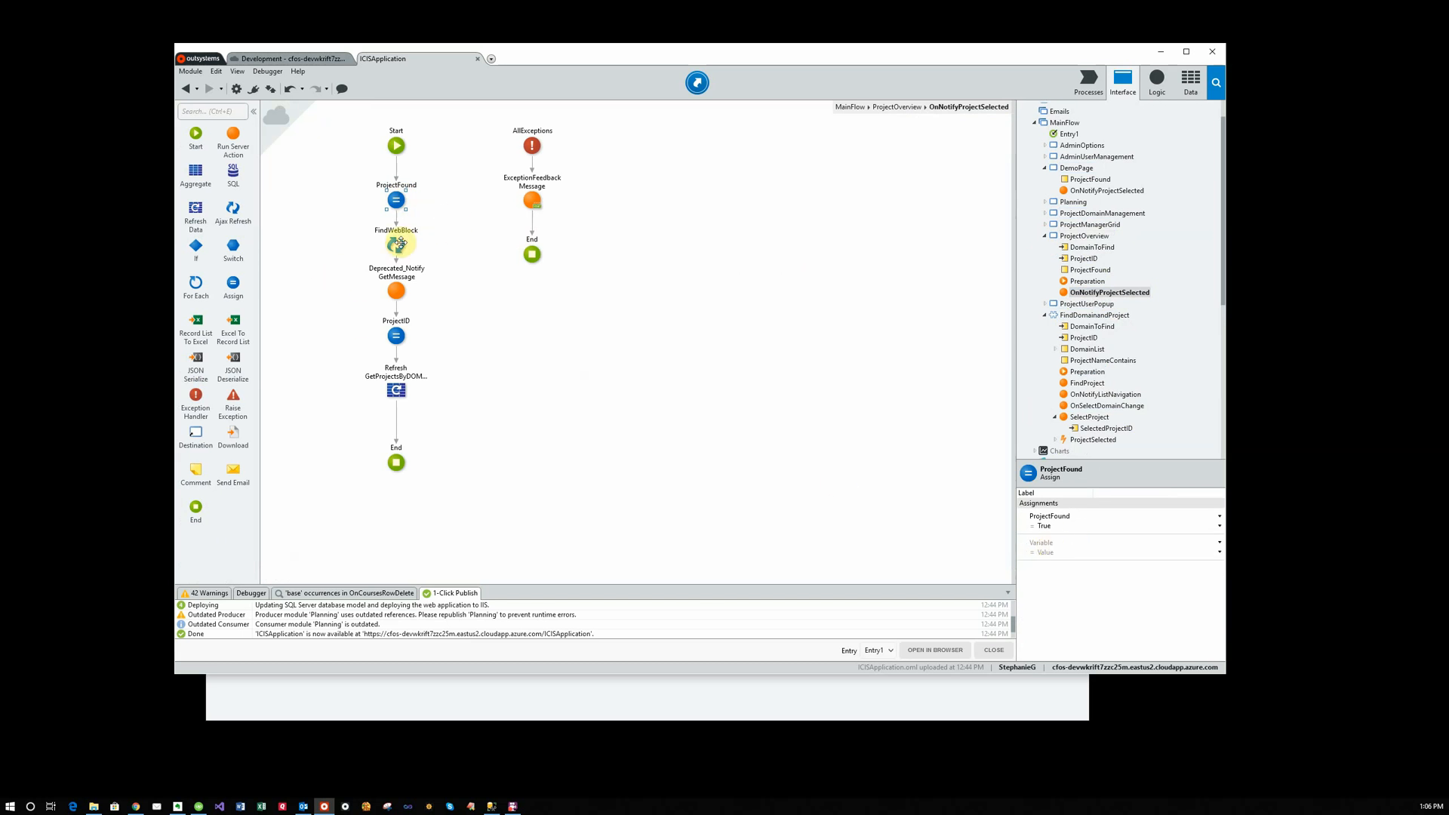
left_click(396, 246)
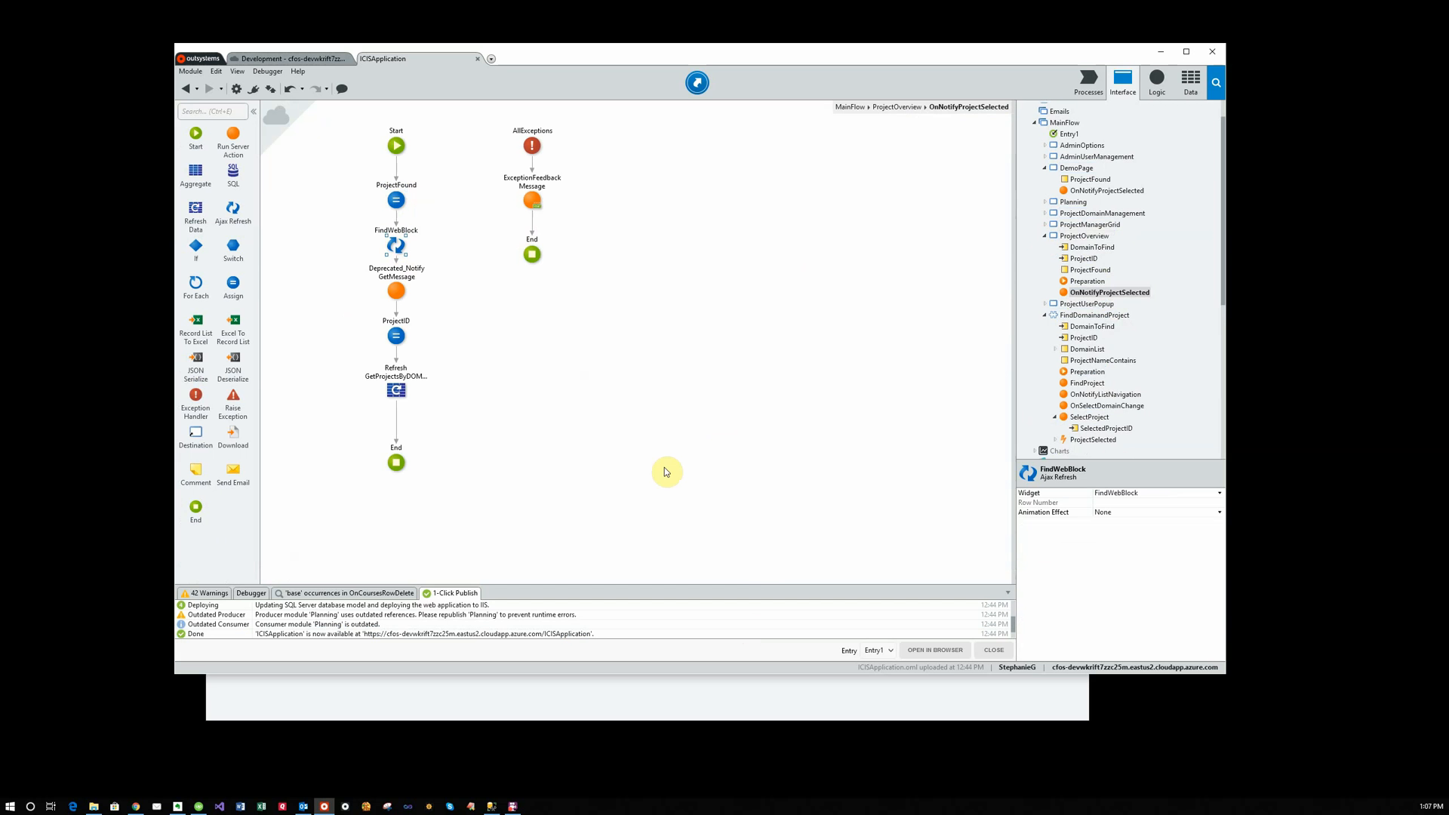
left_click(396, 290)
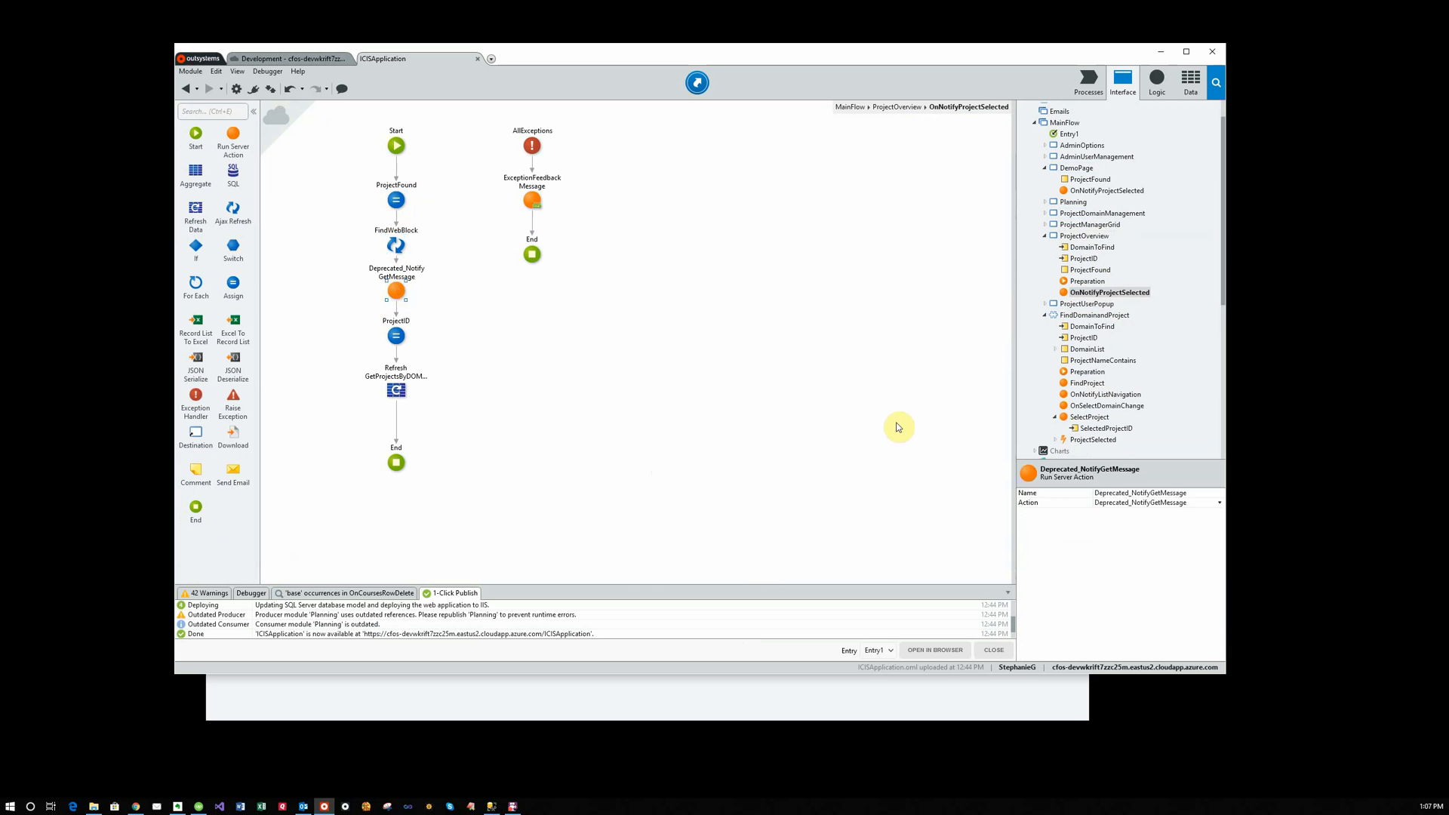
mouse_move(840, 678)
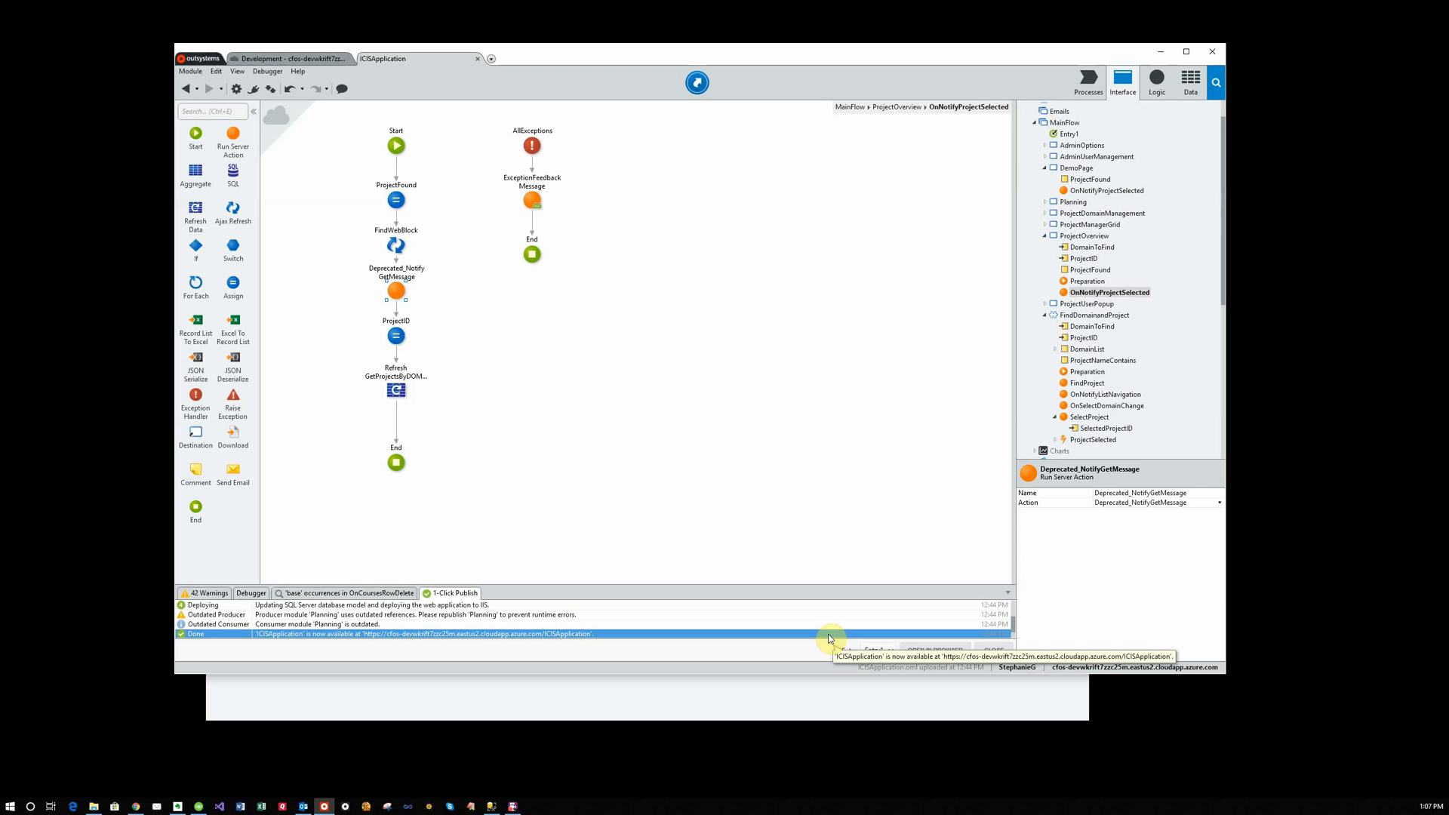
mouse_move(786, 568)
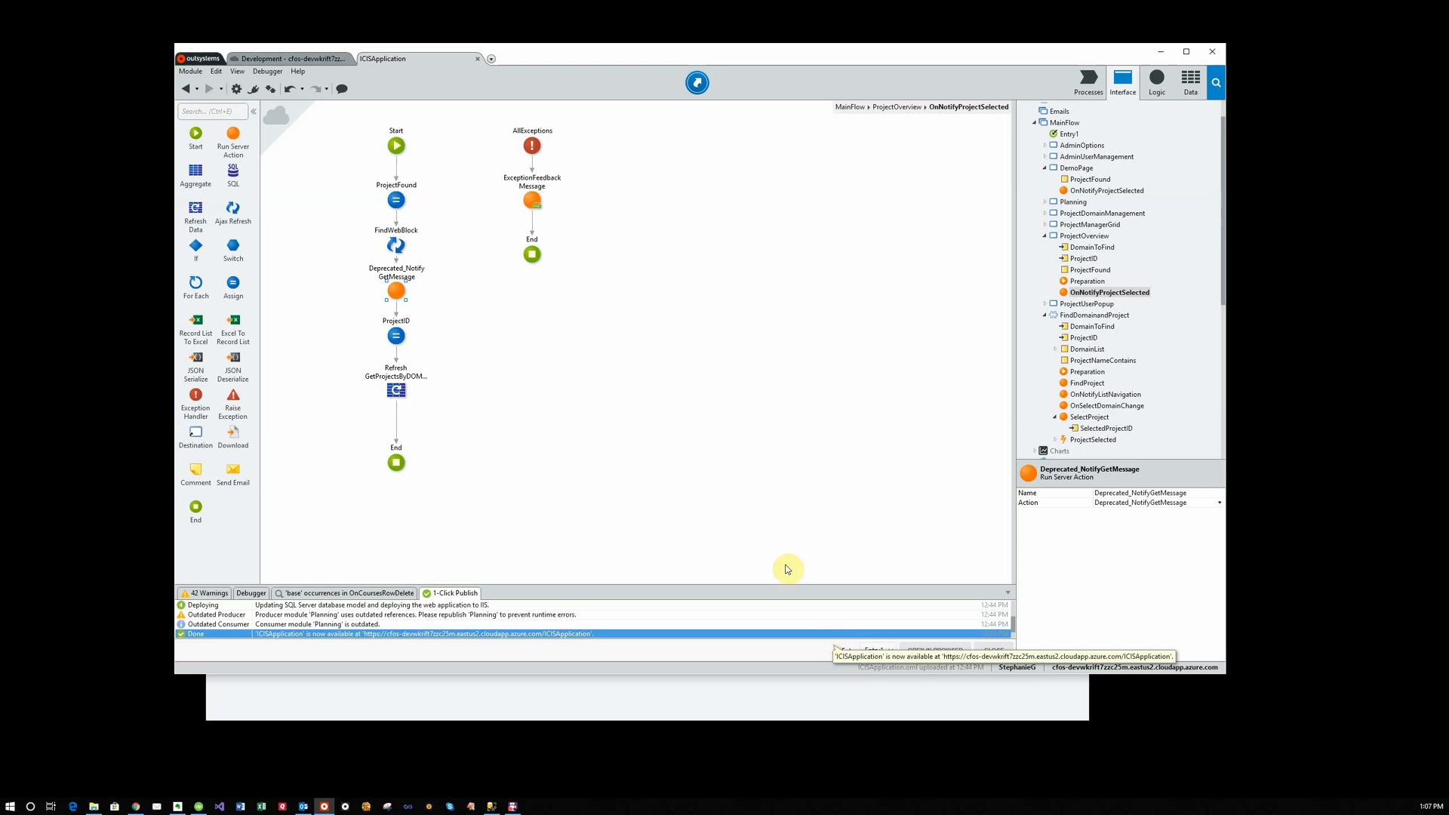
left_click(396, 335)
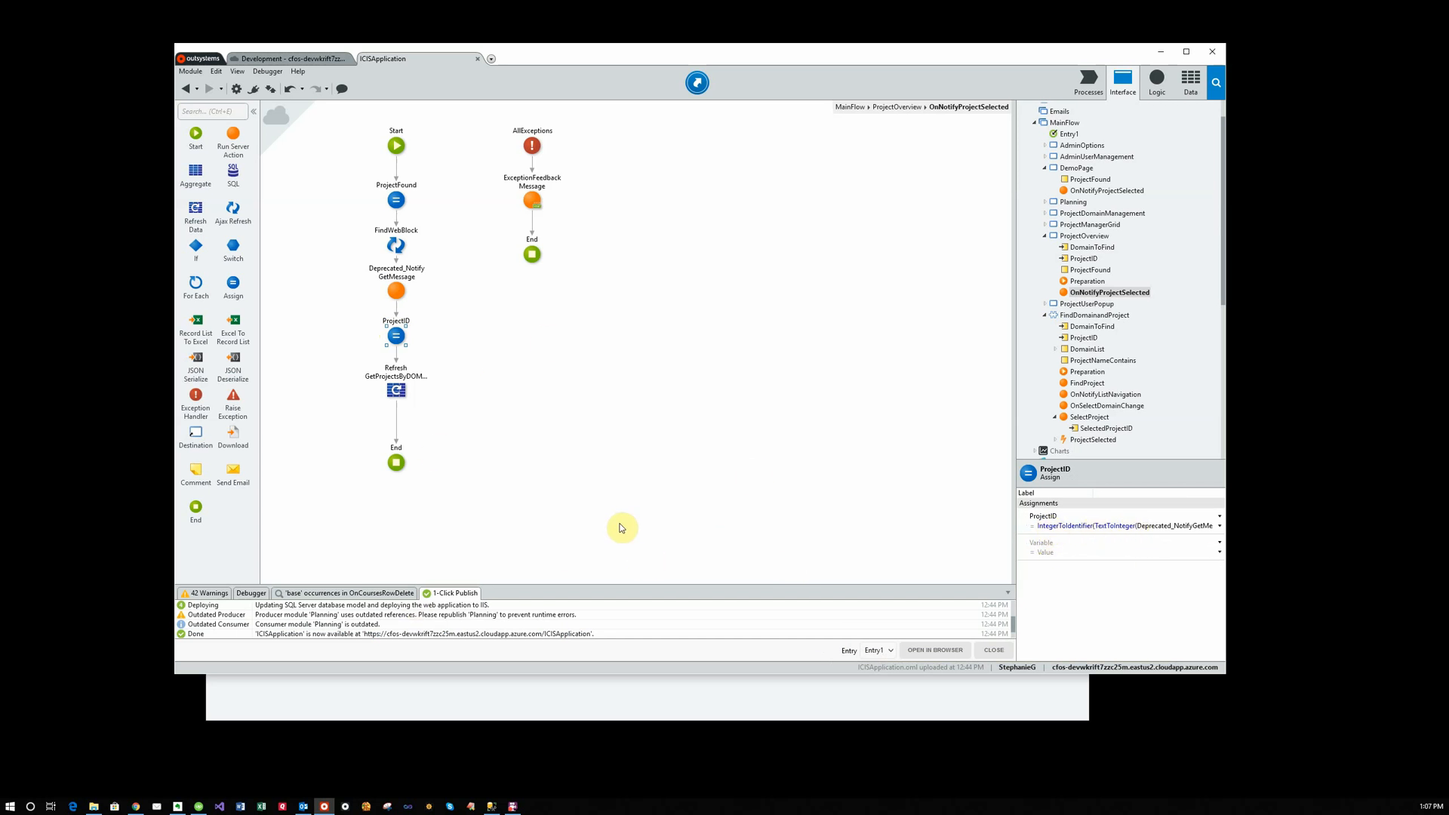
left_click(395, 390)
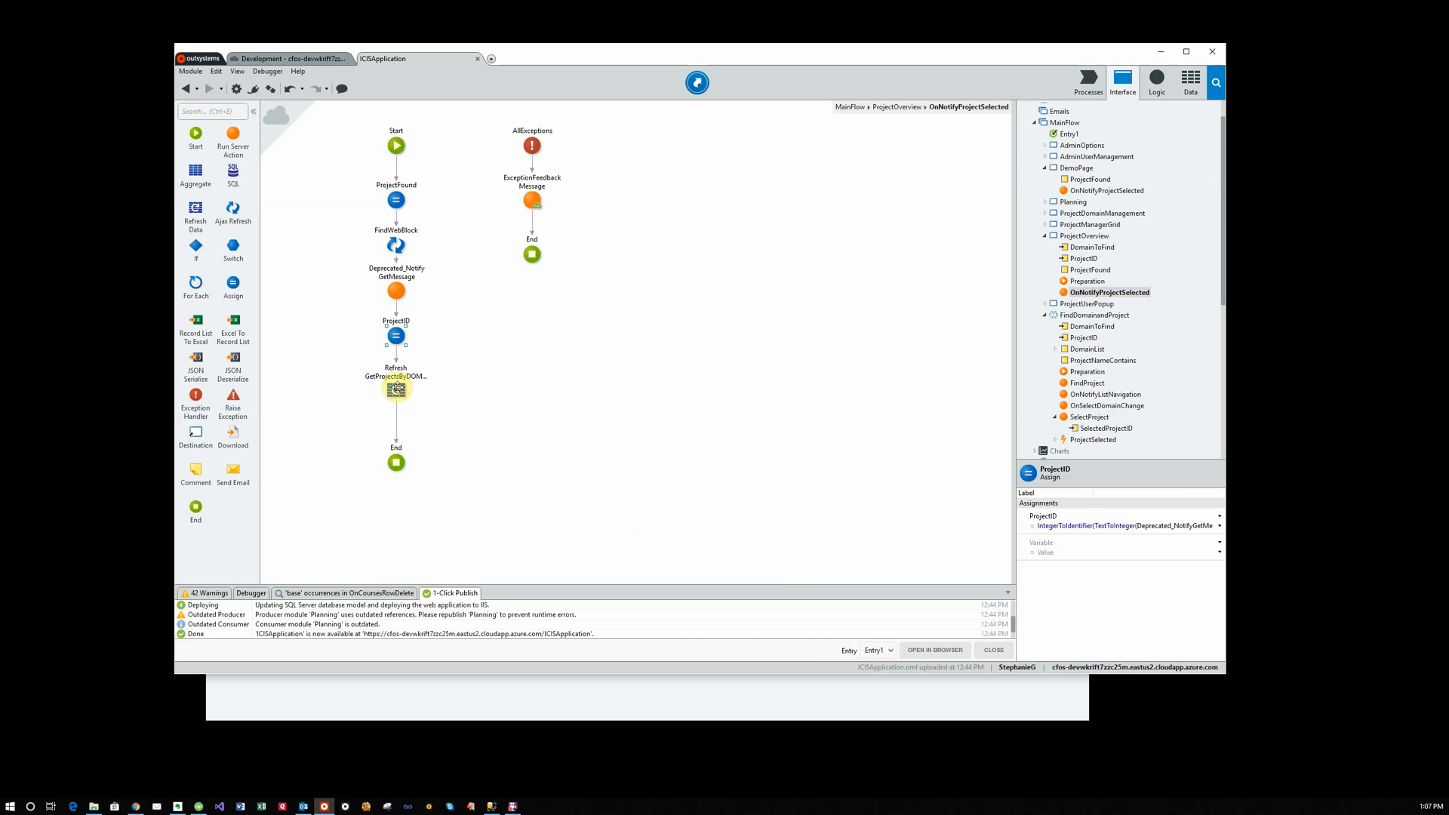
left_click(395, 389)
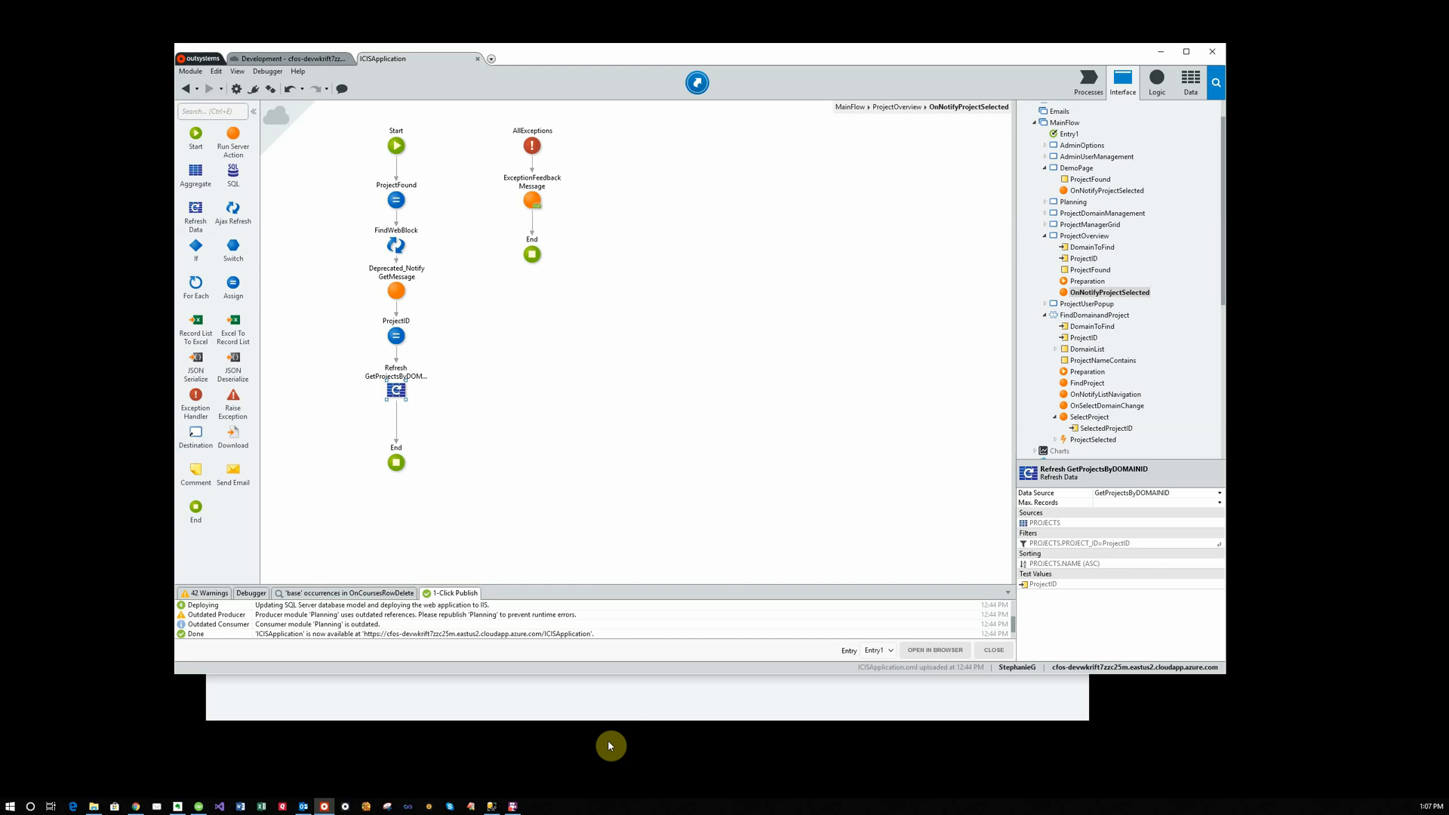
Open Manager Section > Project Overview and select Main Domain project 3
left_click(935, 650)
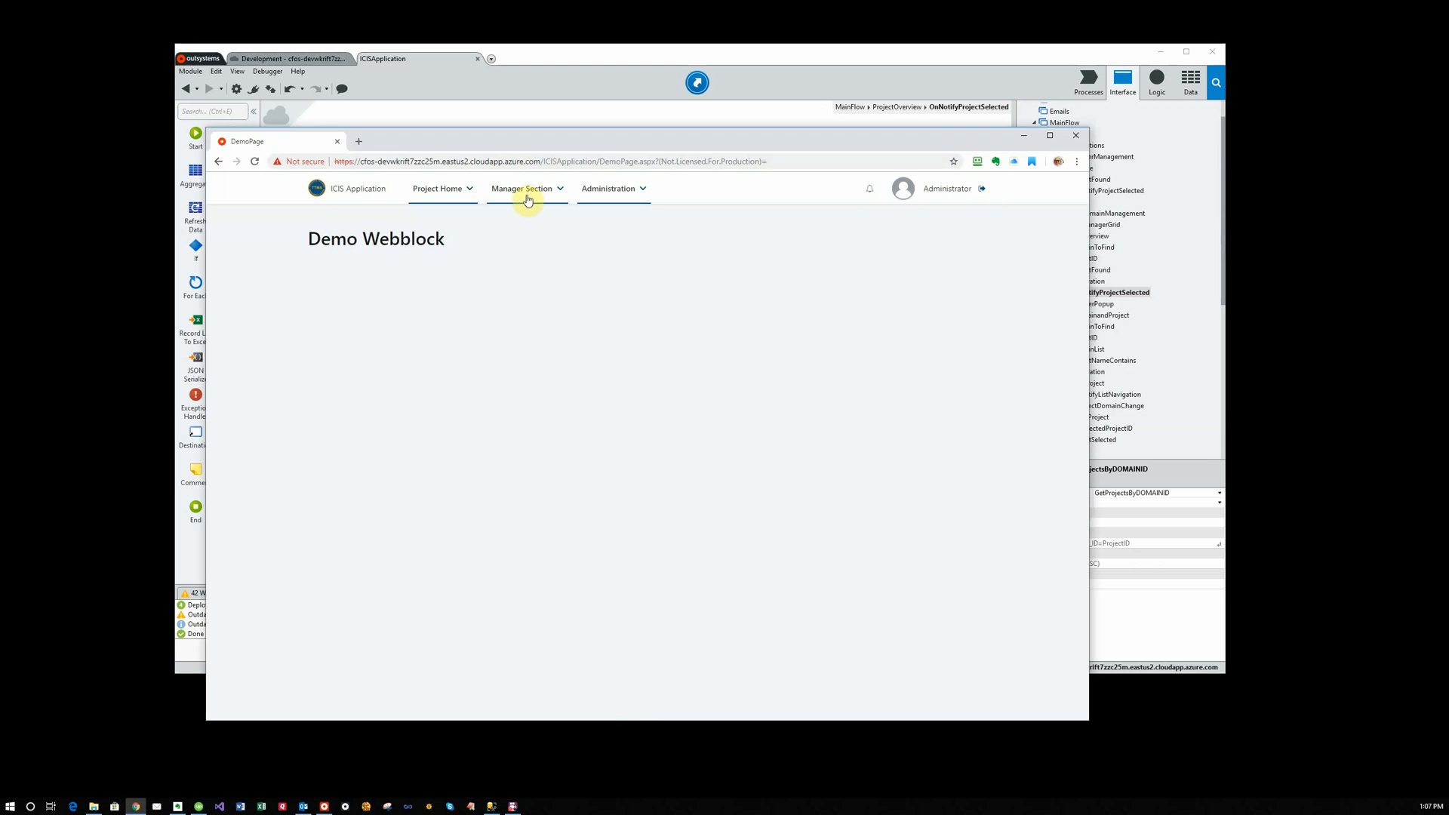
left_click(522, 188)
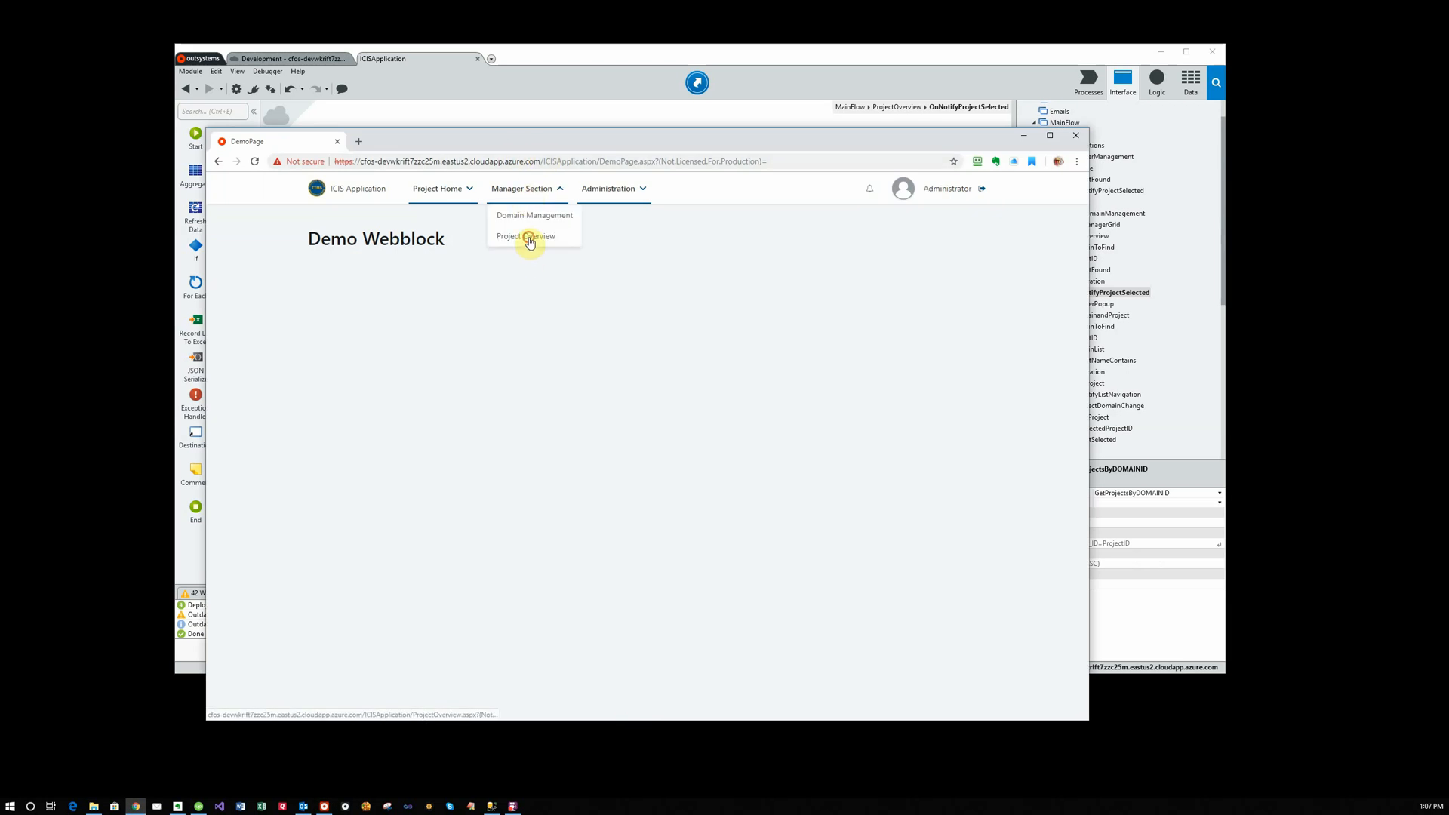
left_click(525, 236)
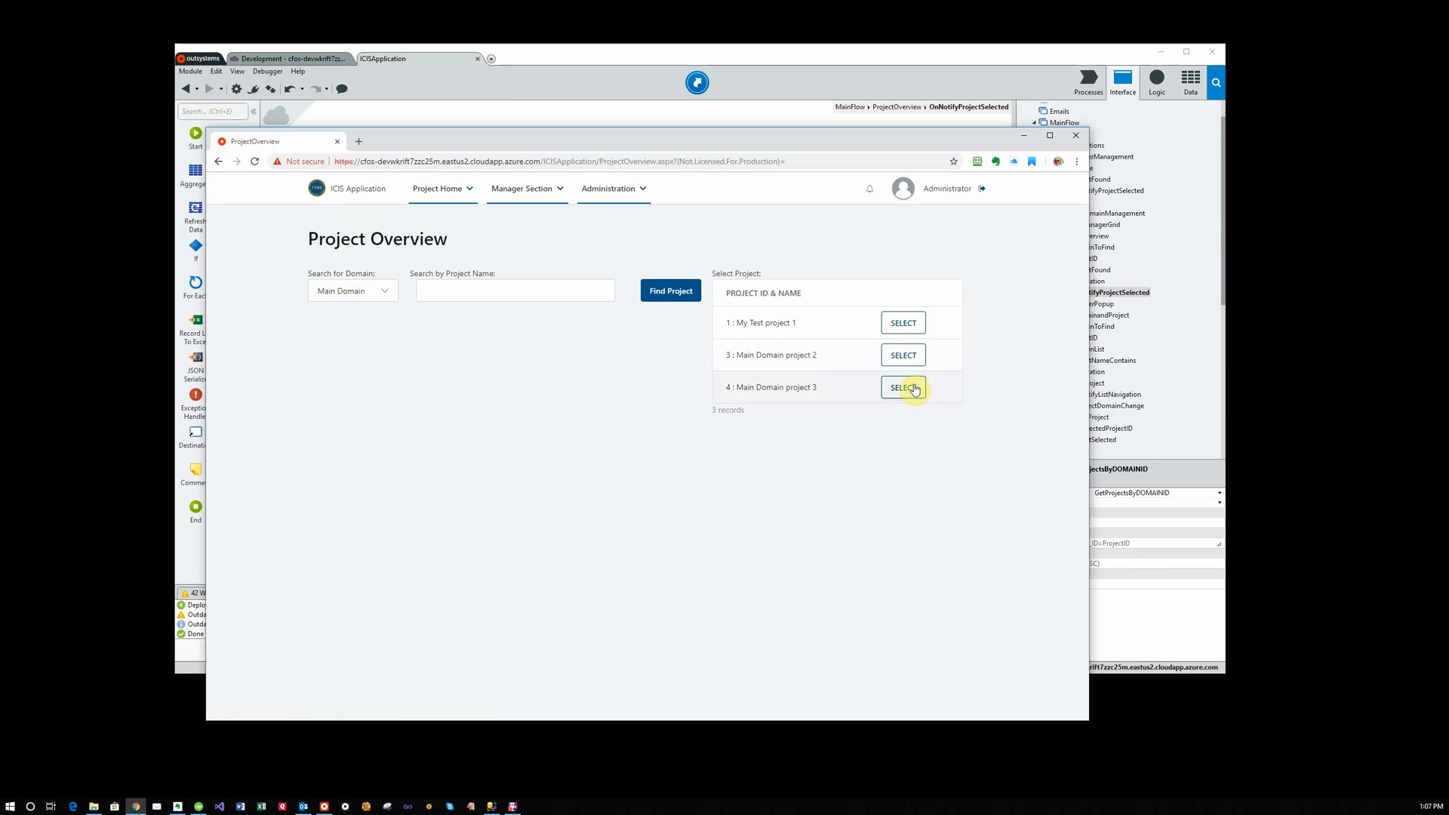
left_click(903, 387)
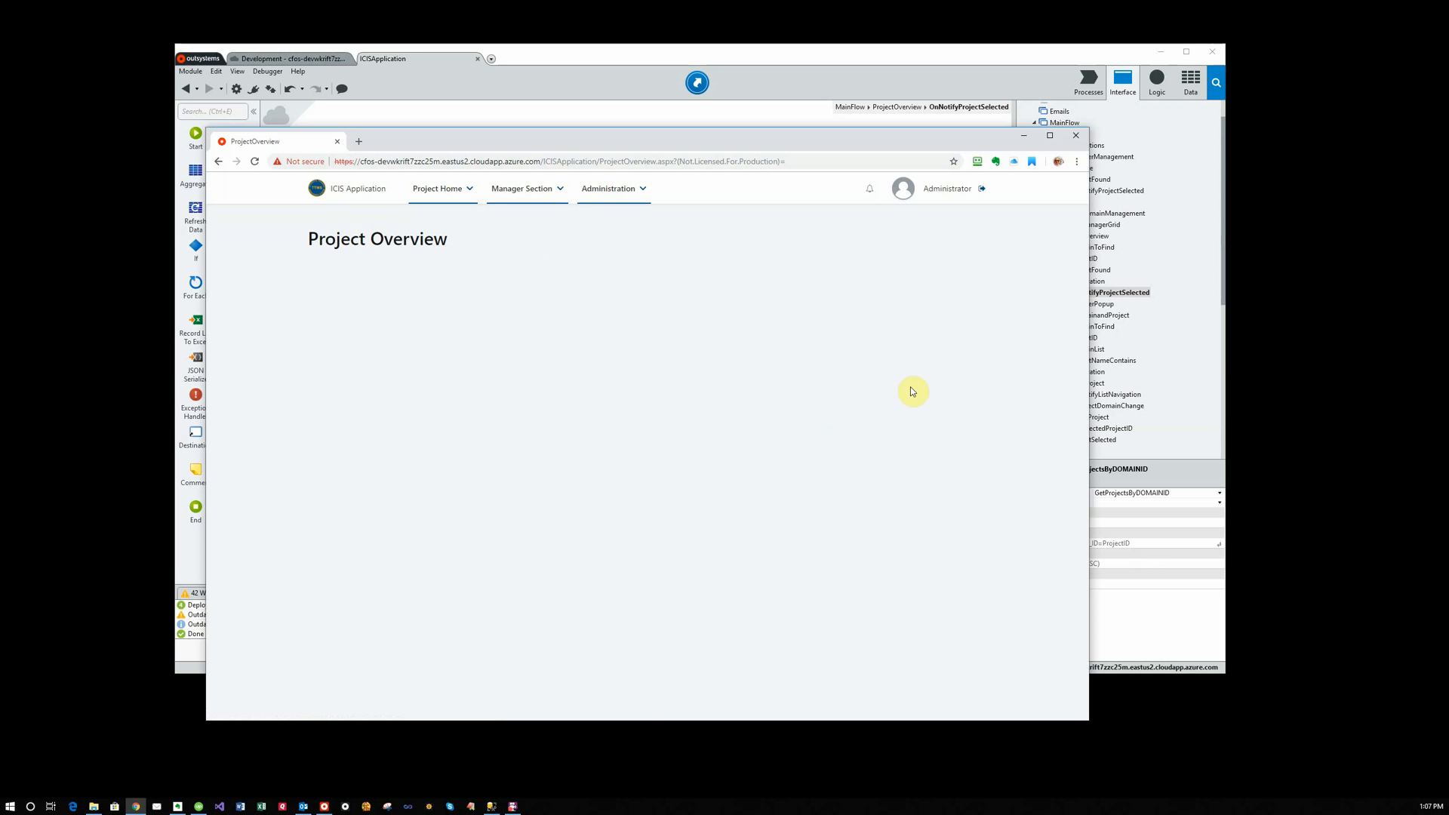
mouse_move(607, 355)
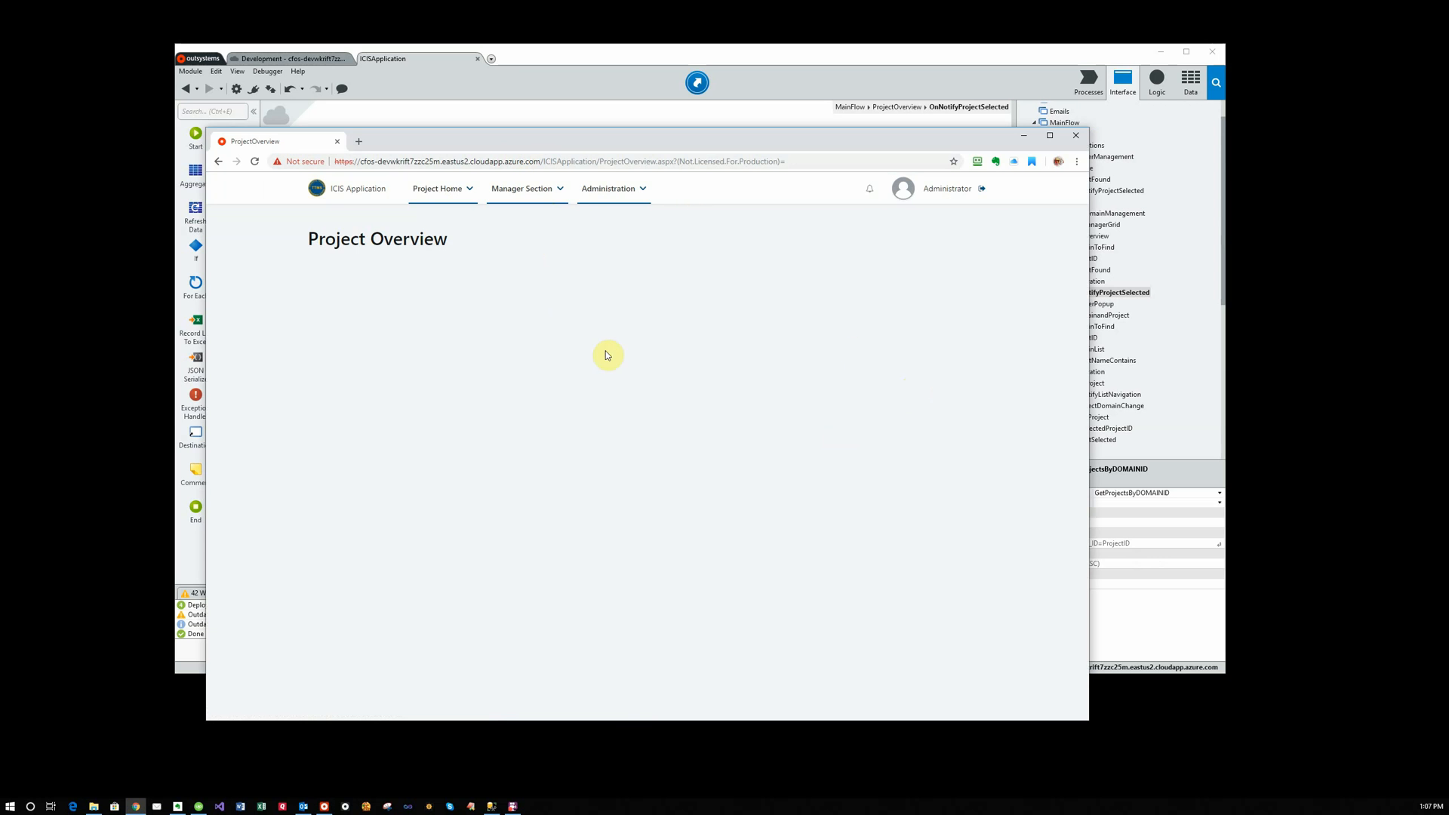
mouse_move(1060, 559)
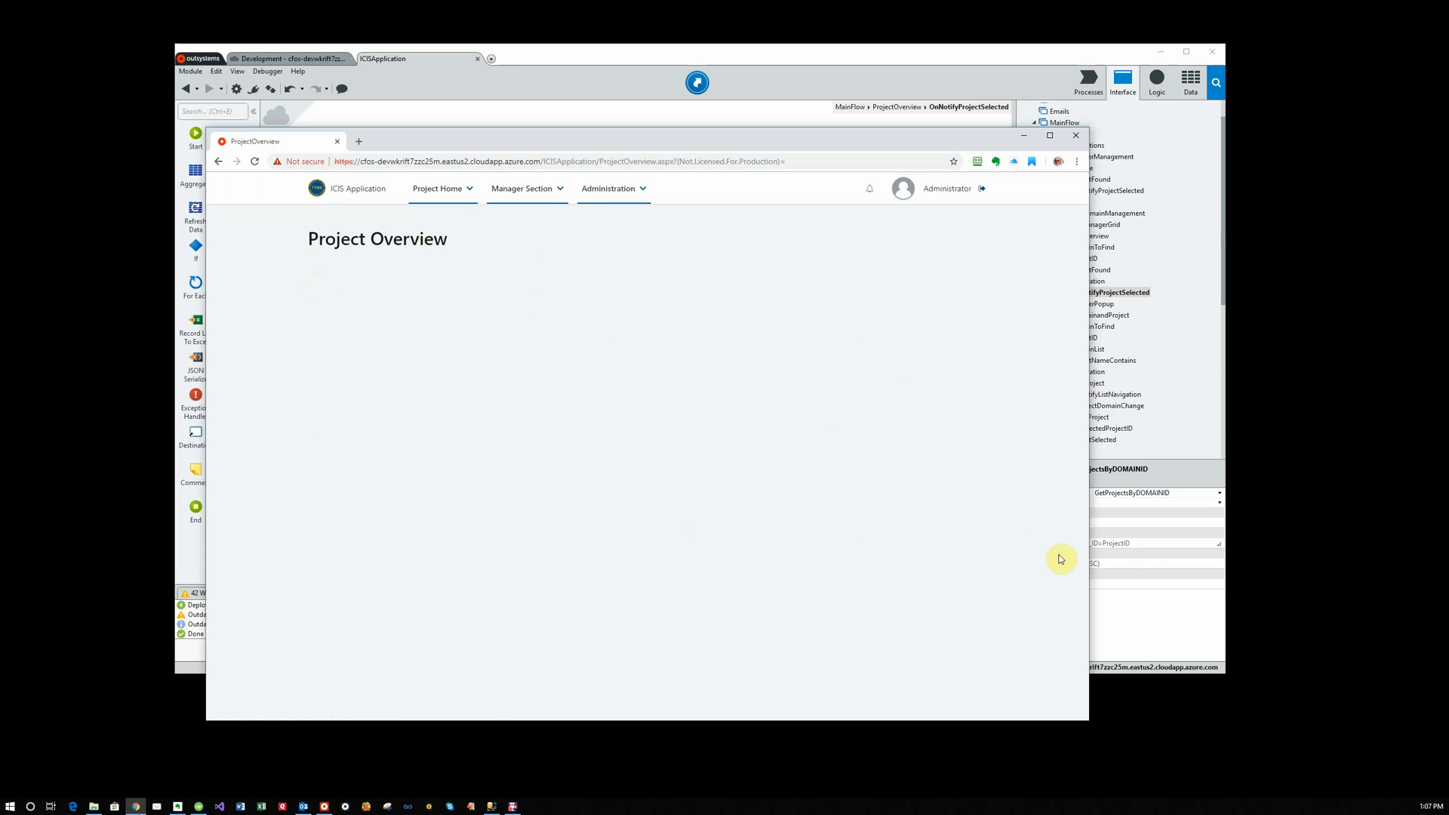
mouse_move(318, 274)
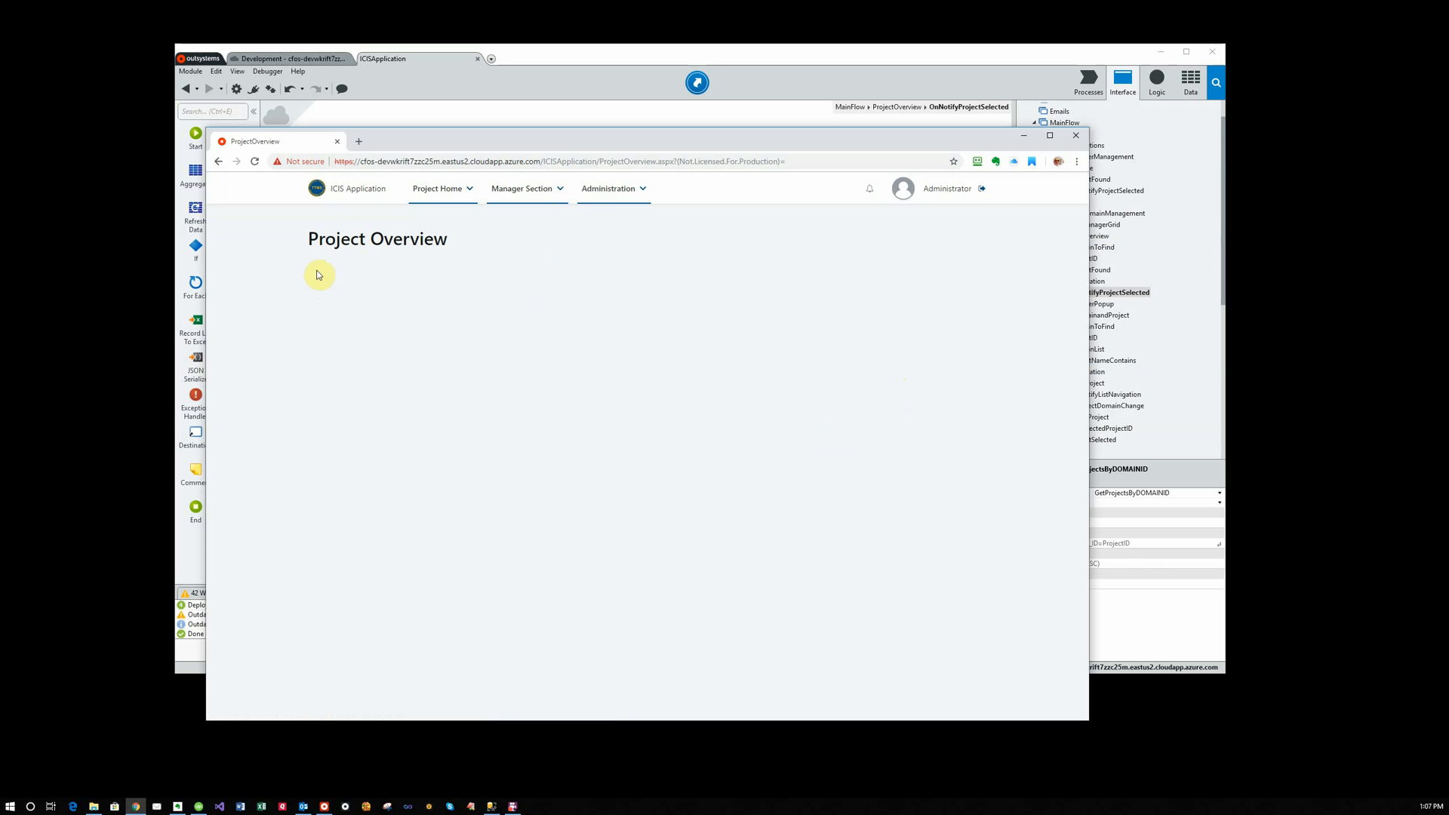
mouse_move(421, 566)
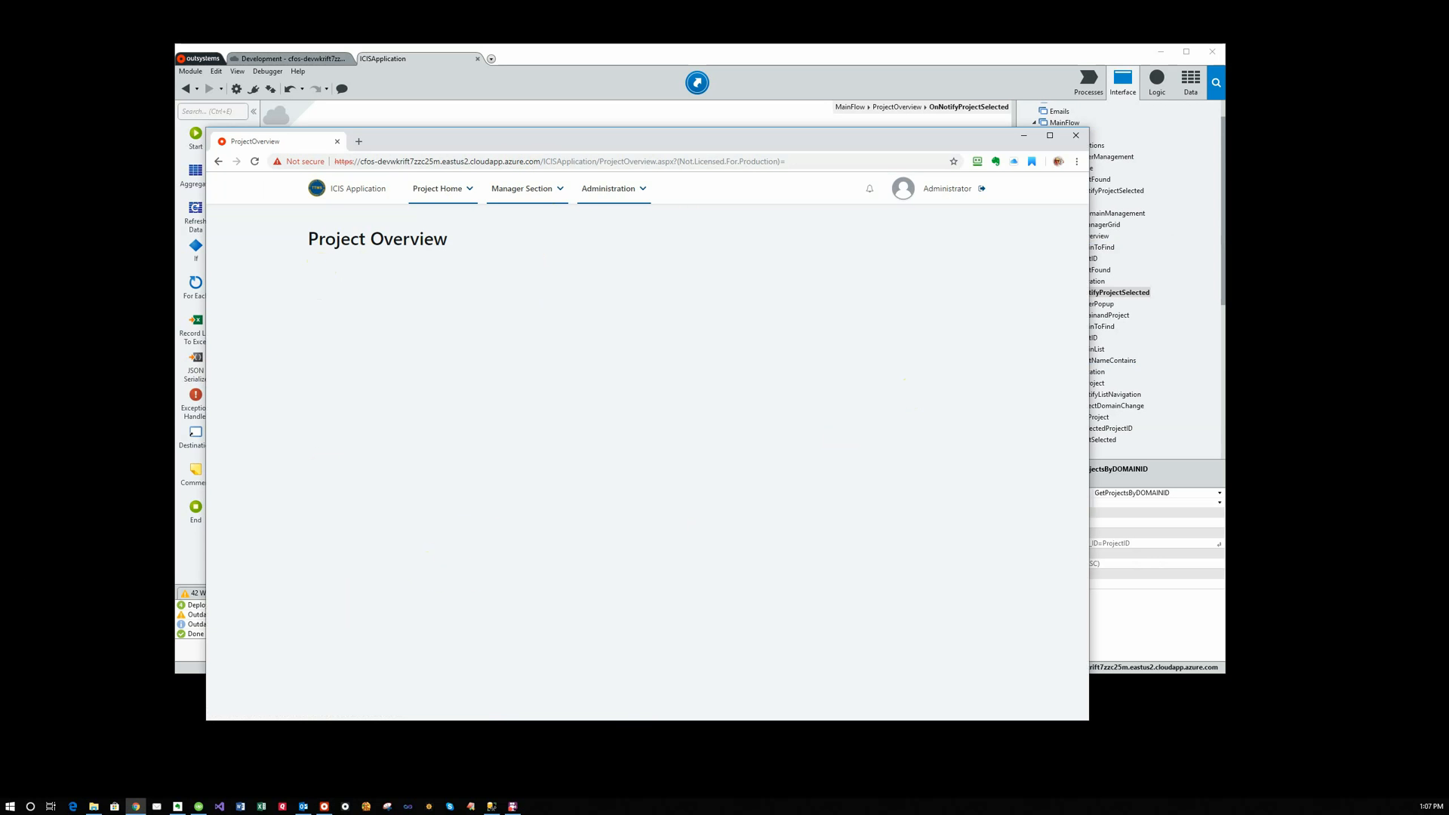
mouse_move(914, 75)
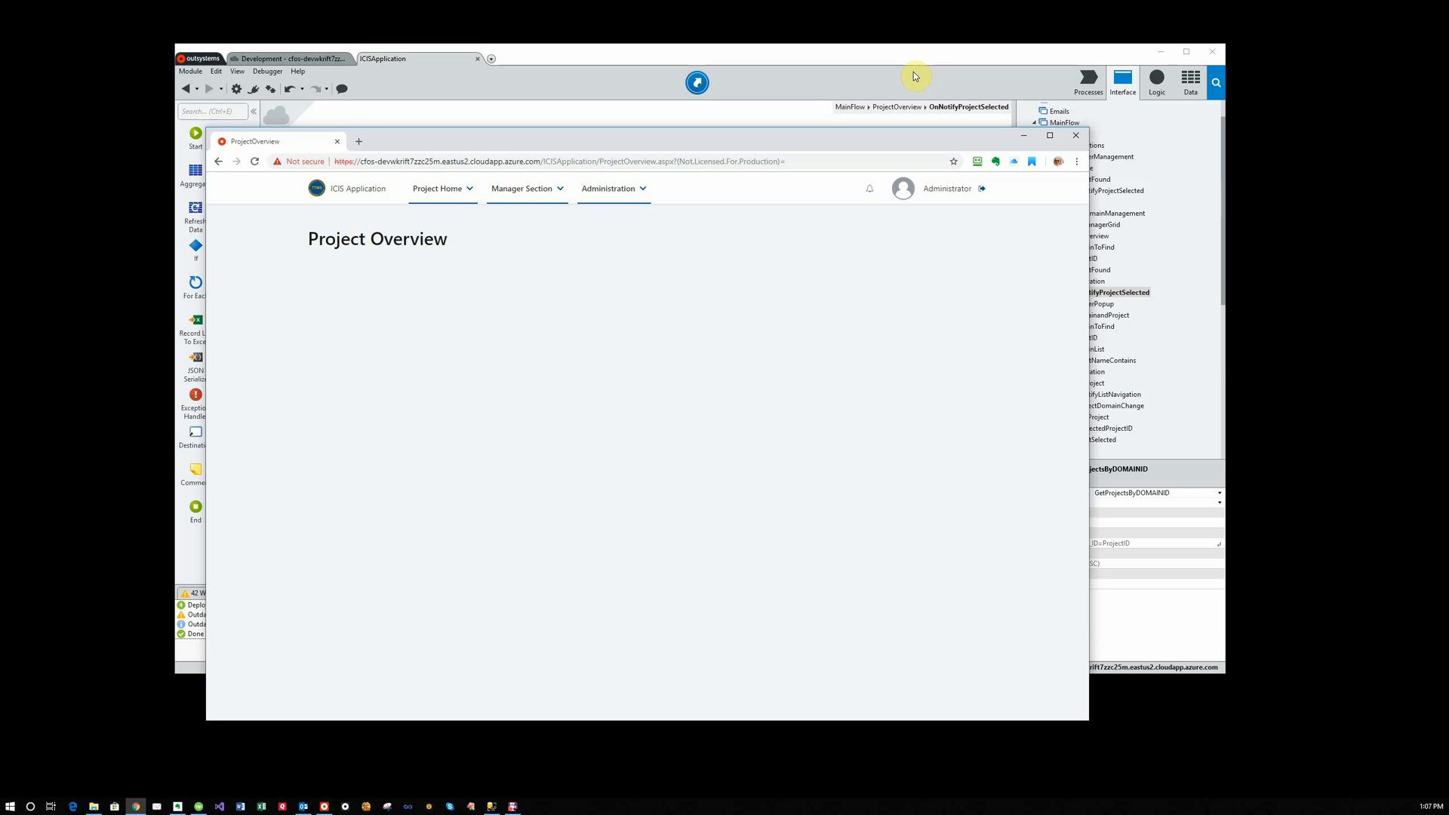
mouse_move(638, 284)
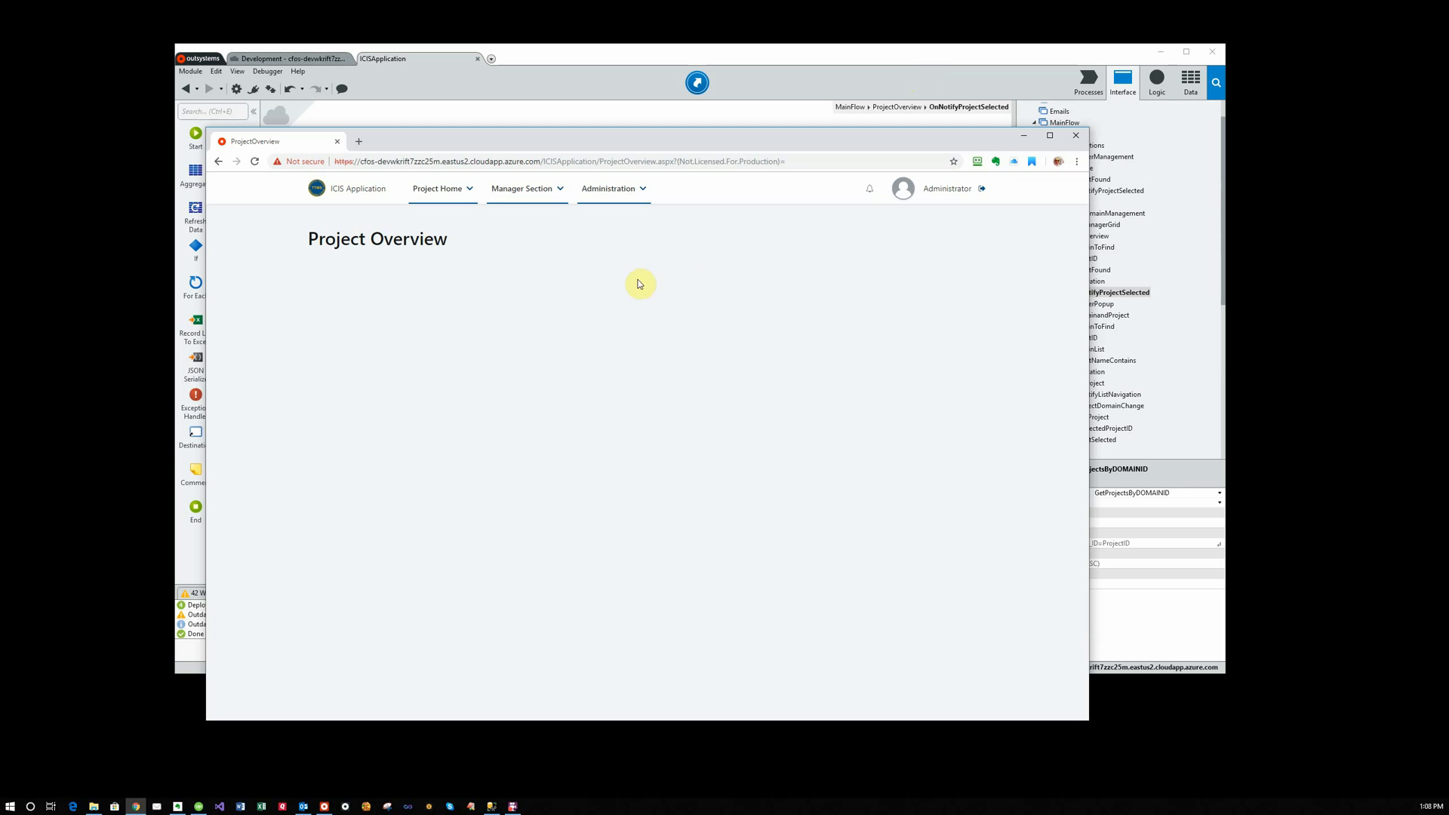
mouse_move(441, 189)
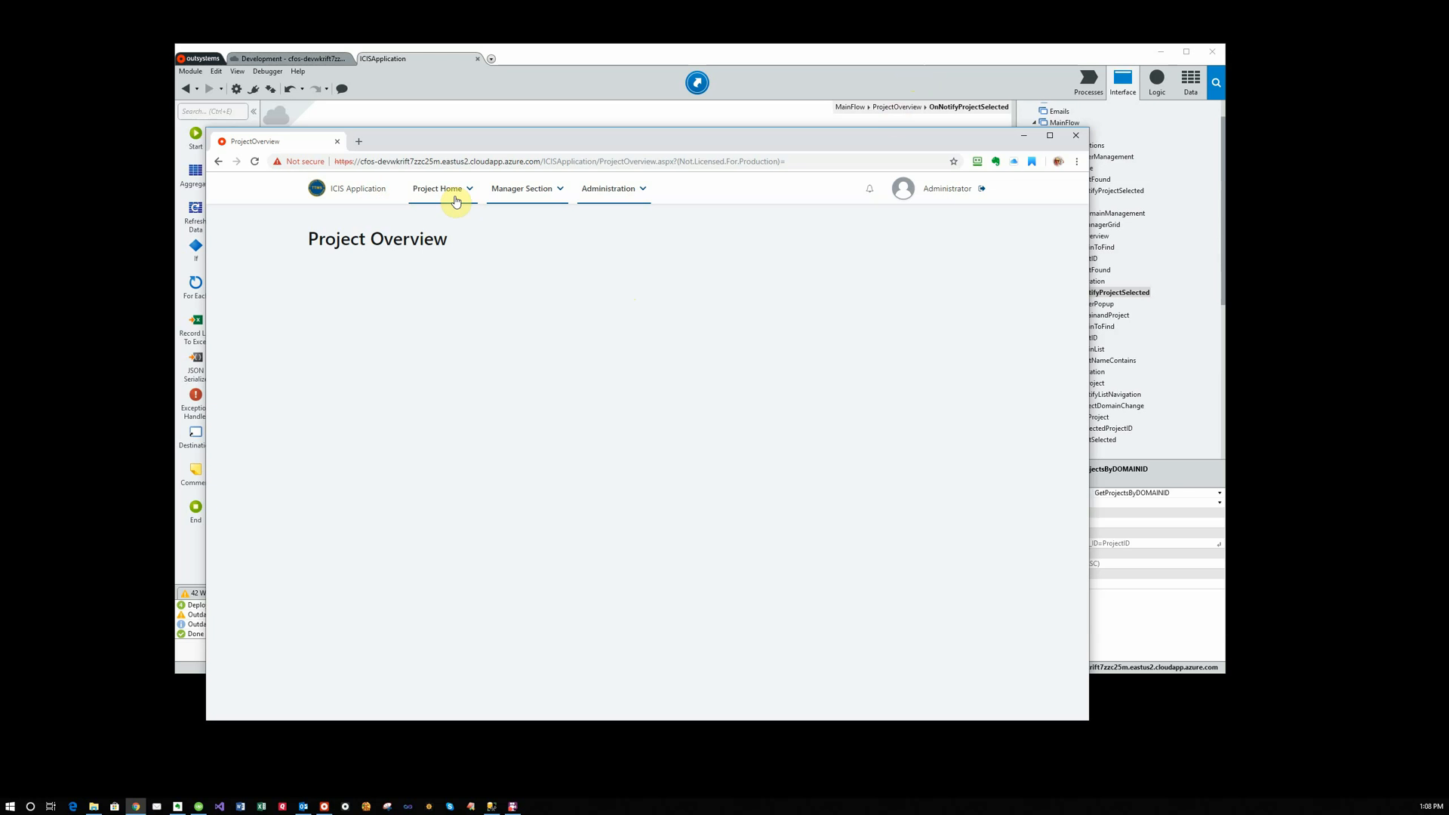
mouse_move(1041, 403)
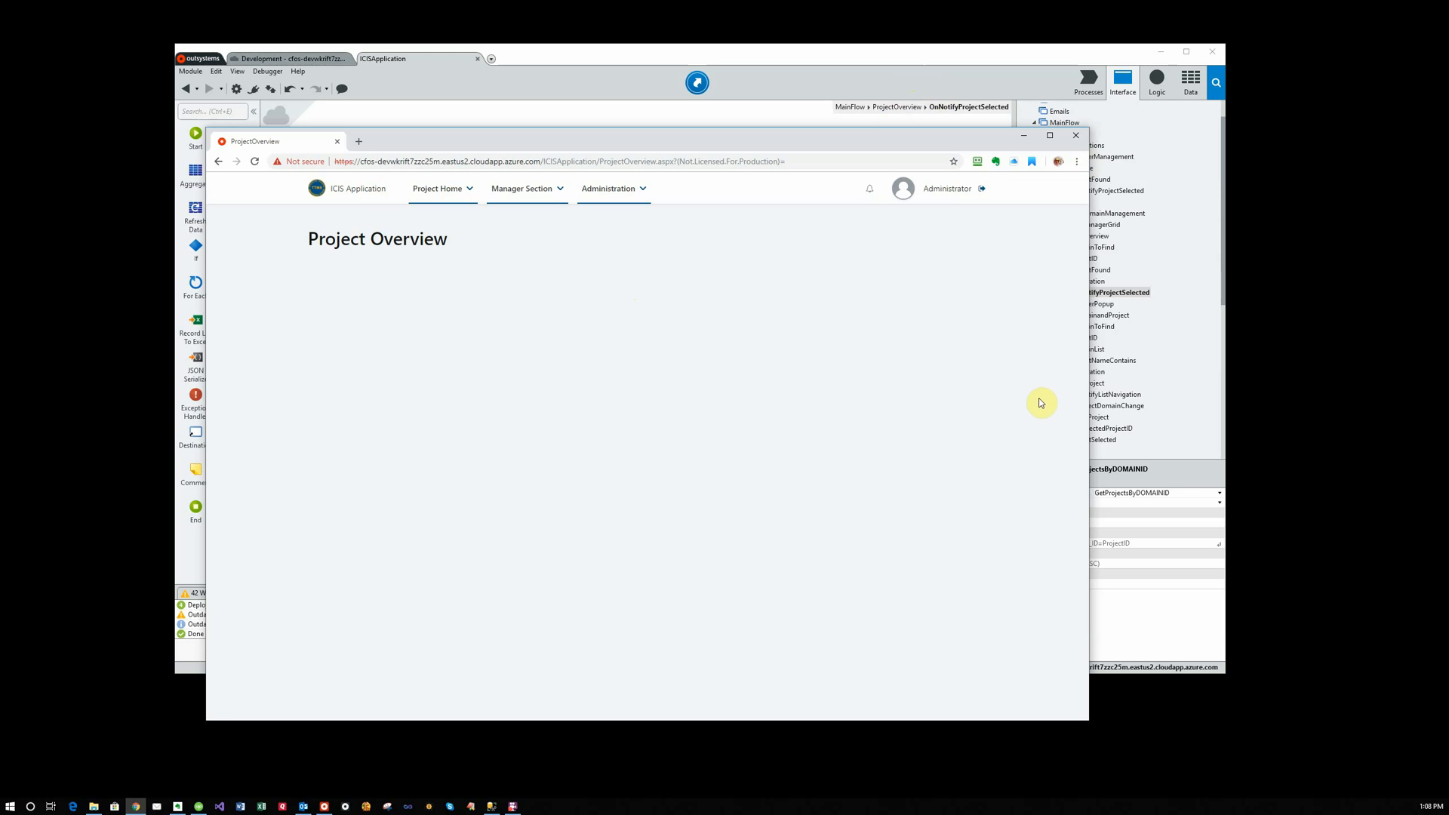
mouse_move(1001, 57)
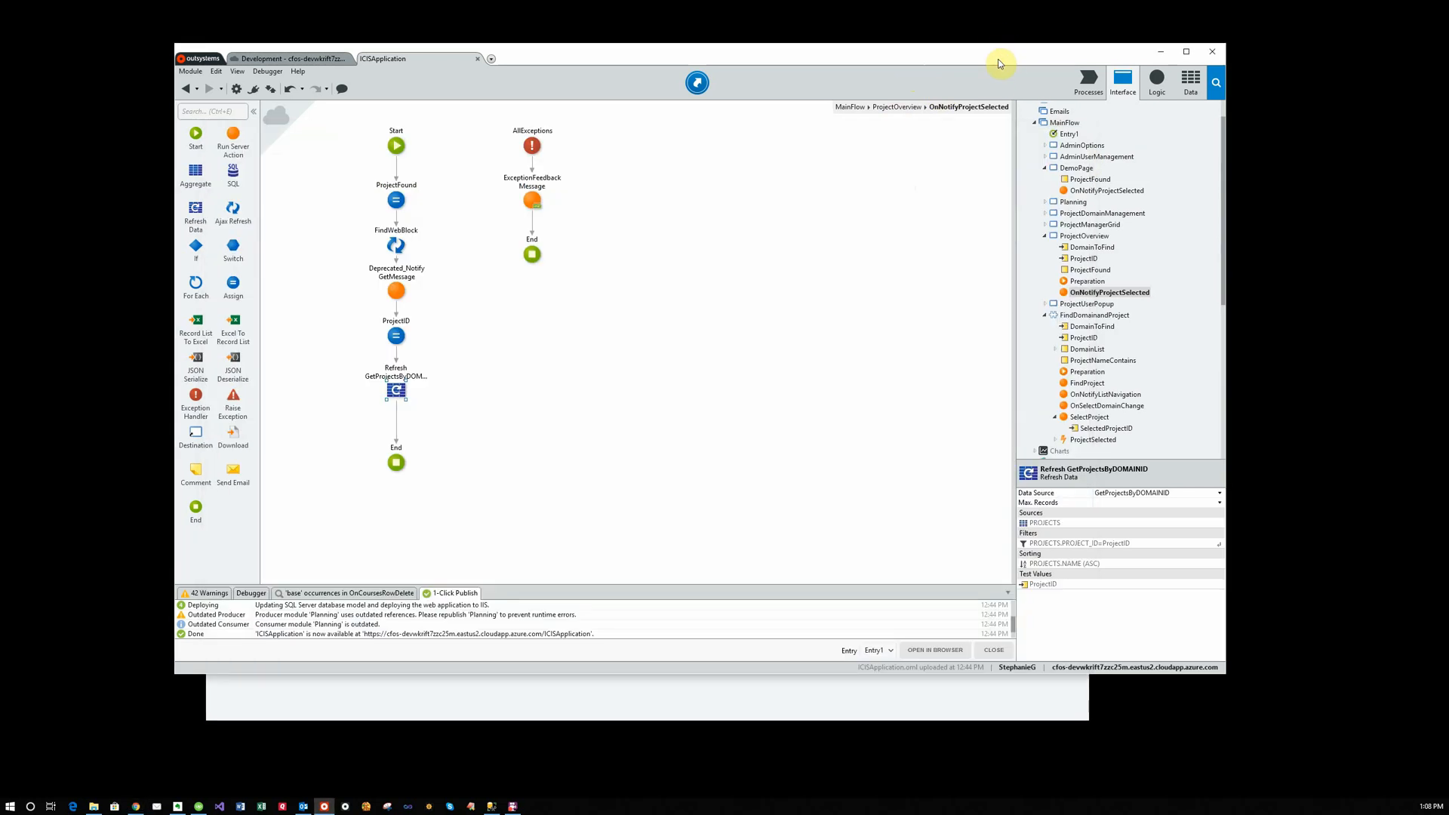
Return to Service Studio and click the ProjectNameContains variable in the Interface tree
left_click(1102, 359)
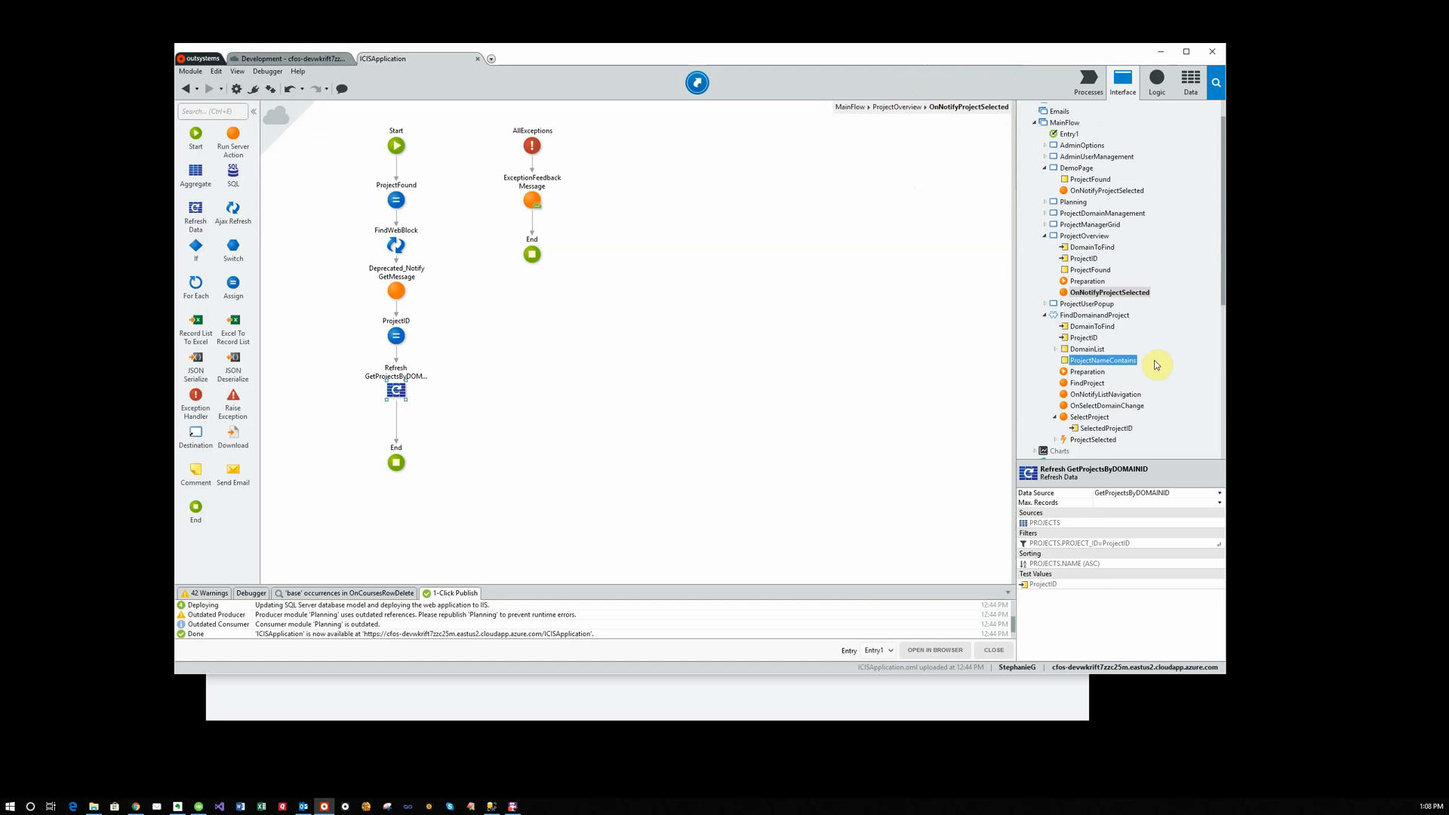
mouse_move(4, 786)
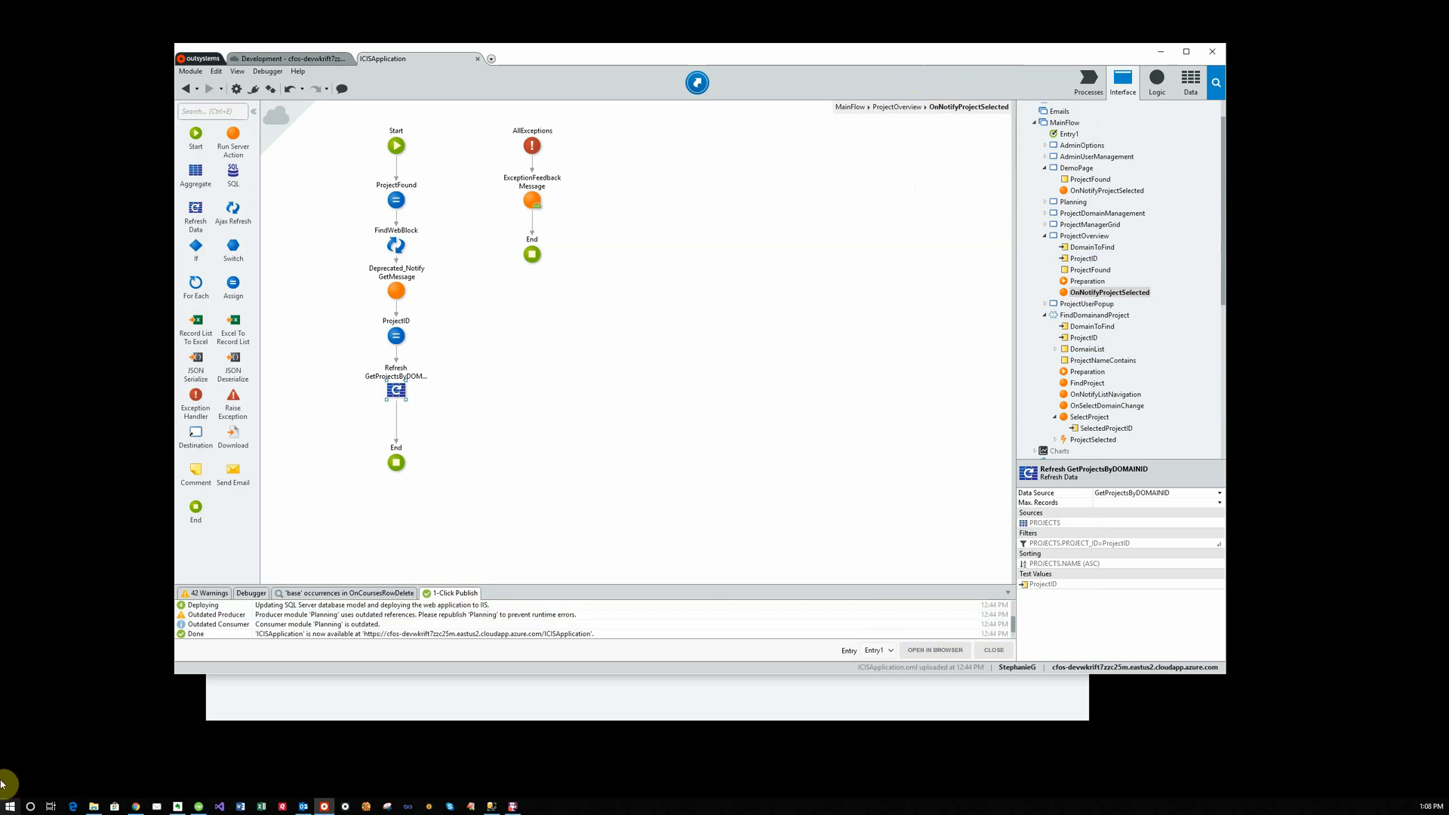